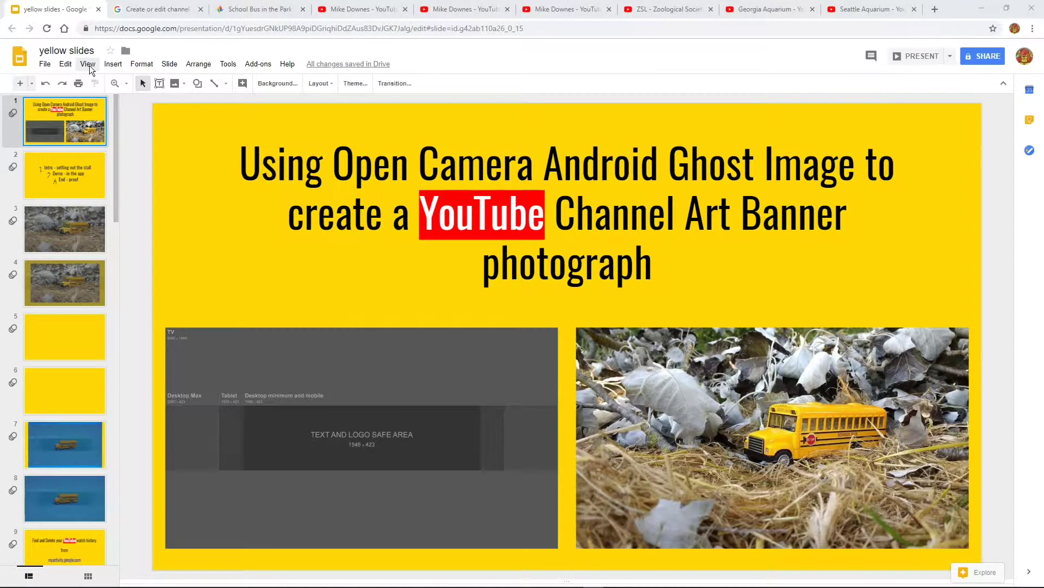
Switch the 'yellow slides' deck to full screen from the View menu
click(87, 63)
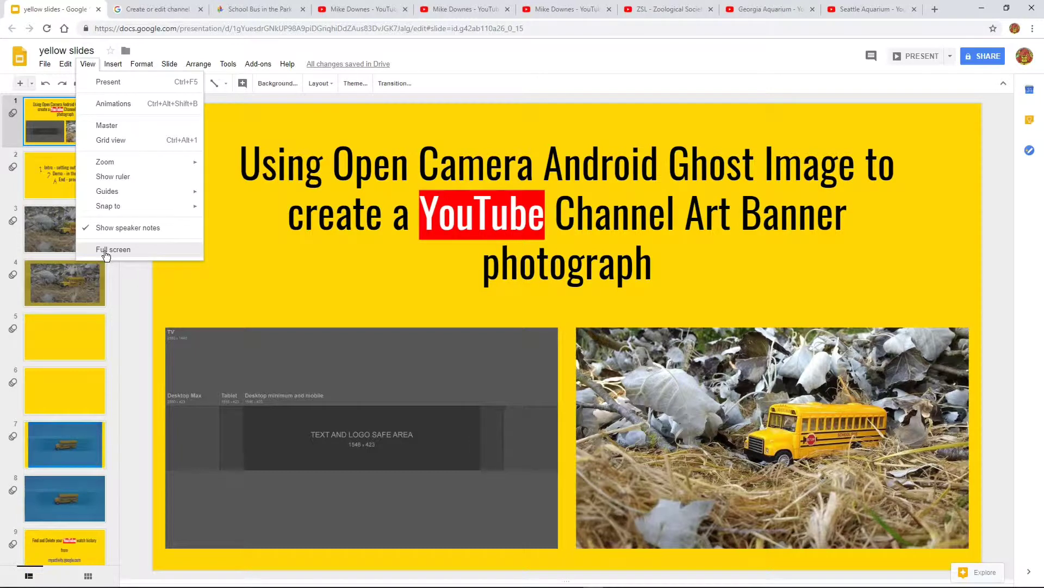
click(113, 249)
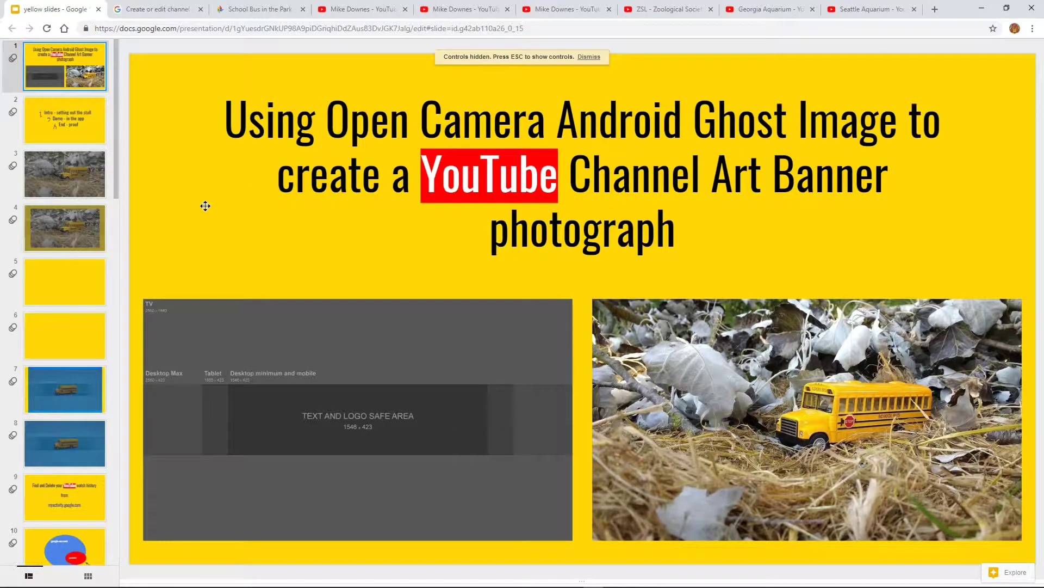
mouse_move(187, 227)
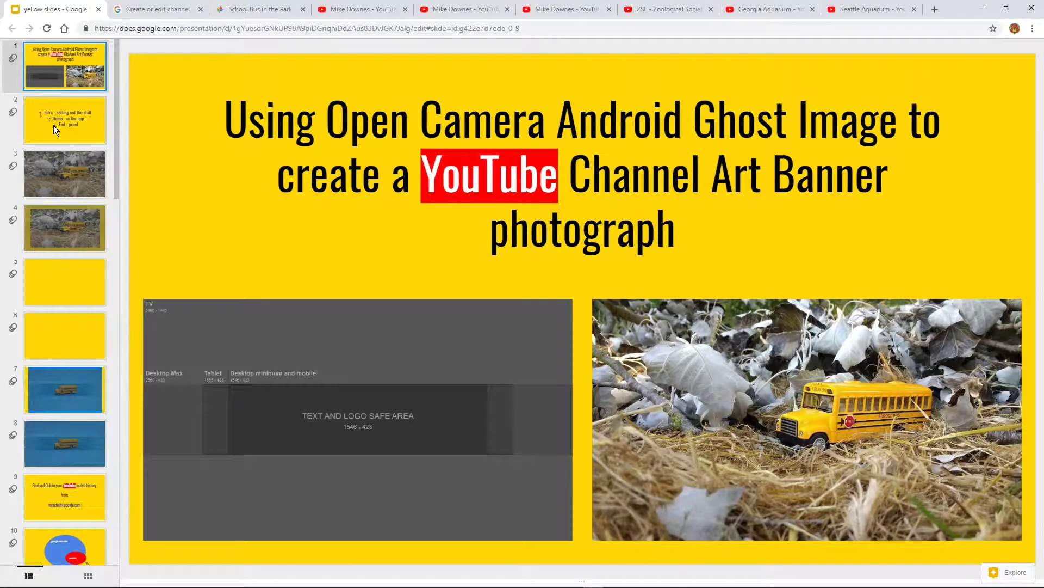
click(64, 119)
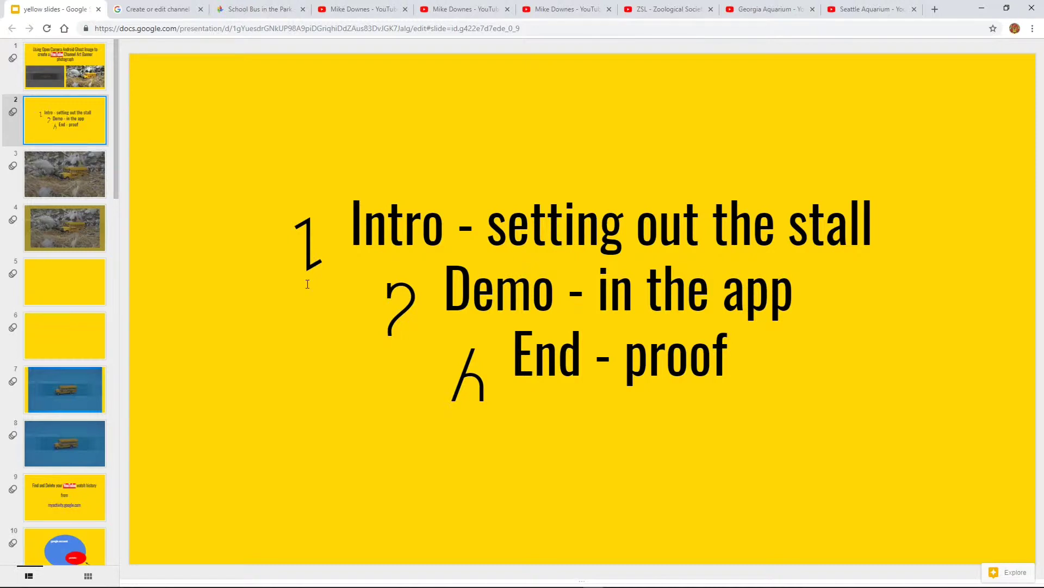
mouse_move(256, 216)
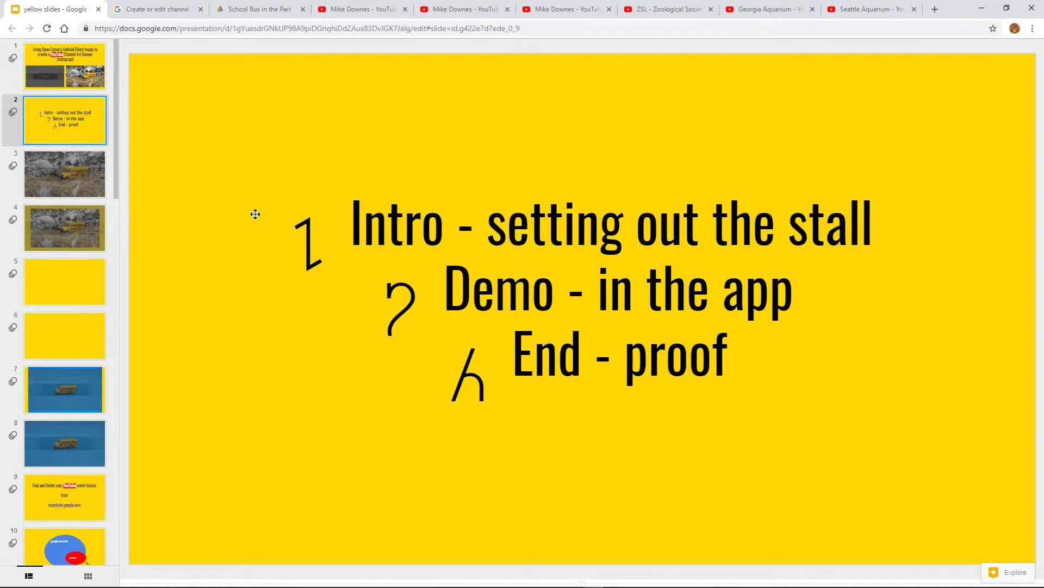
mouse_move(65, 74)
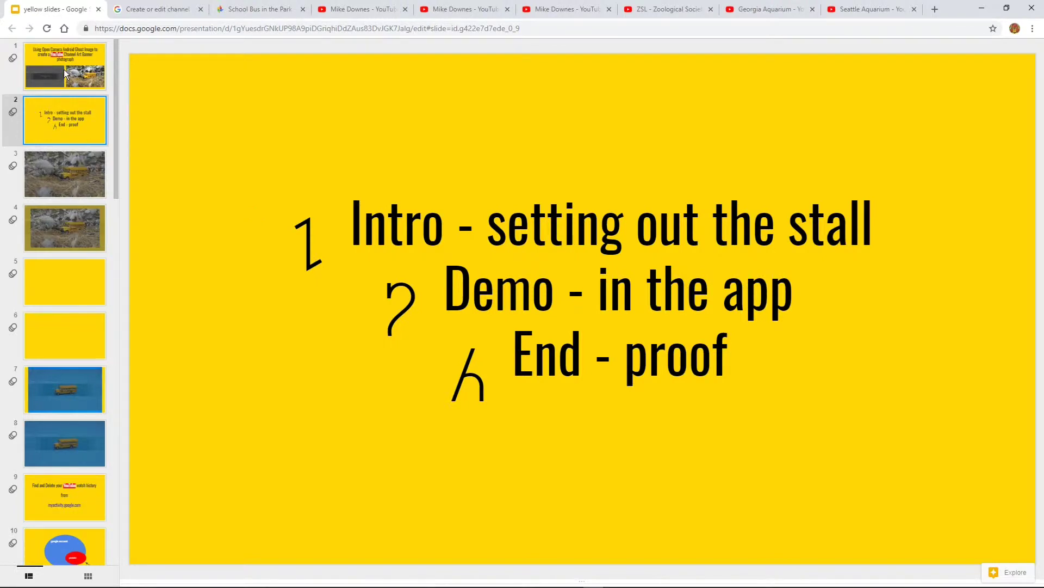
click(65, 65)
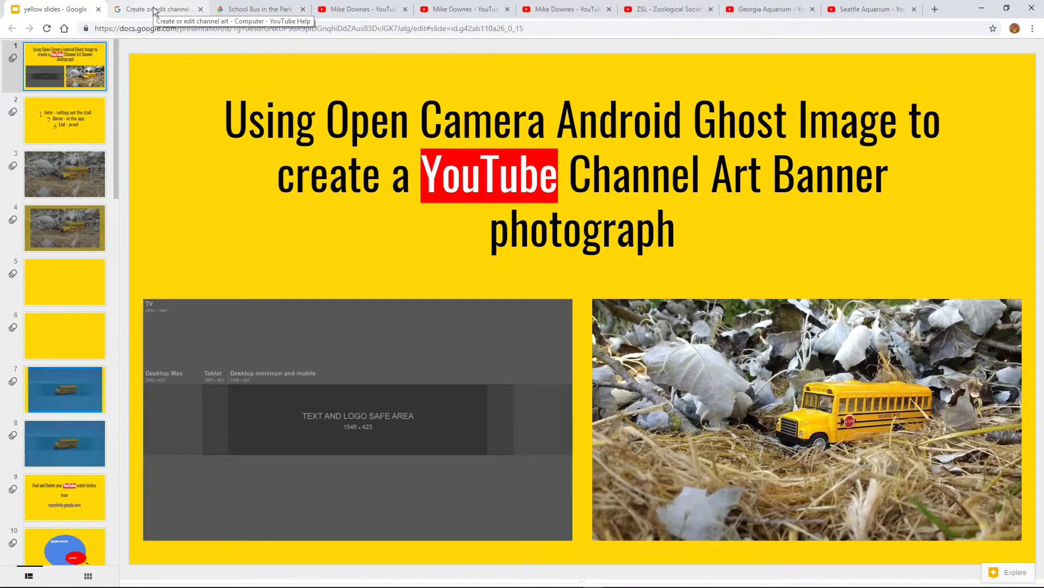
Read the 'Create or edit channel art' article down to the image size guidelines and template
click(158, 9)
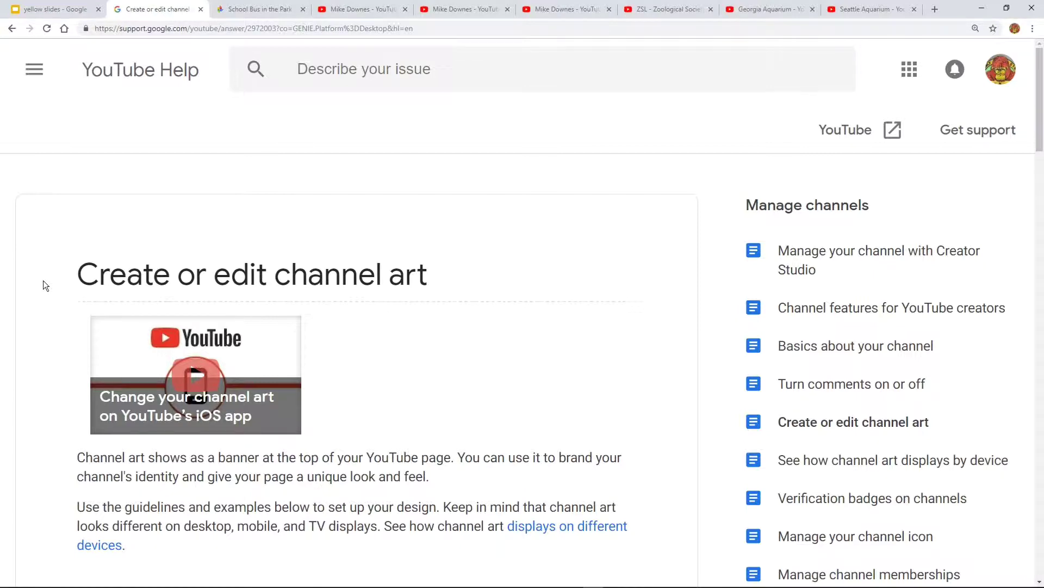
scroll(down, 3)
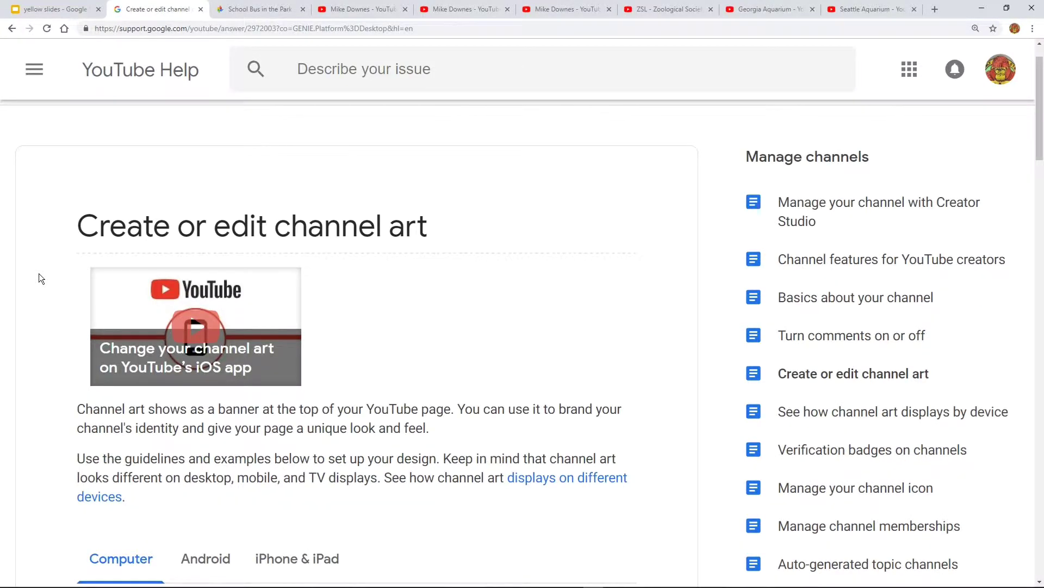
scroll(down, 3)
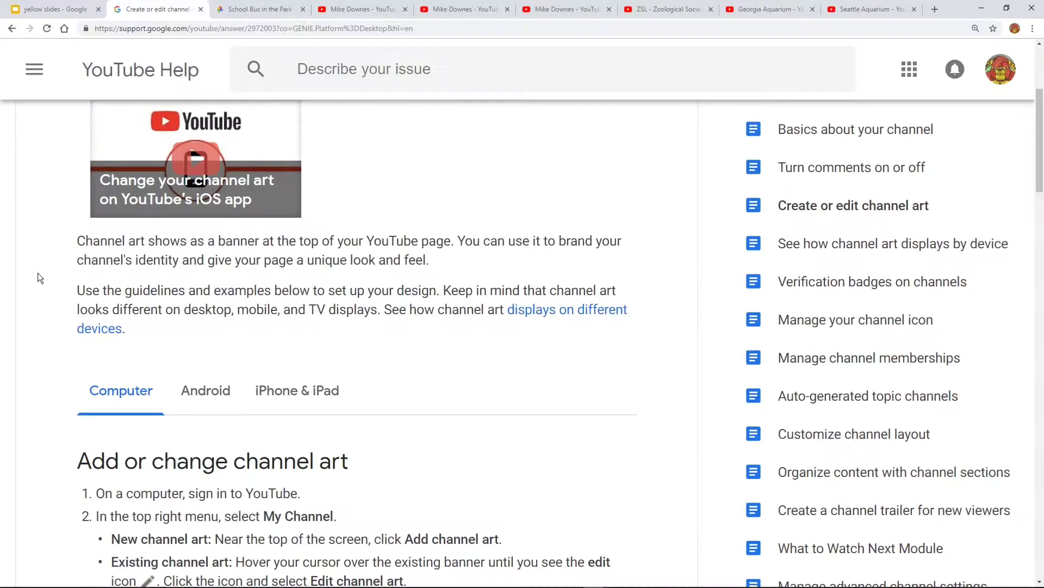
scroll(down, 3)
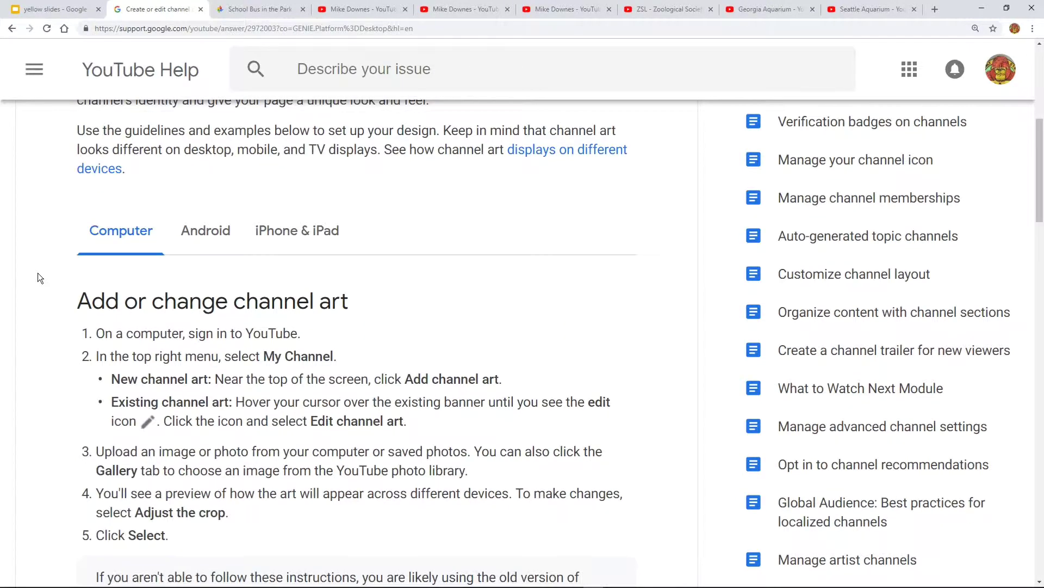
scroll(down, 3)
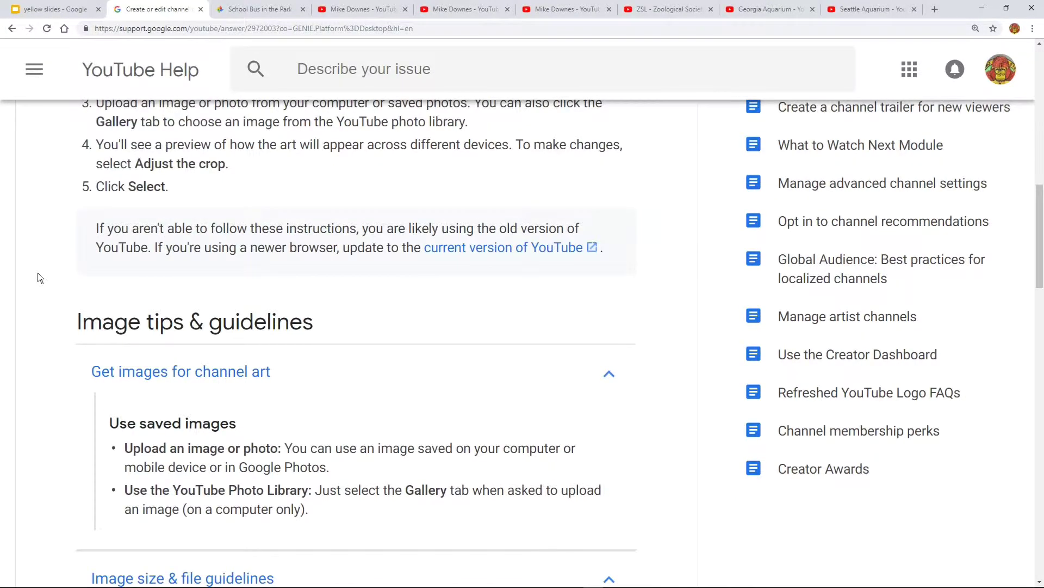
scroll(down, 3)
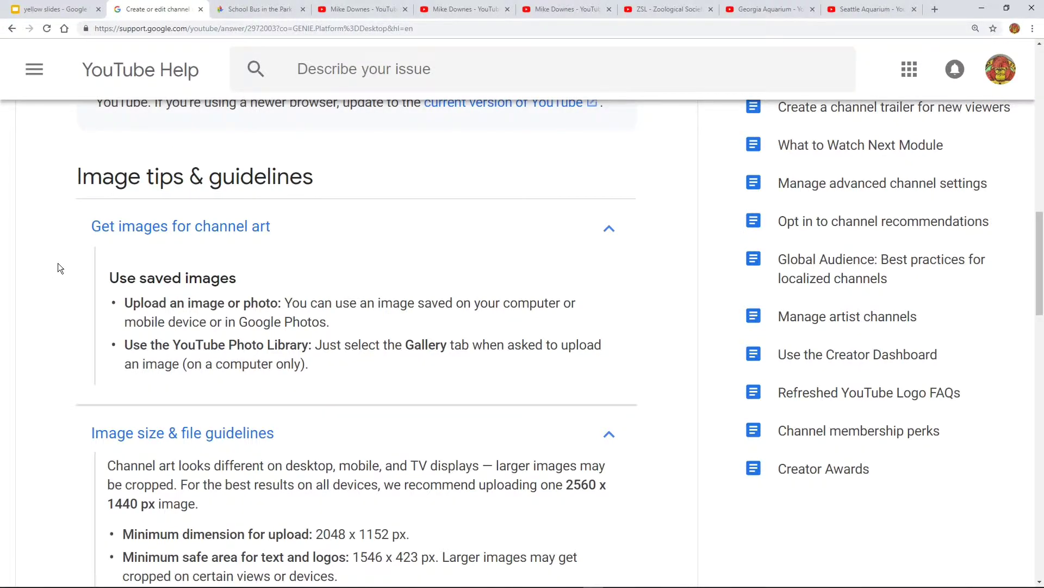
scroll(down, 3)
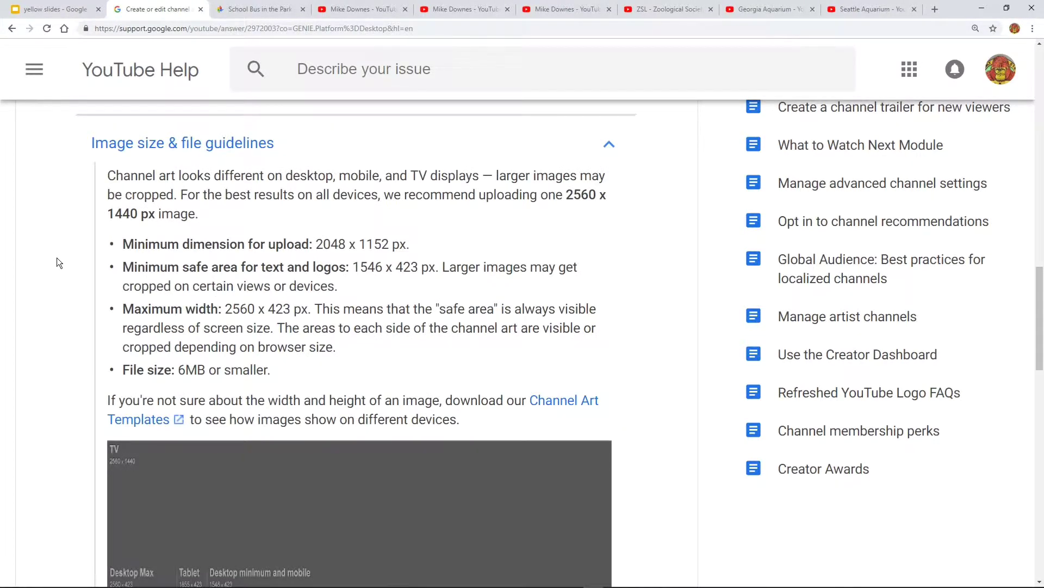
mouse_move(106, 238)
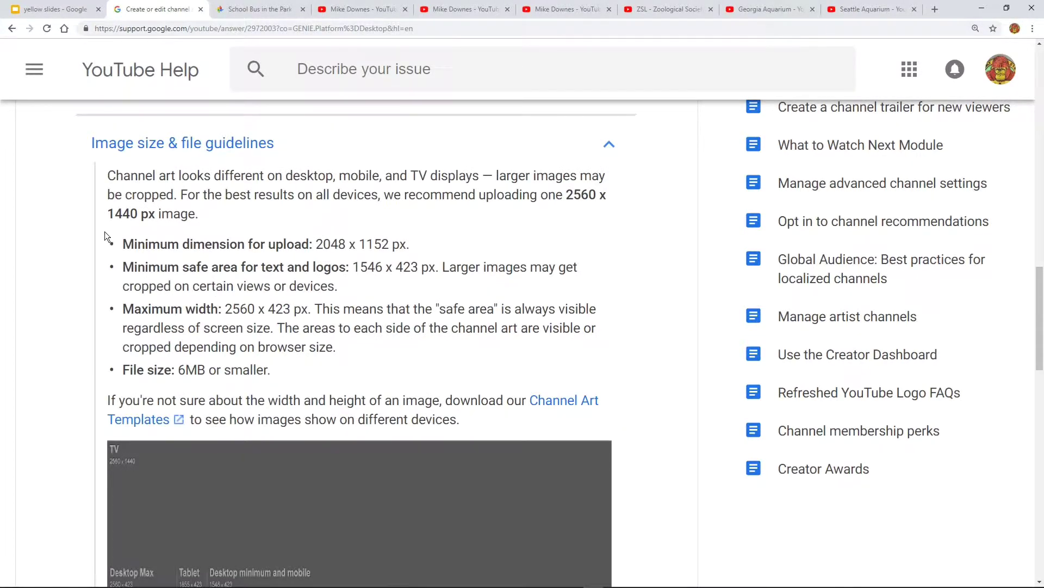
scroll(down, 3)
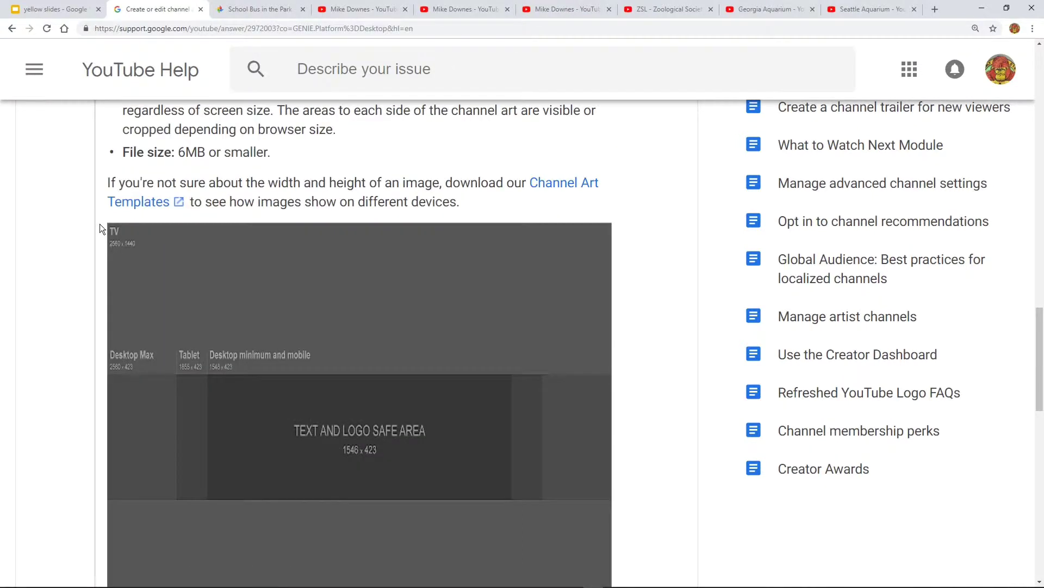
scroll(down, 3)
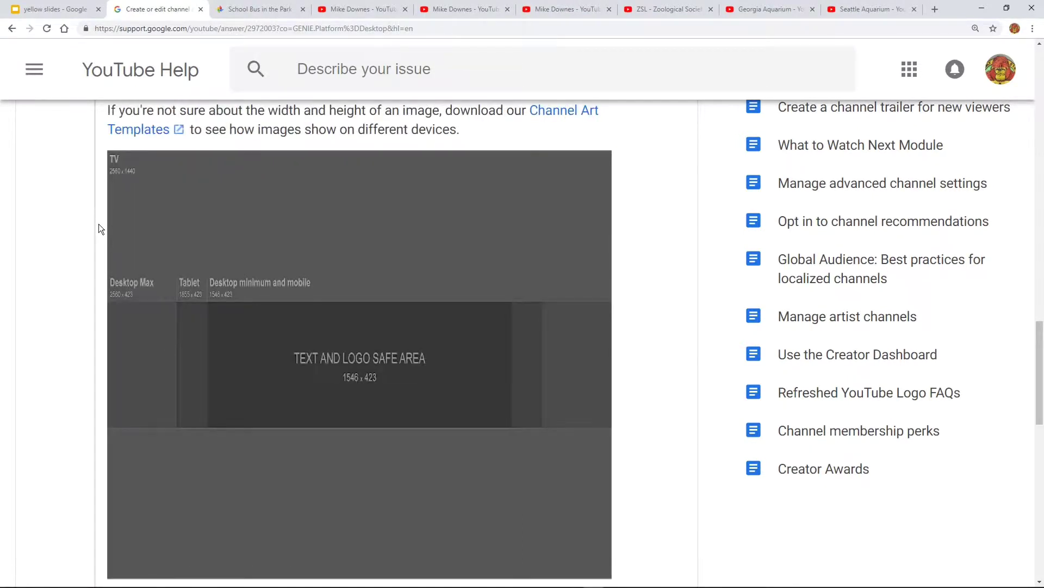
mouse_move(501, 387)
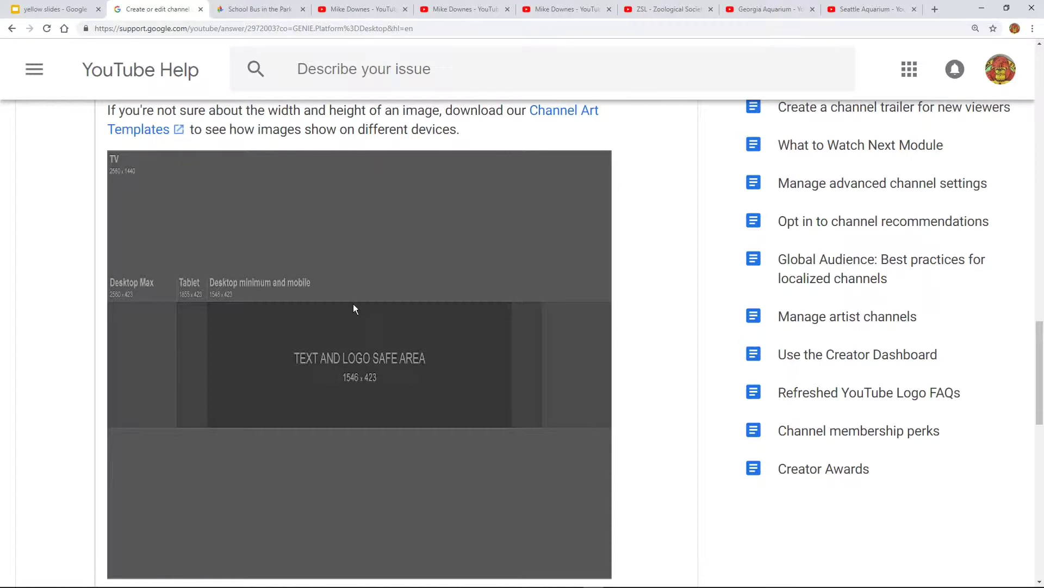
mouse_move(280, 394)
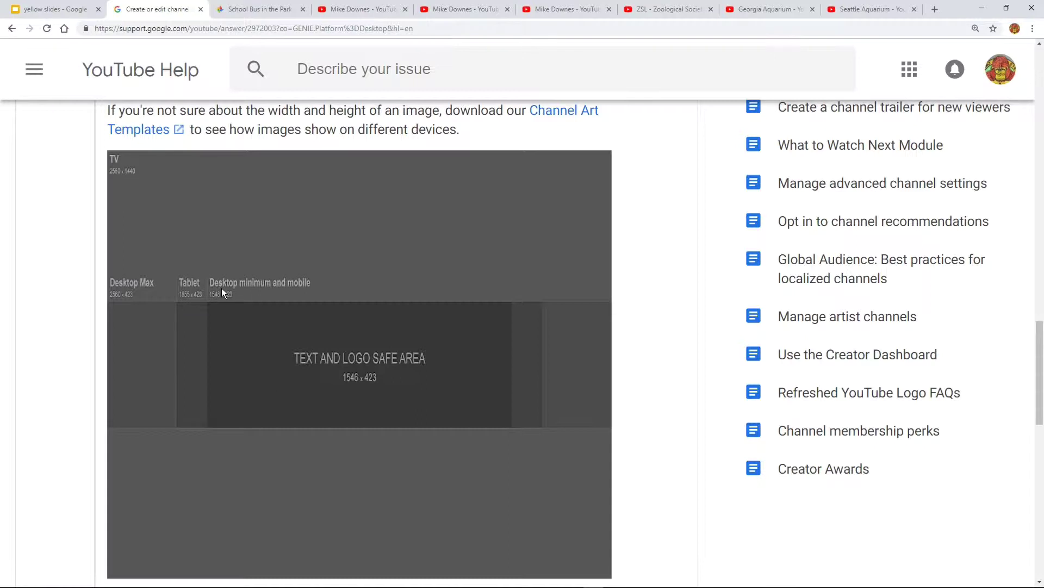
mouse_move(318, 338)
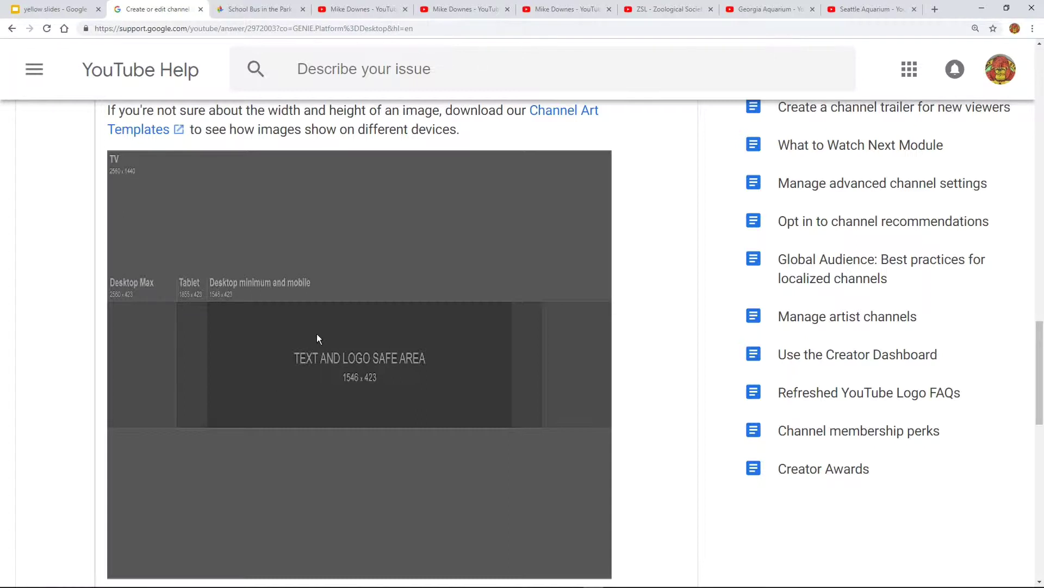
mouse_move(188, 220)
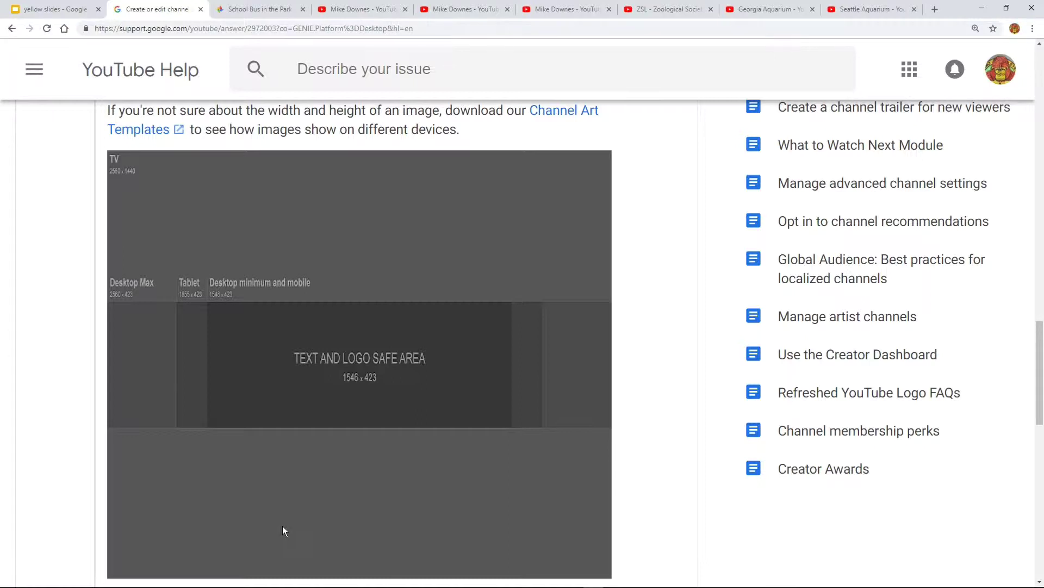
mouse_move(99, 324)
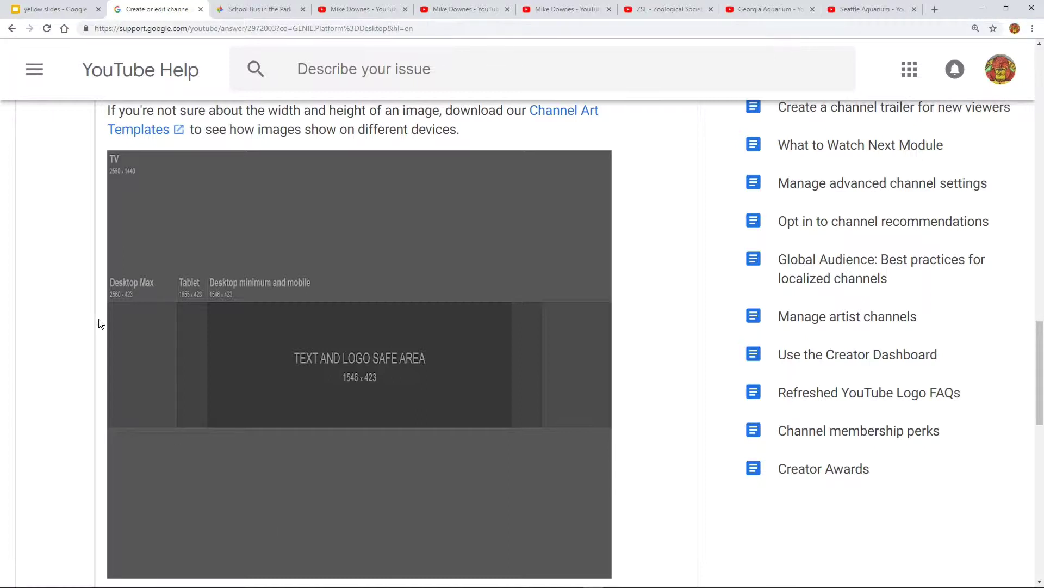
Compare slide 3's template-overlaid bus photo with slide 4's bordered version
click(50, 9)
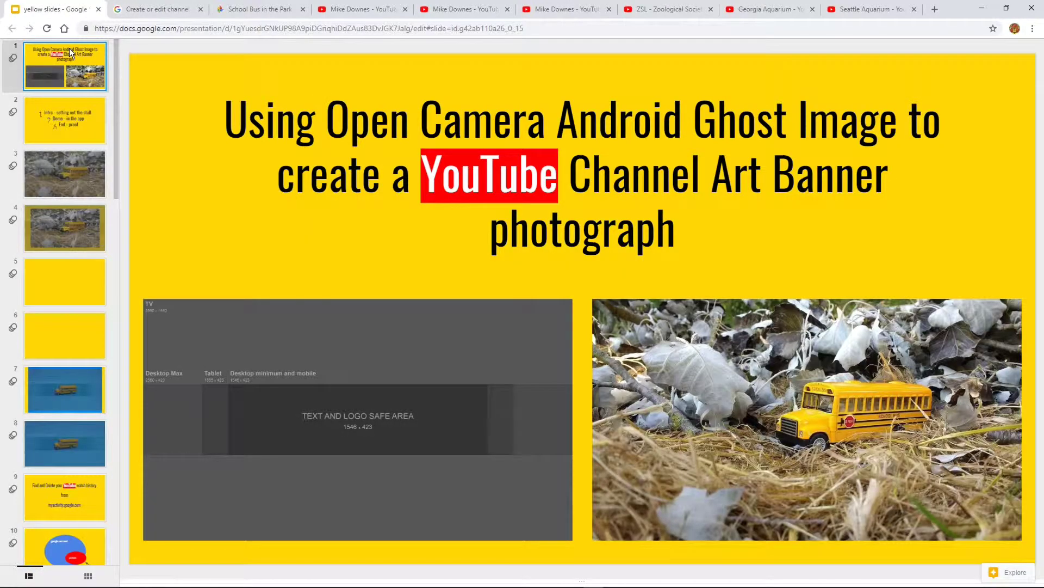
mouse_move(158, 212)
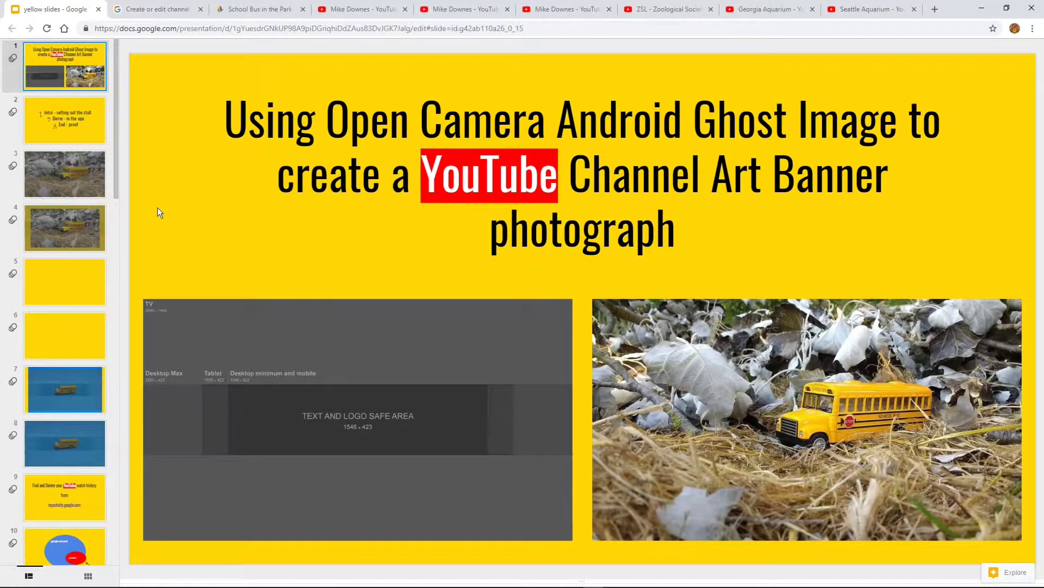
mouse_move(704, 389)
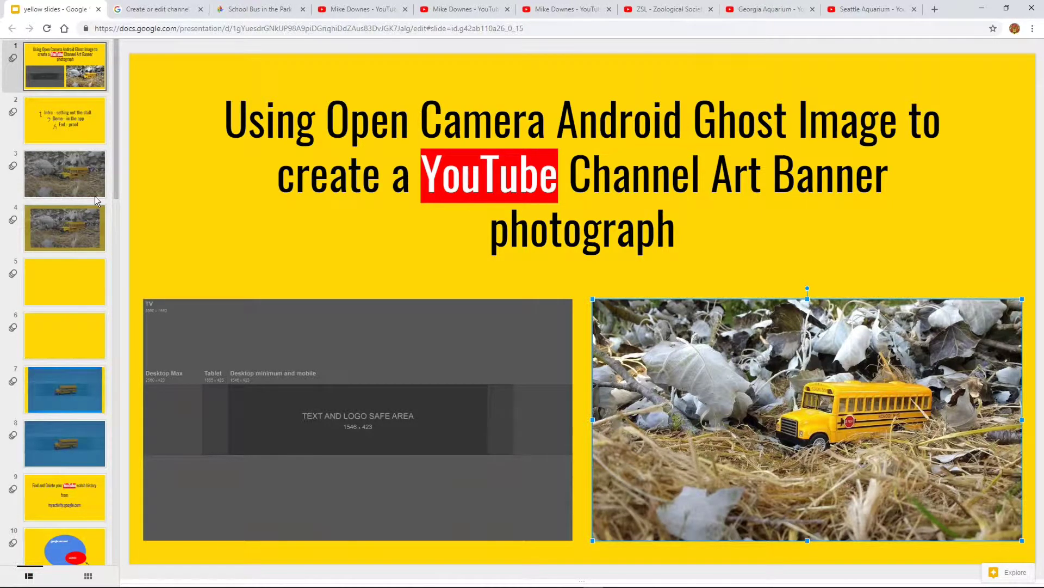
click(64, 174)
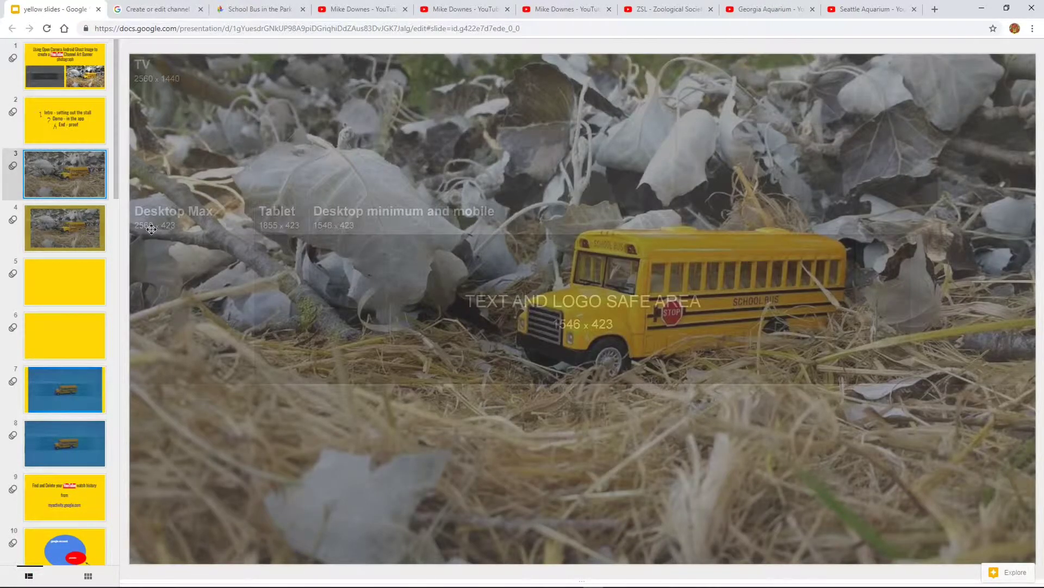
mouse_move(319, 305)
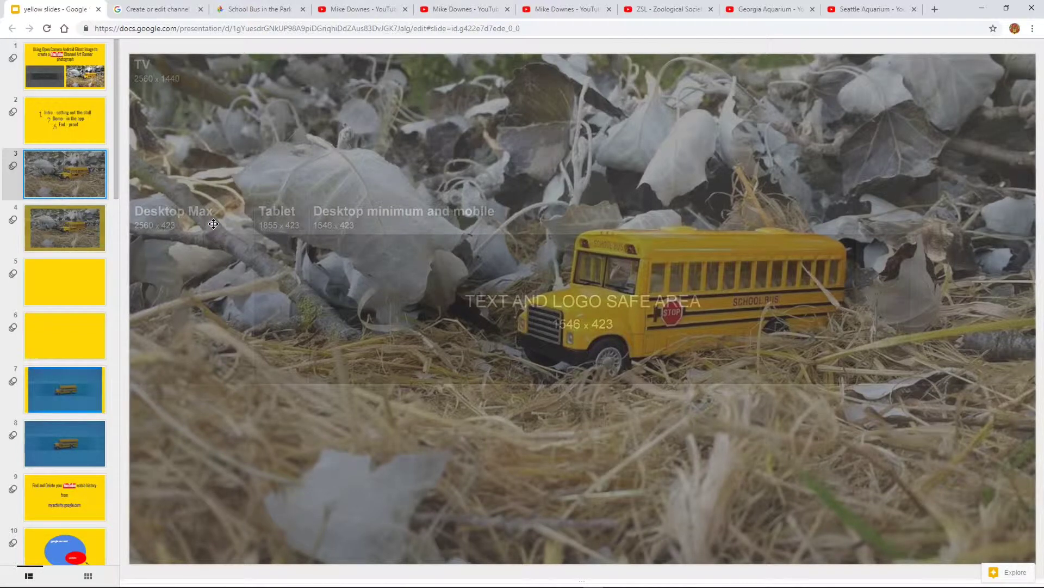
mouse_move(404, 238)
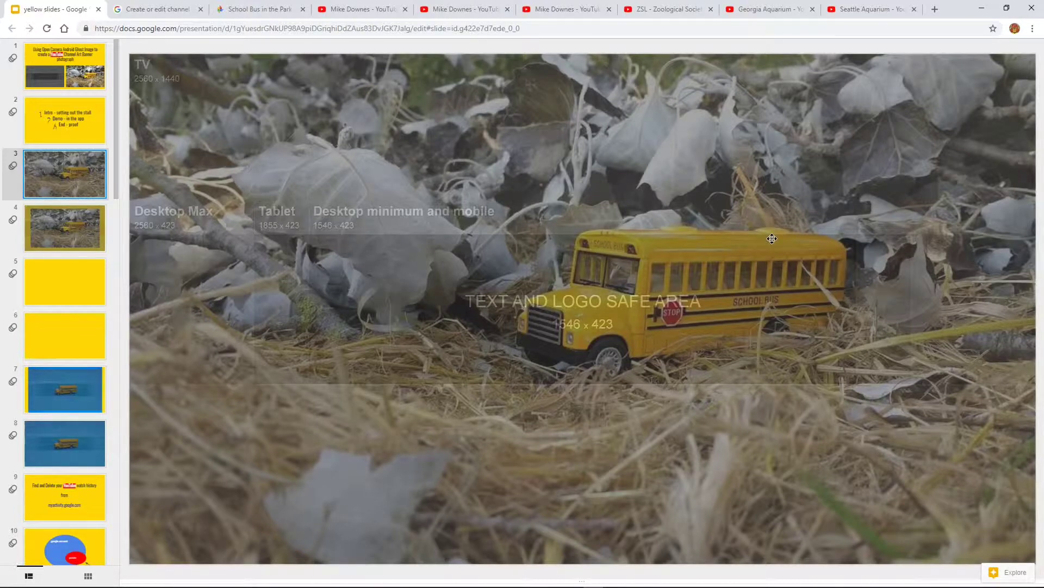
mouse_move(578, 387)
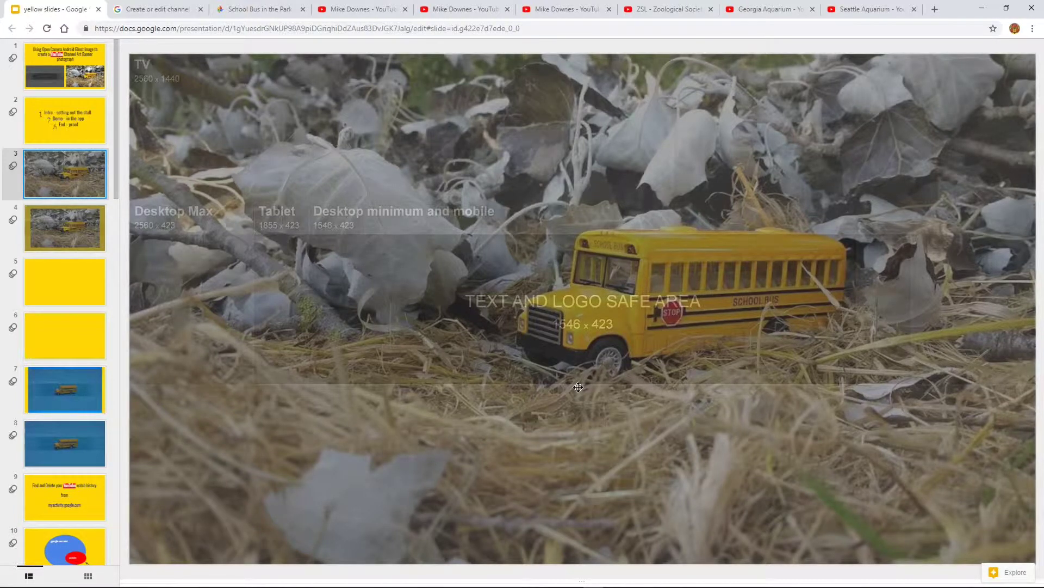
click(65, 228)
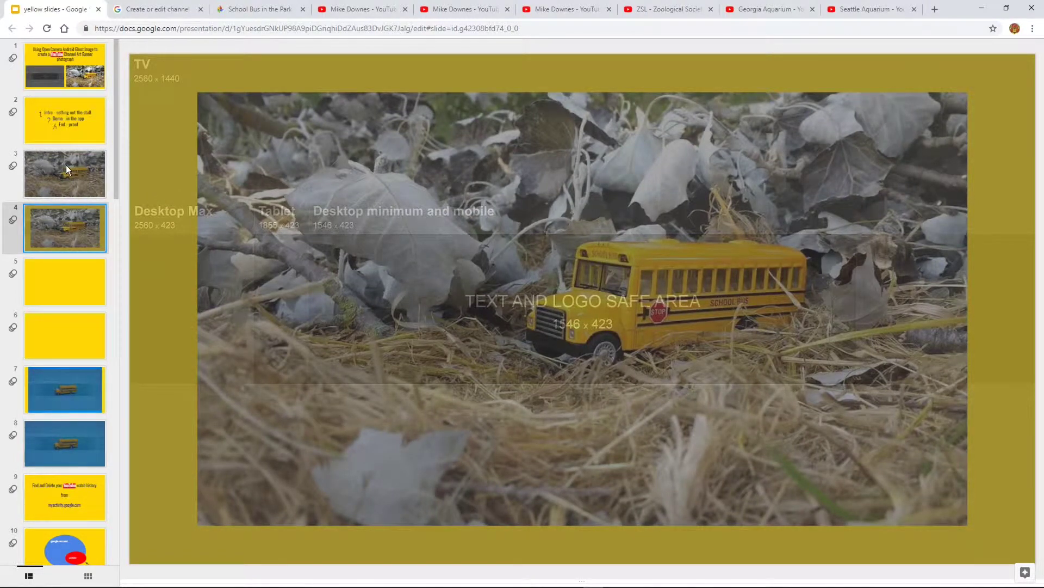
click(64, 174)
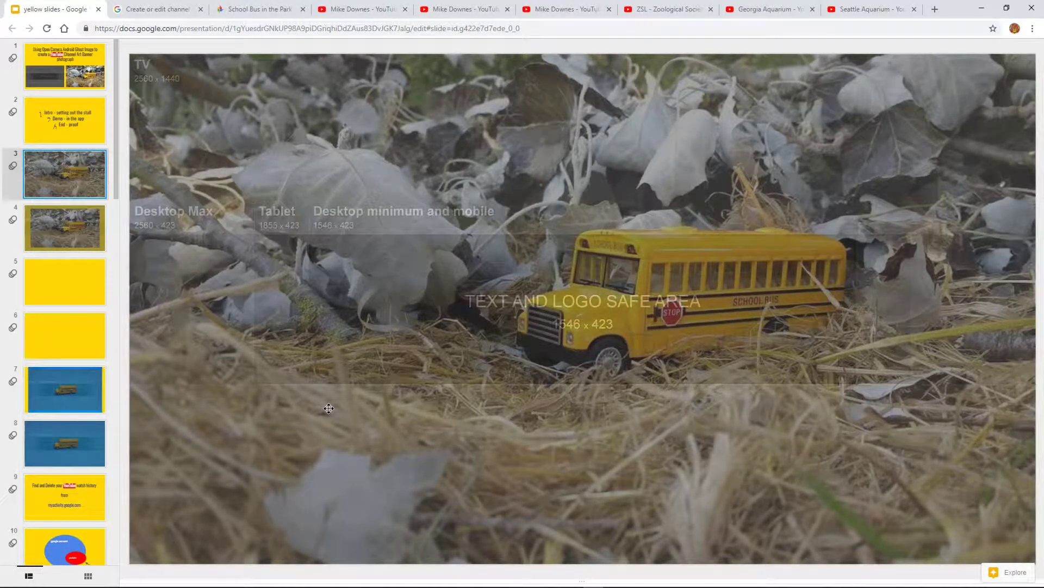
click(64, 228)
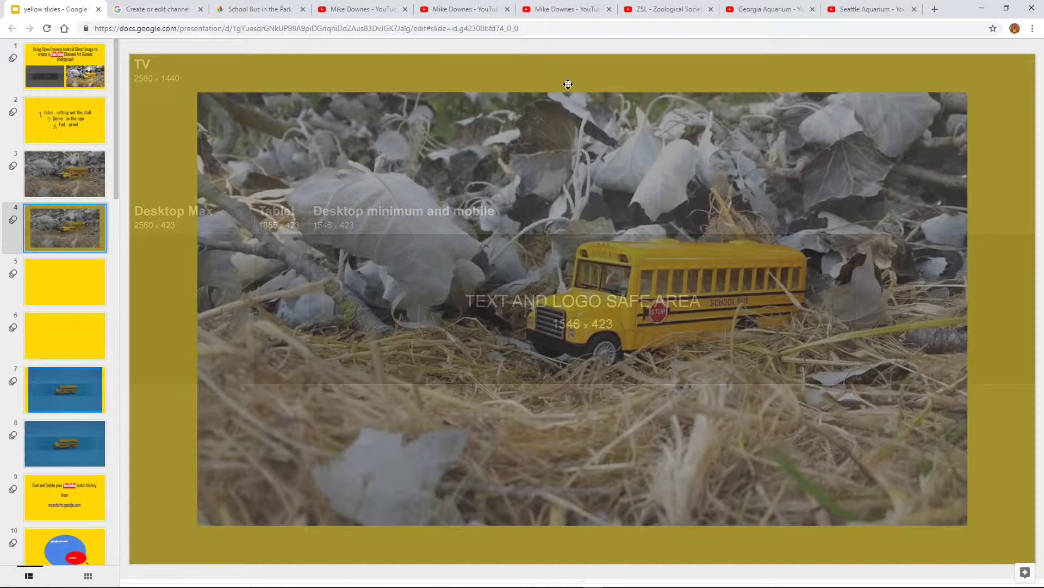
mouse_move(469, 86)
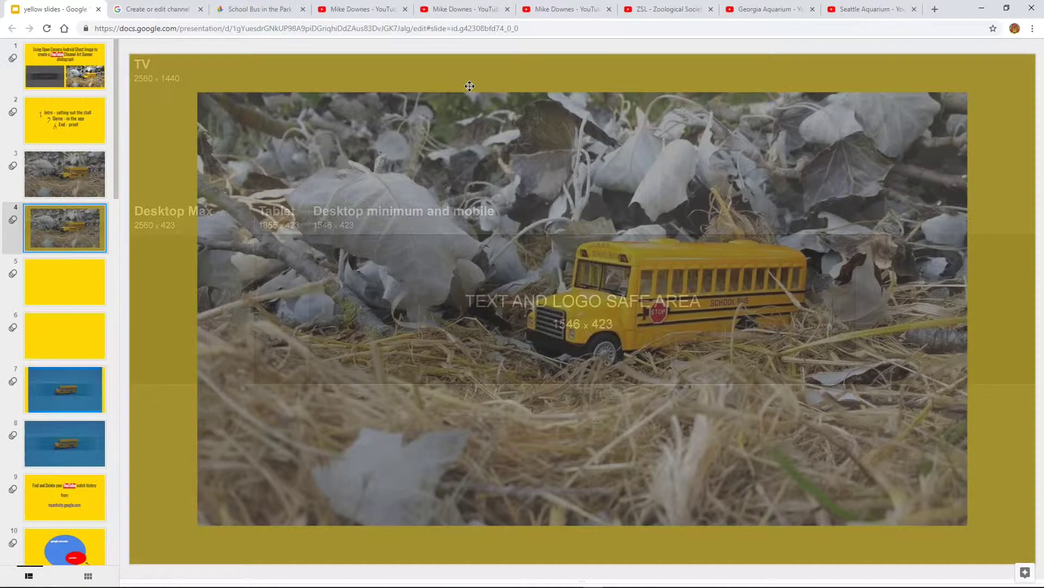
mouse_move(175, 116)
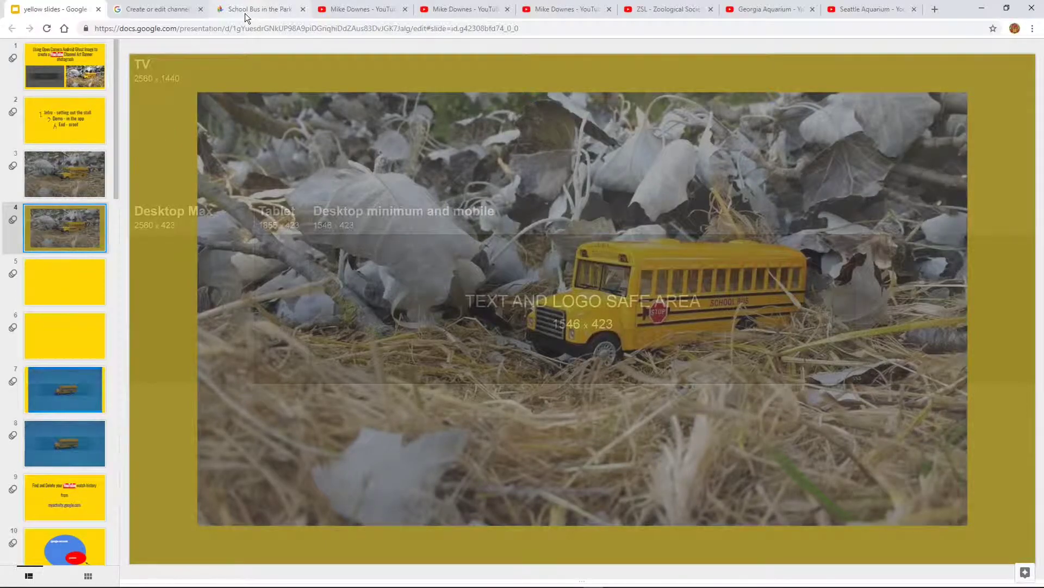
Scroll through the 'School Bus in the Park' album of toy bus photos
click(260, 9)
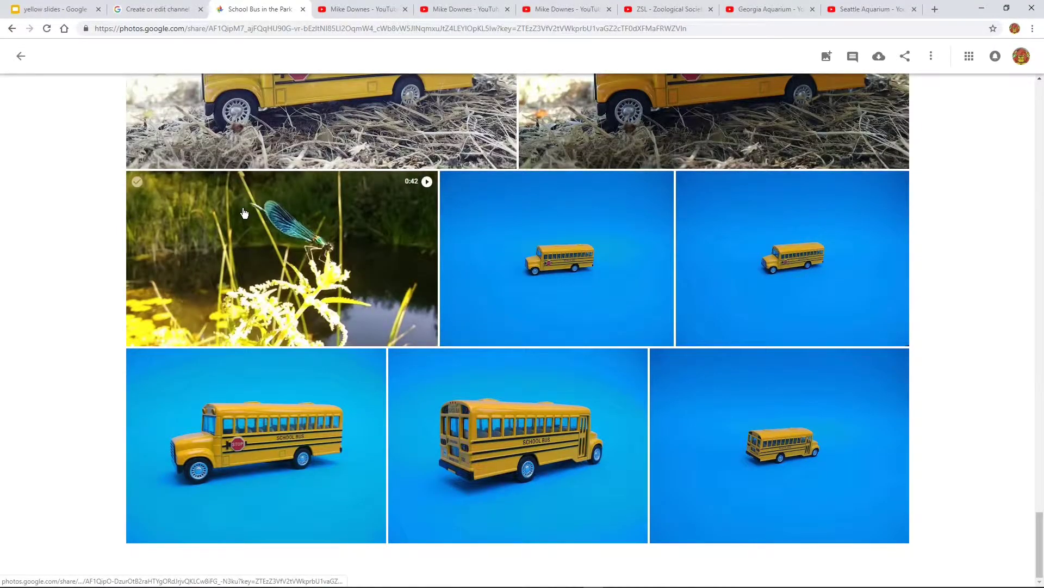
scroll(down, 3)
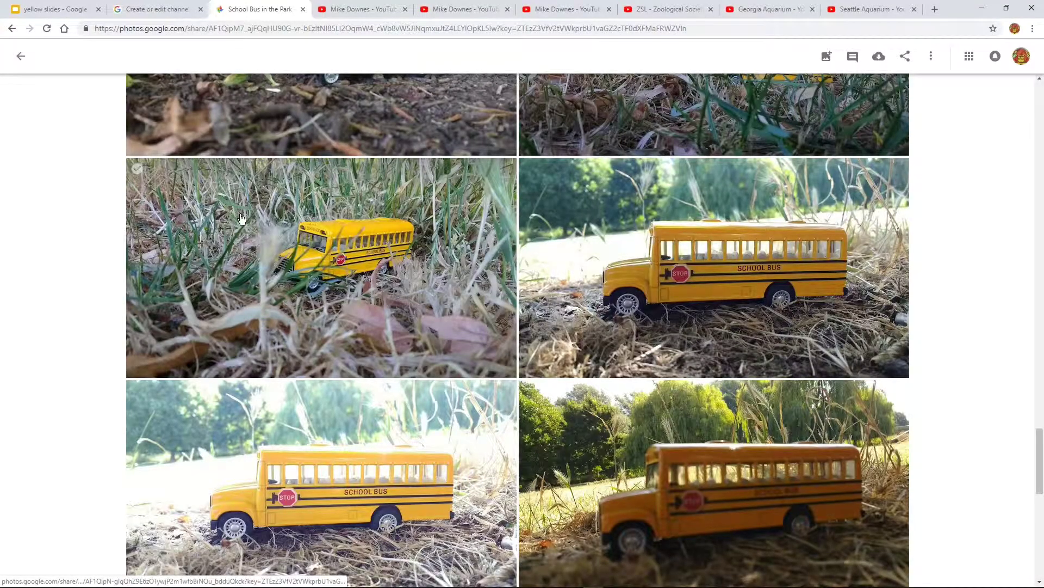
scroll(down, 3)
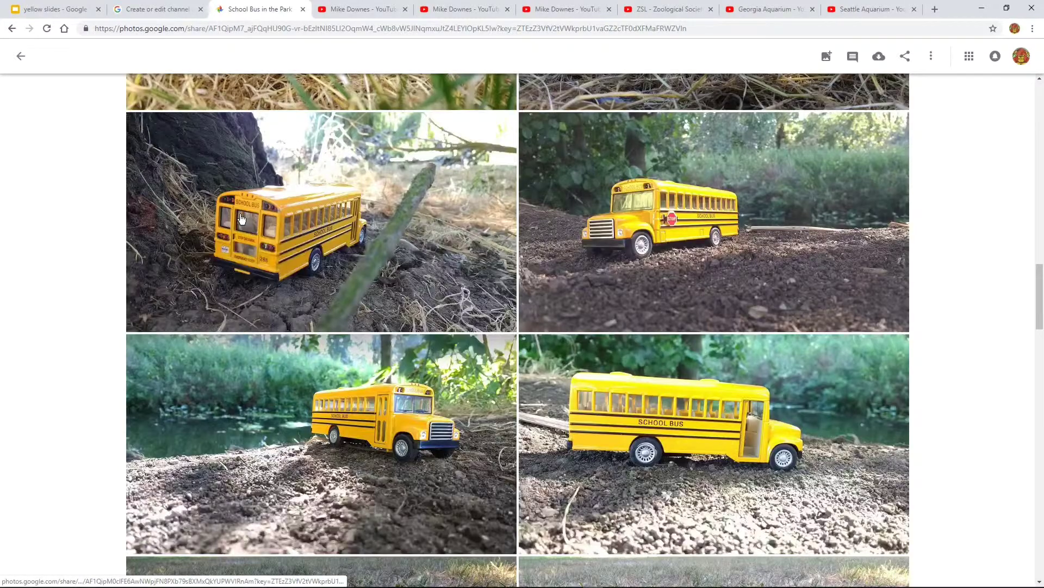
scroll(down, 3)
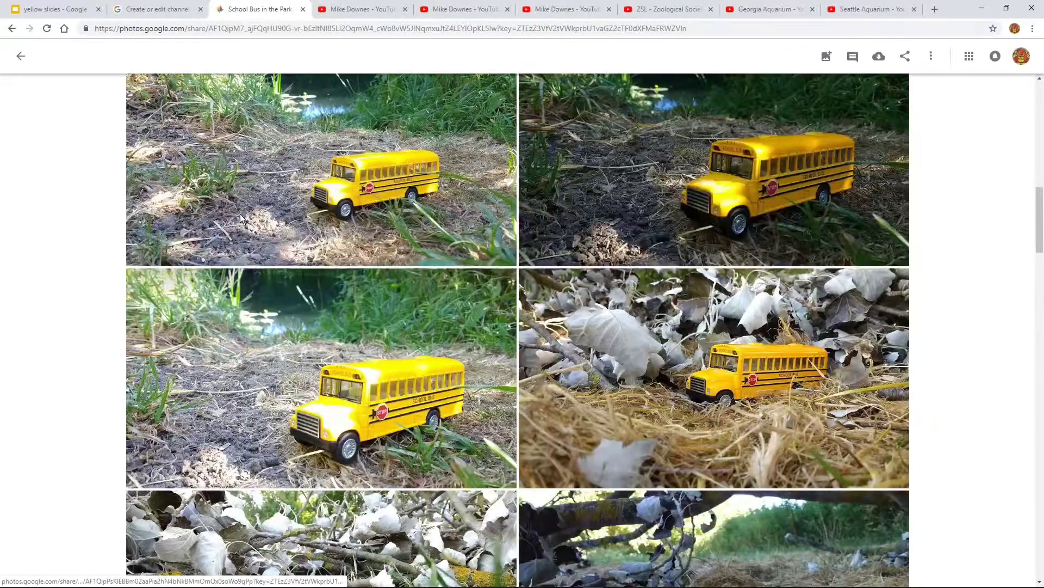
scroll(down, 3)
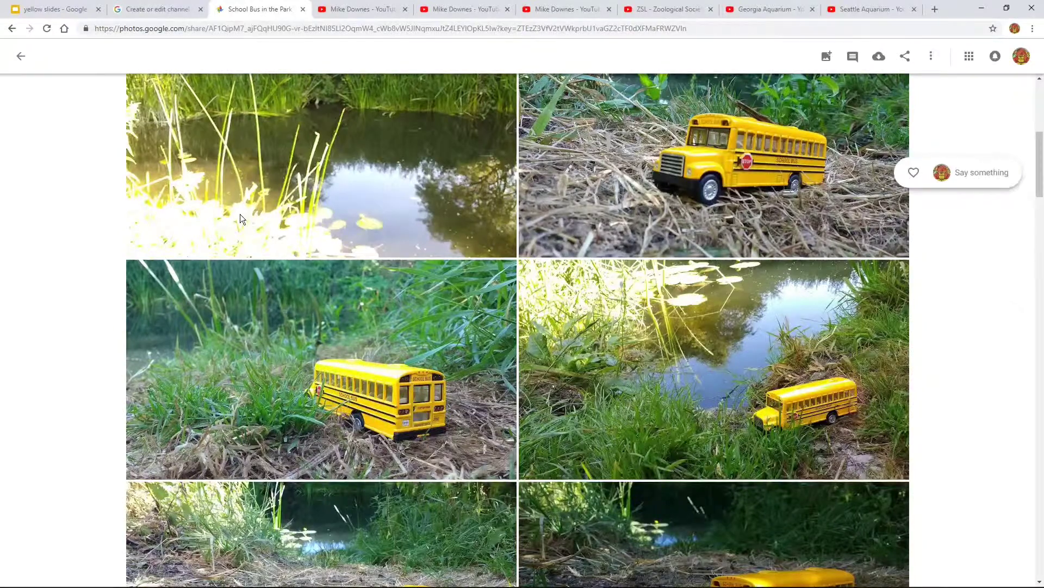
scroll(down, 3)
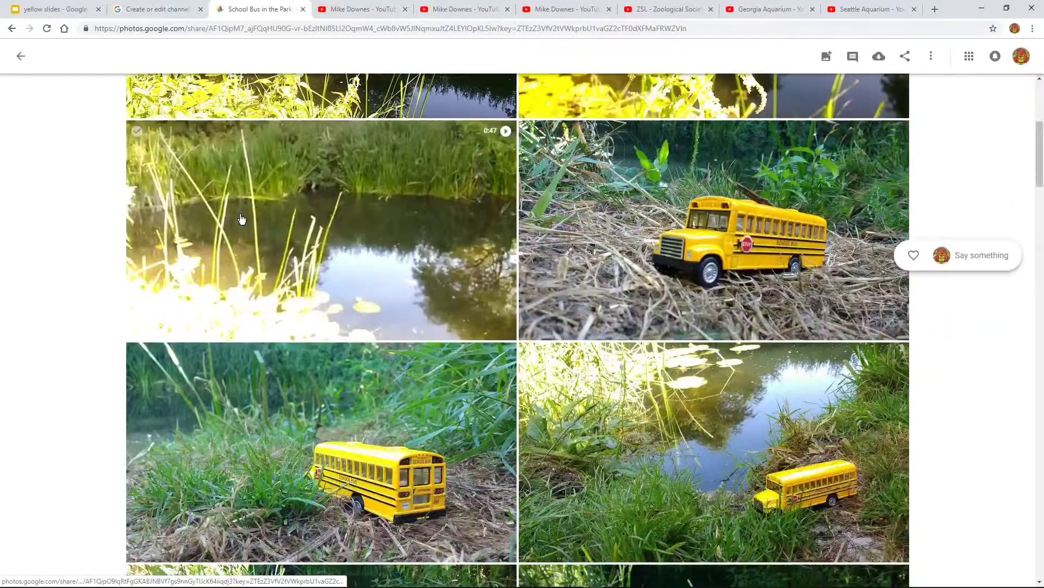
scroll(down, 3)
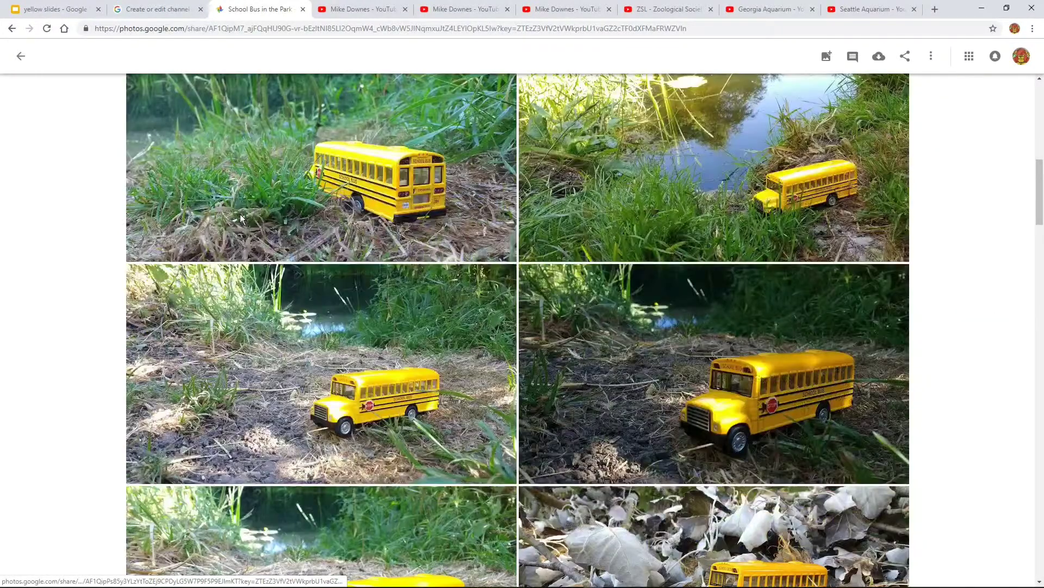
scroll(down, 3)
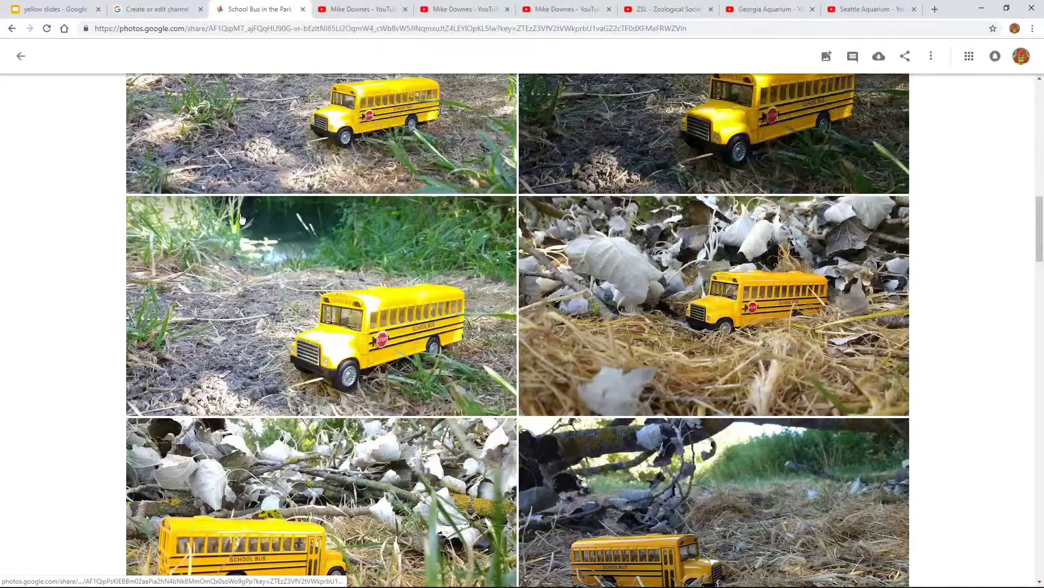
scroll(down, 3)
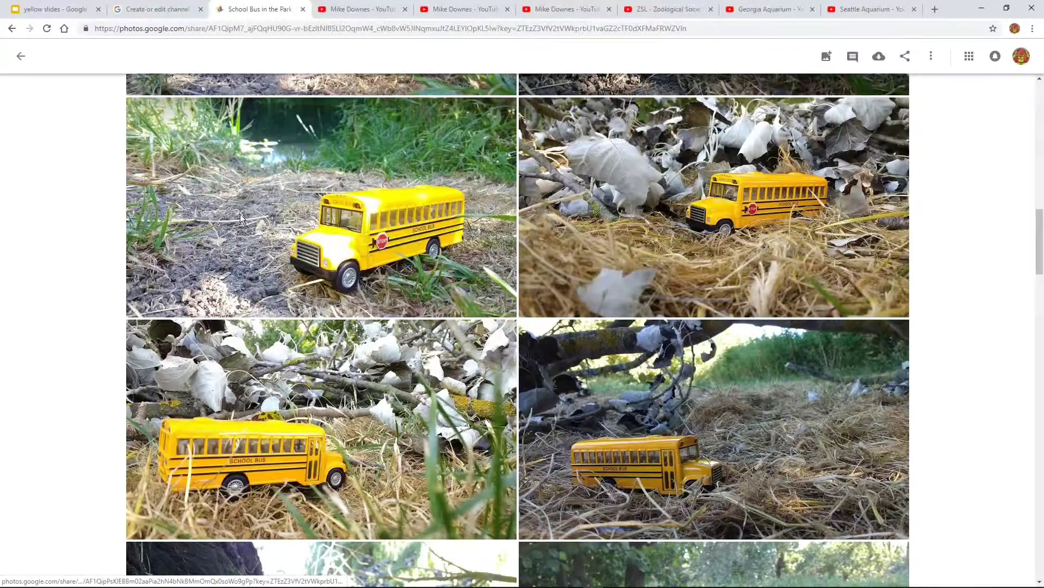
scroll(down, 3)
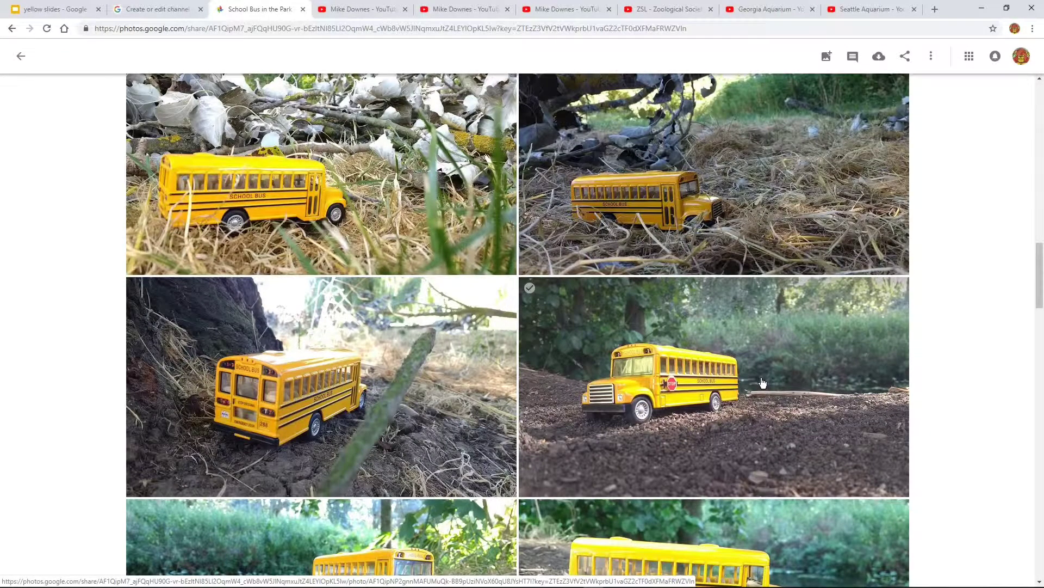
mouse_move(697, 409)
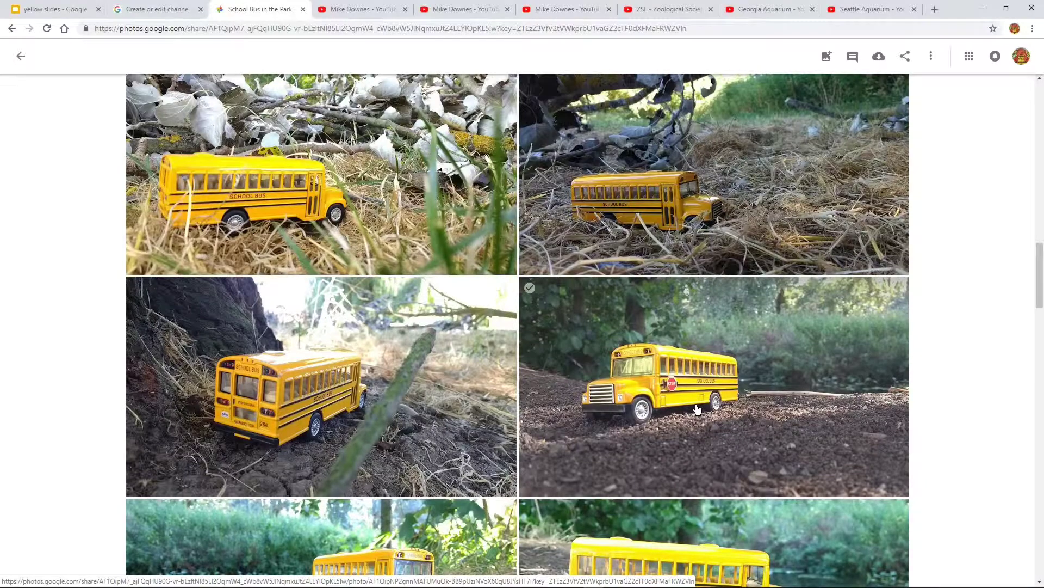
scroll(down, 3)
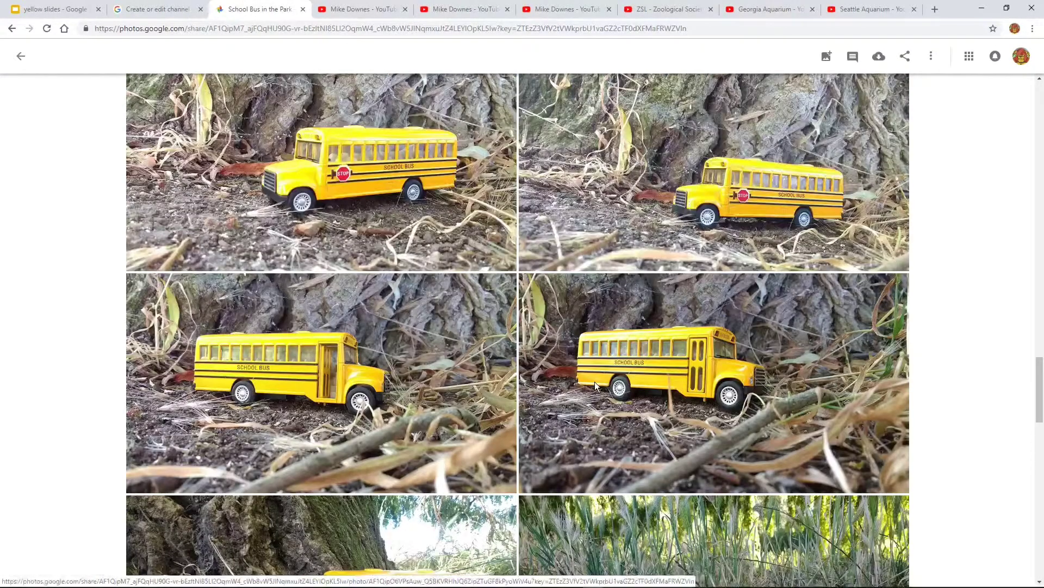
scroll(down, 3)
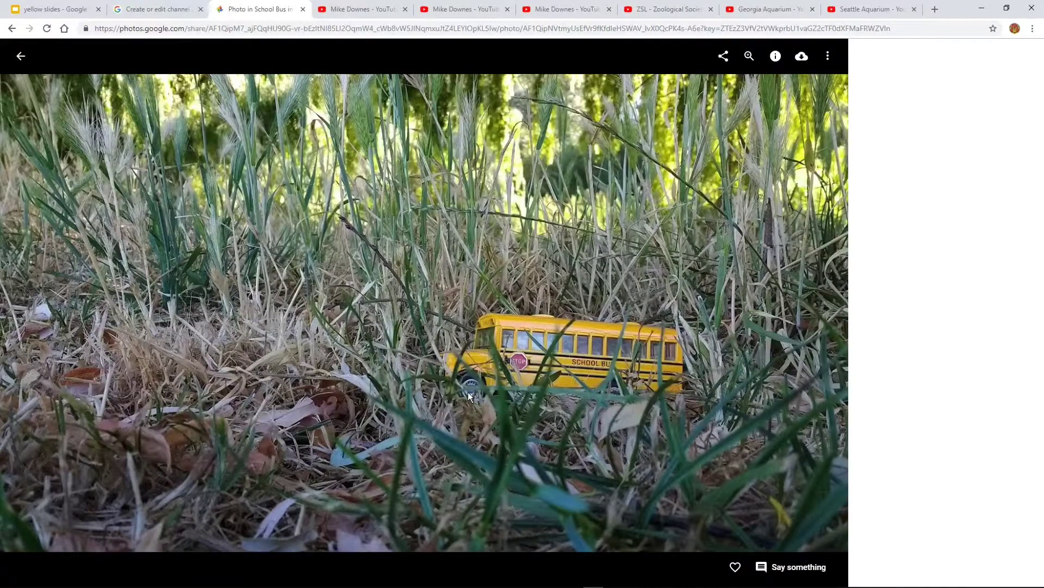
mouse_move(37, 65)
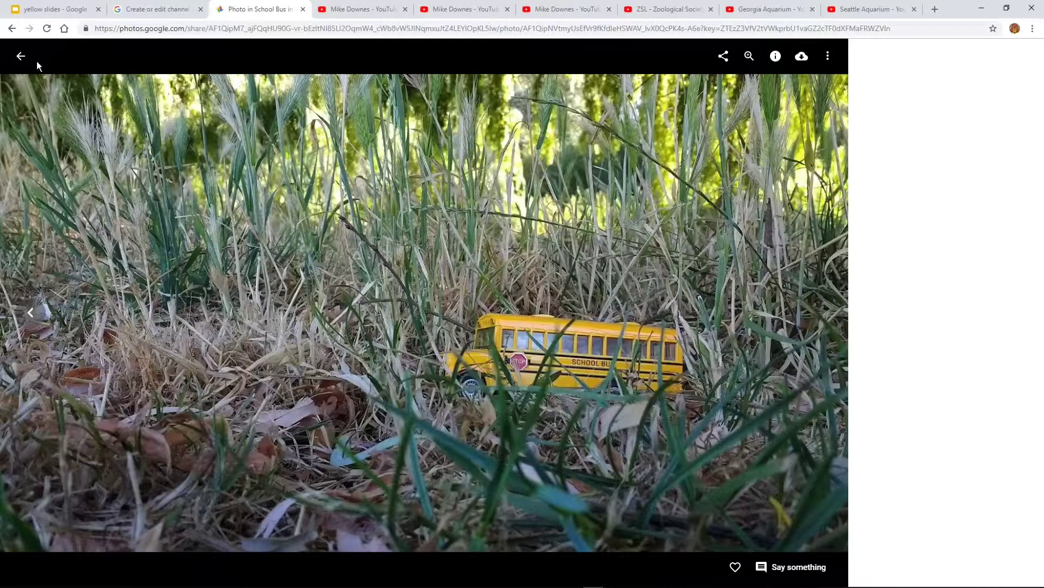
Close the full-size grass photo and keep browsing the album
click(20, 55)
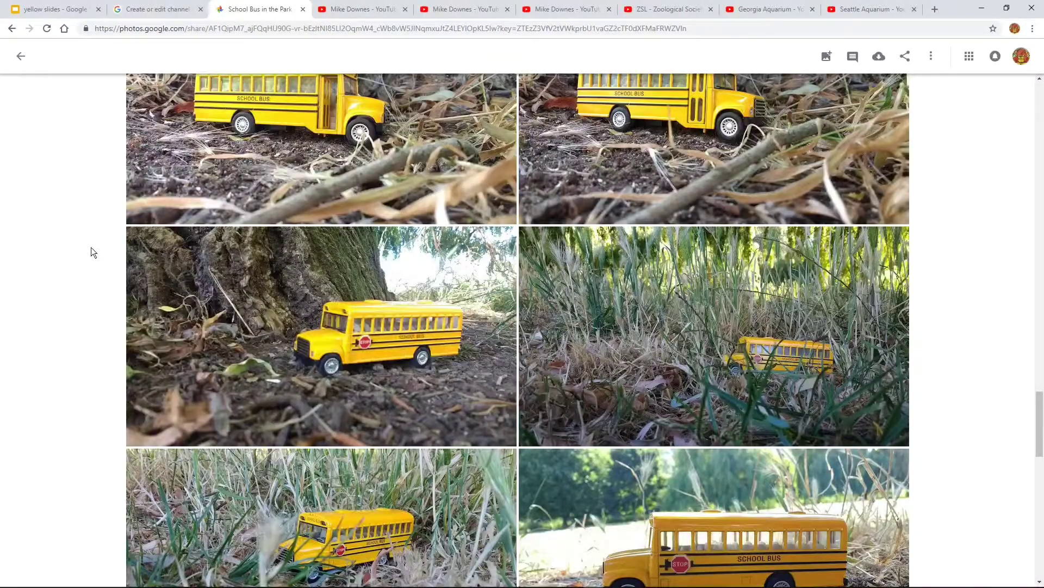
scroll(down, 3)
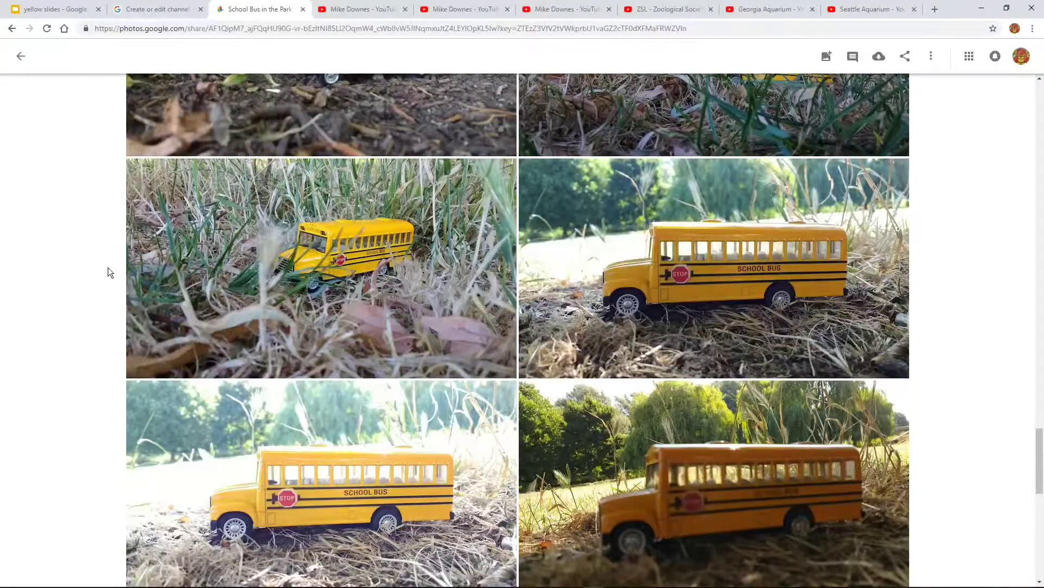
scroll(down, 3)
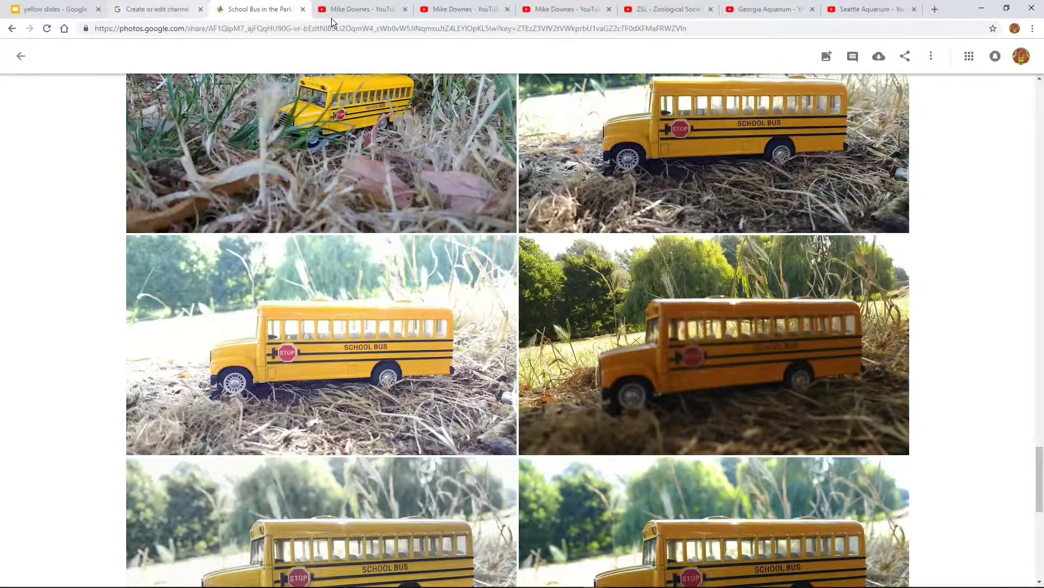
View the Mike Downes channel pages, from empty banner to the yellow school-bus banner
click(359, 8)
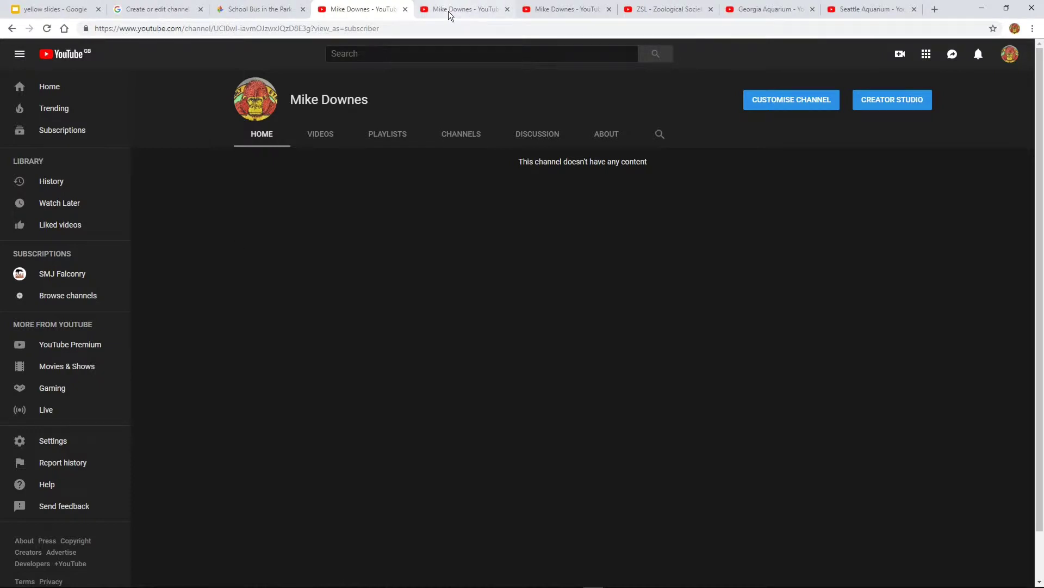
click(463, 9)
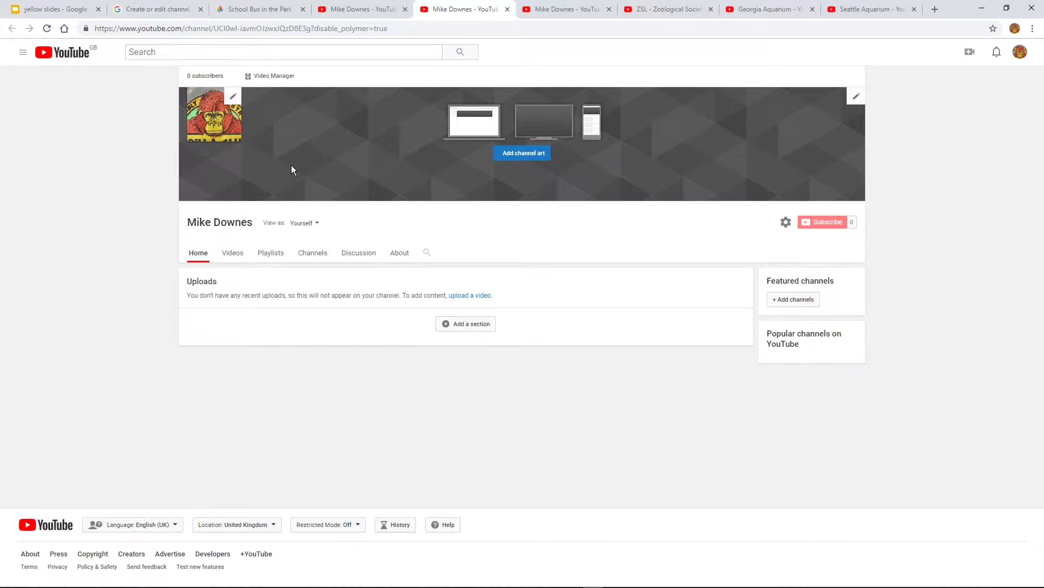
mouse_move(770, 166)
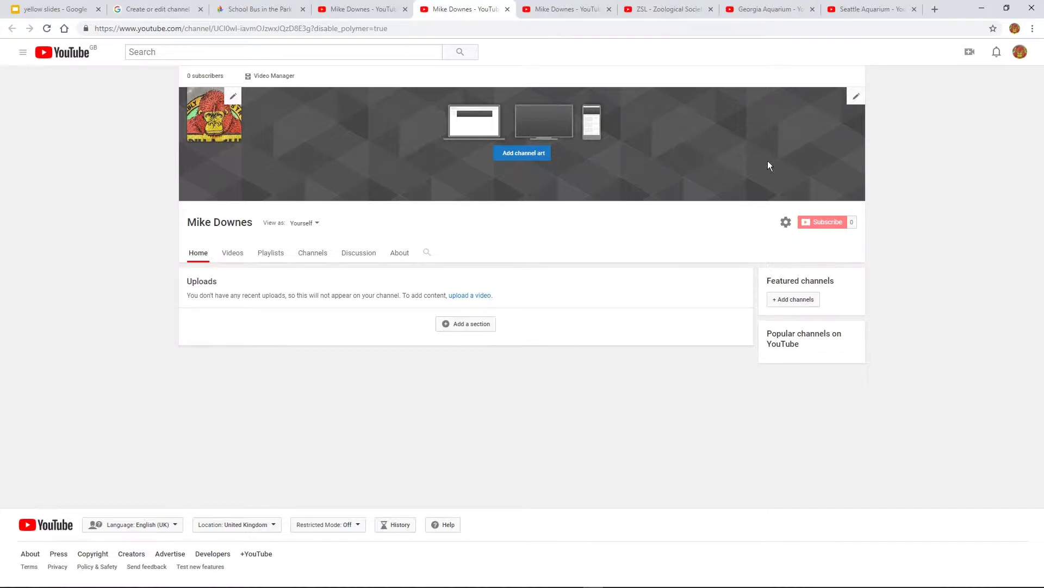
mouse_move(373, 138)
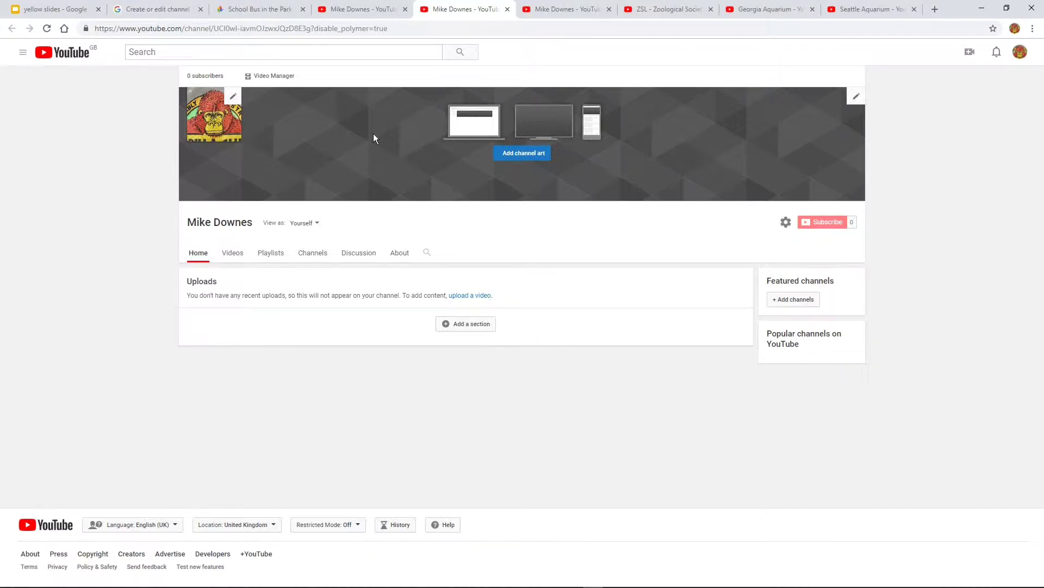
click(567, 9)
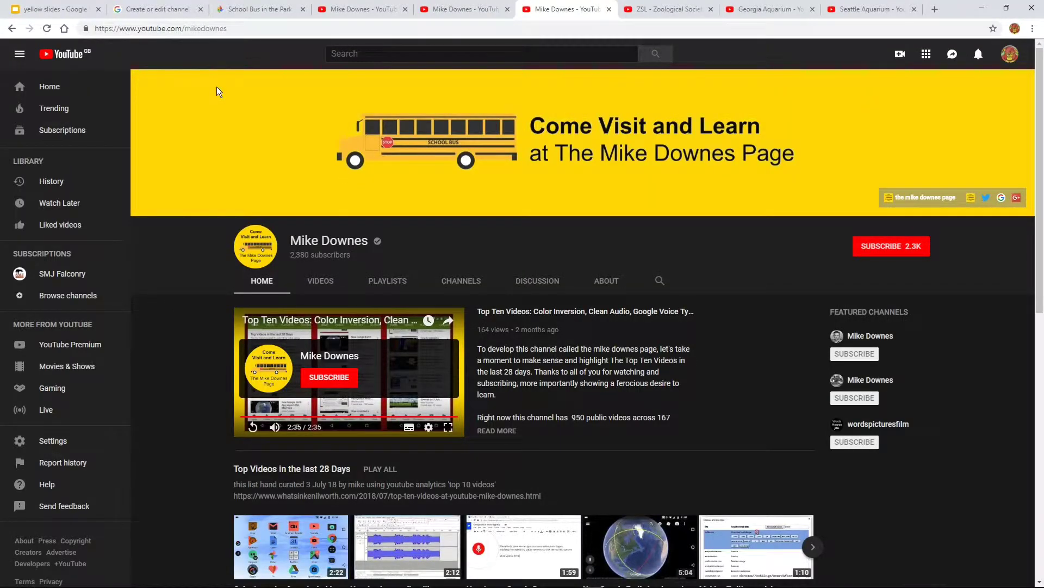
mouse_move(487, 156)
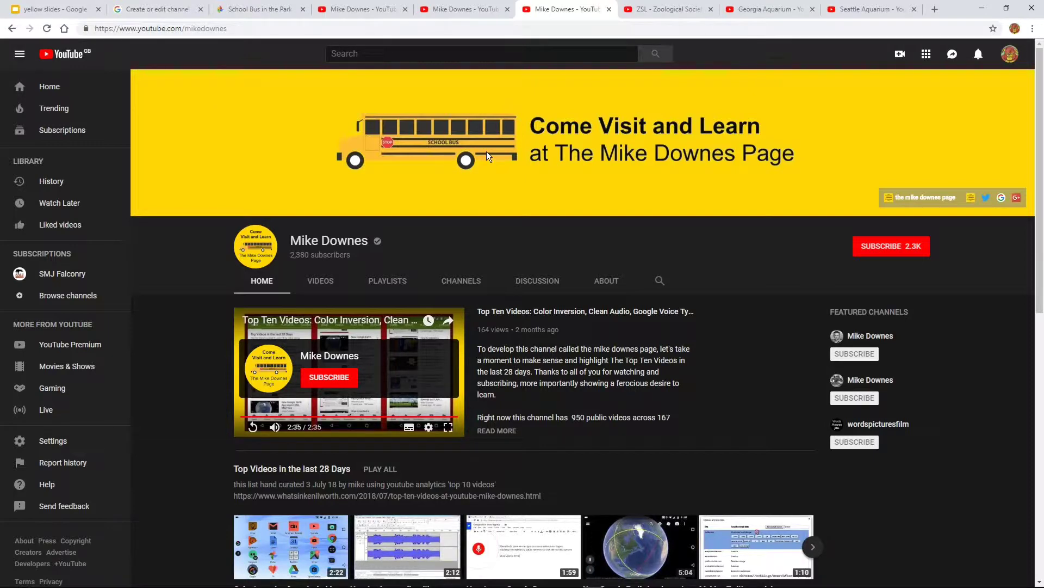
mouse_move(649, 185)
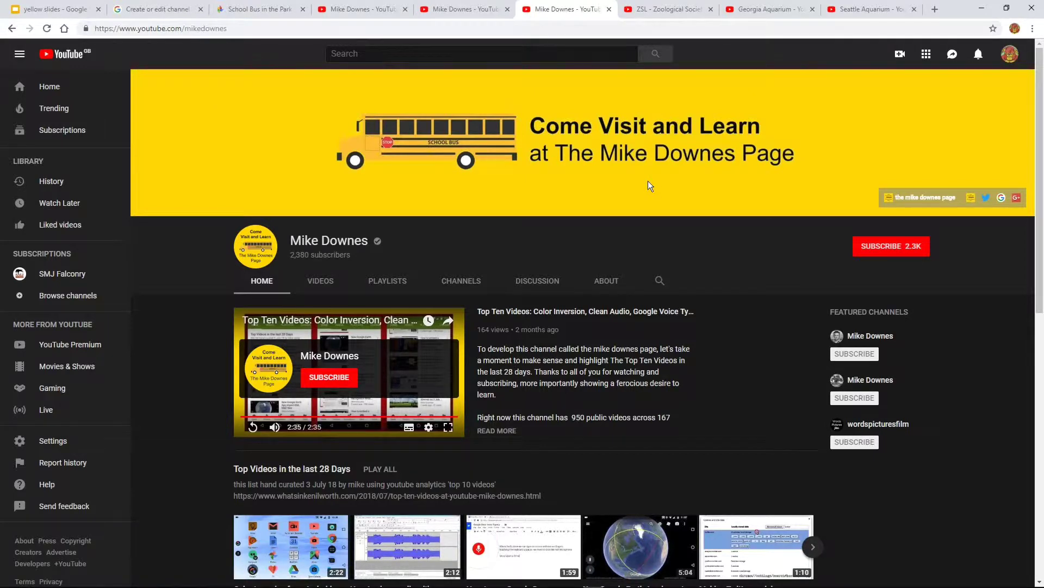
mouse_move(676, 193)
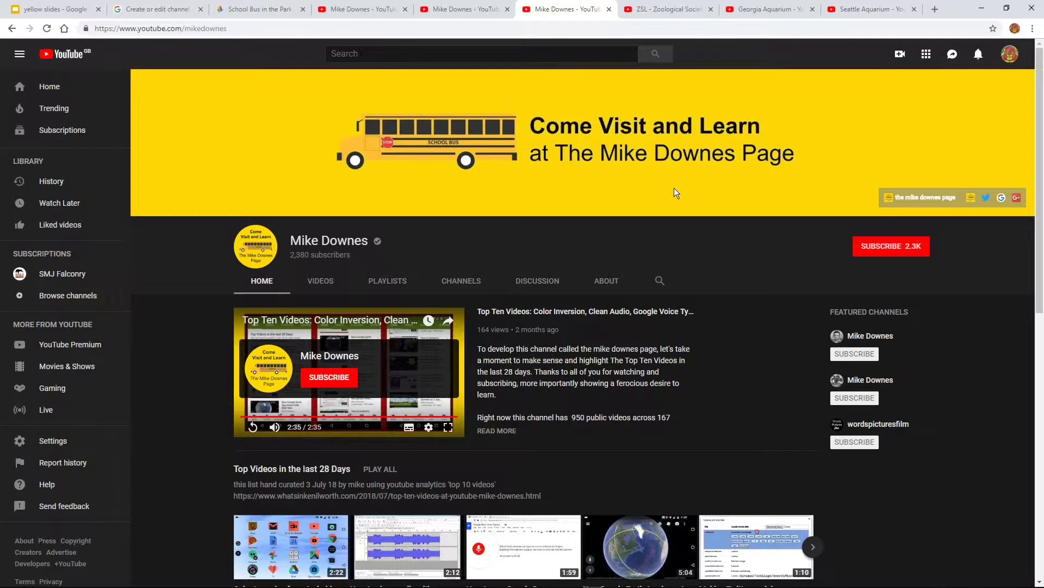
mouse_move(220, 106)
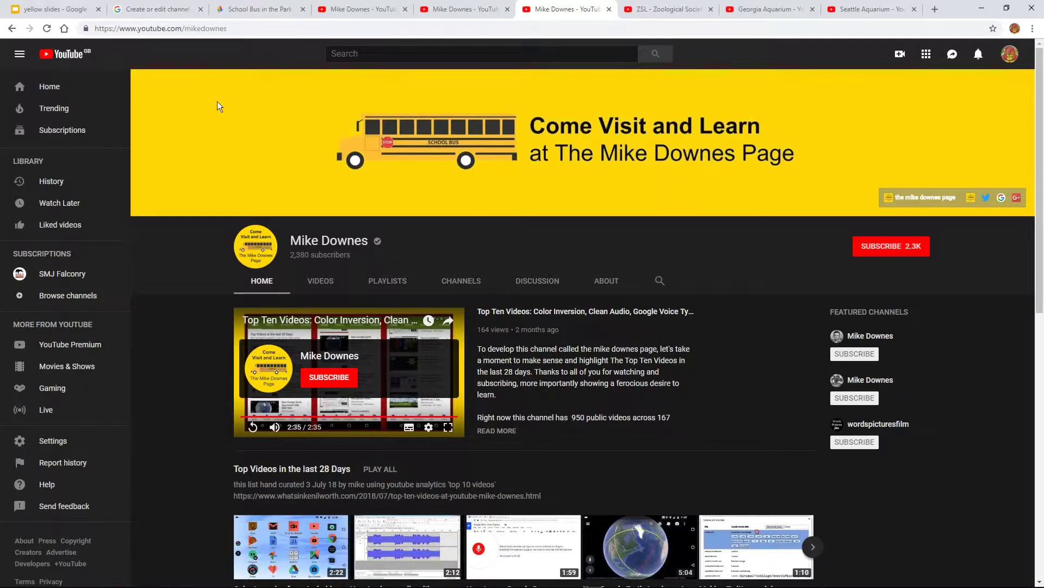
mouse_move(496, 161)
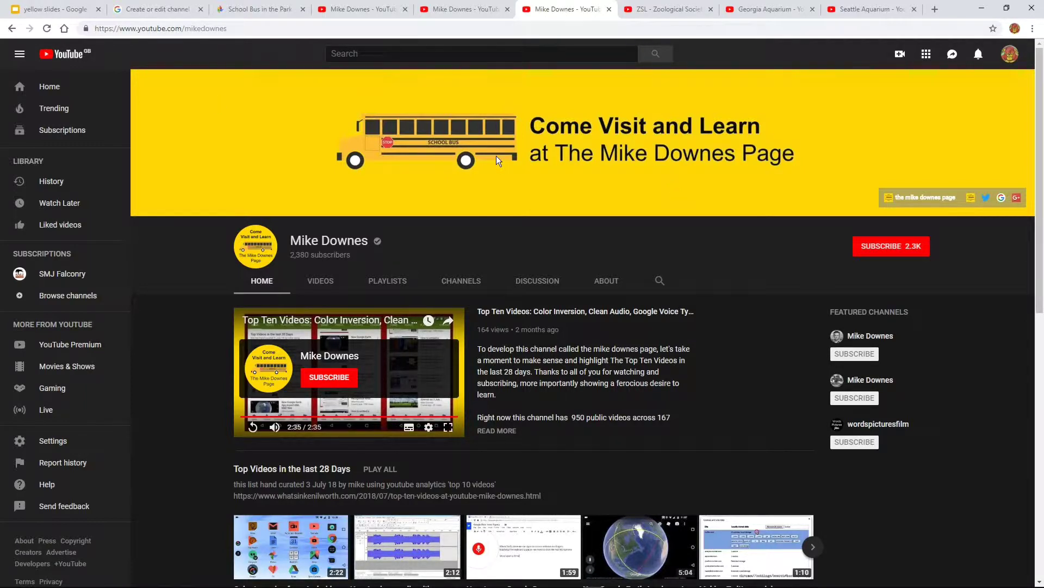
View the ZSL London Zoo, Georgia Aquarium and Seattle Aquarium channel banners in turn
click(665, 8)
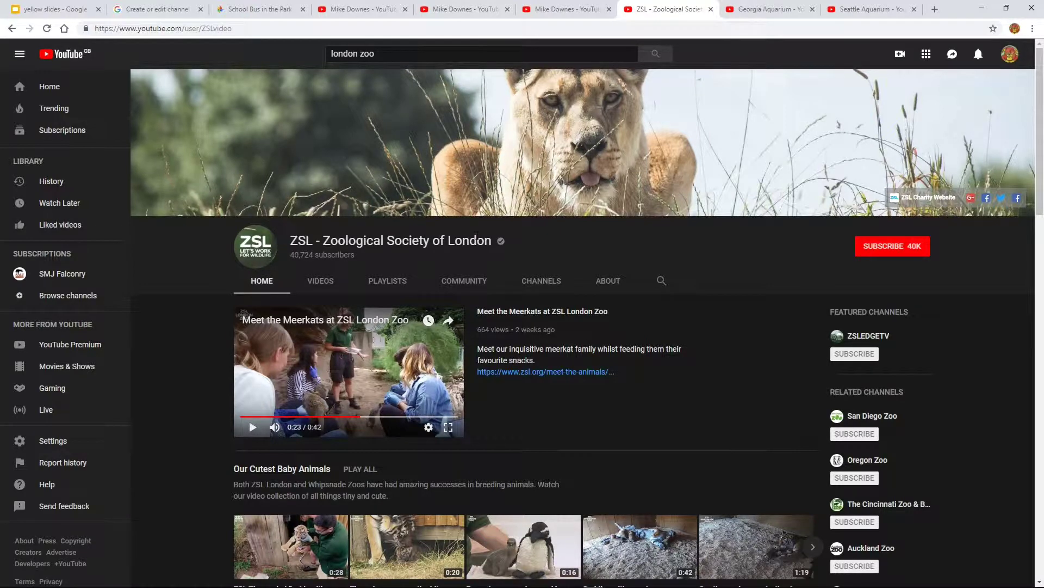
mouse_move(271, 162)
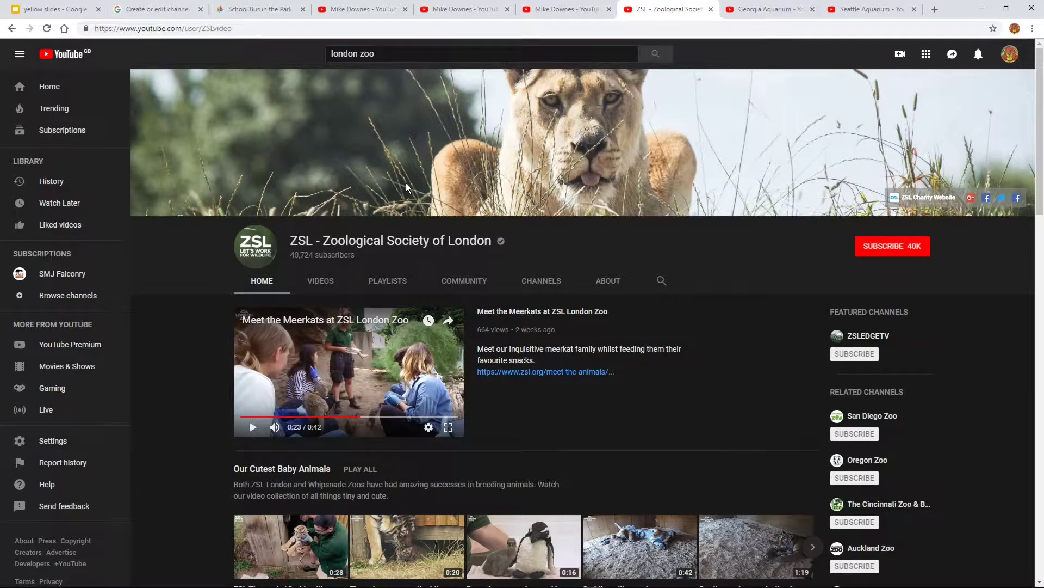
mouse_move(178, 267)
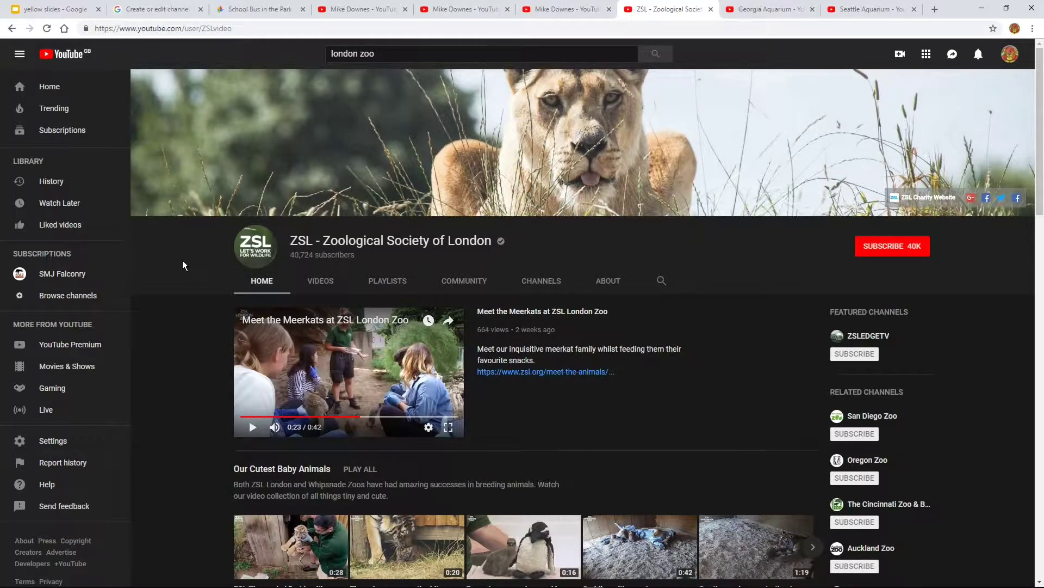
click(769, 9)
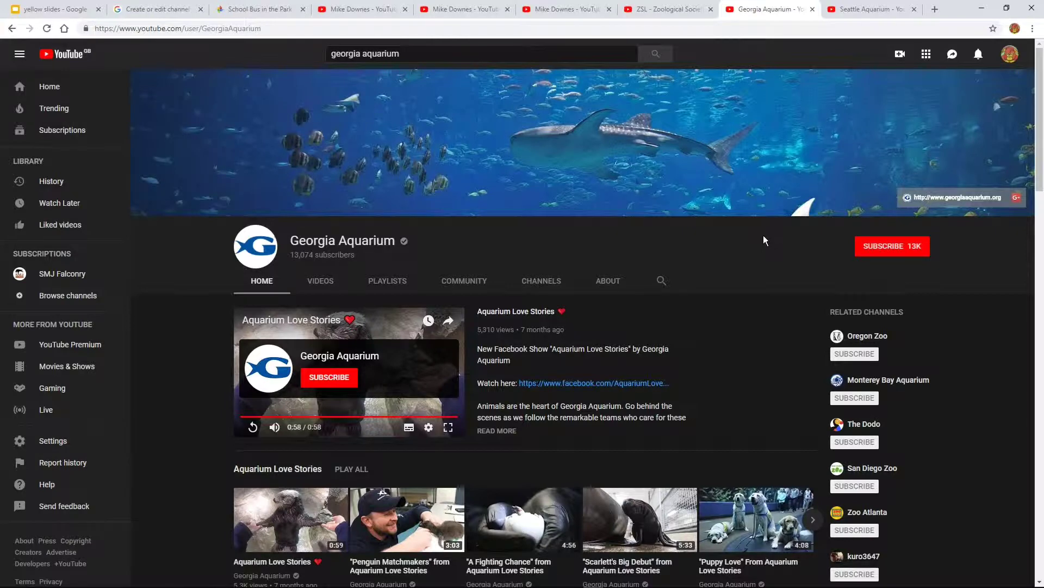
mouse_move(584, 260)
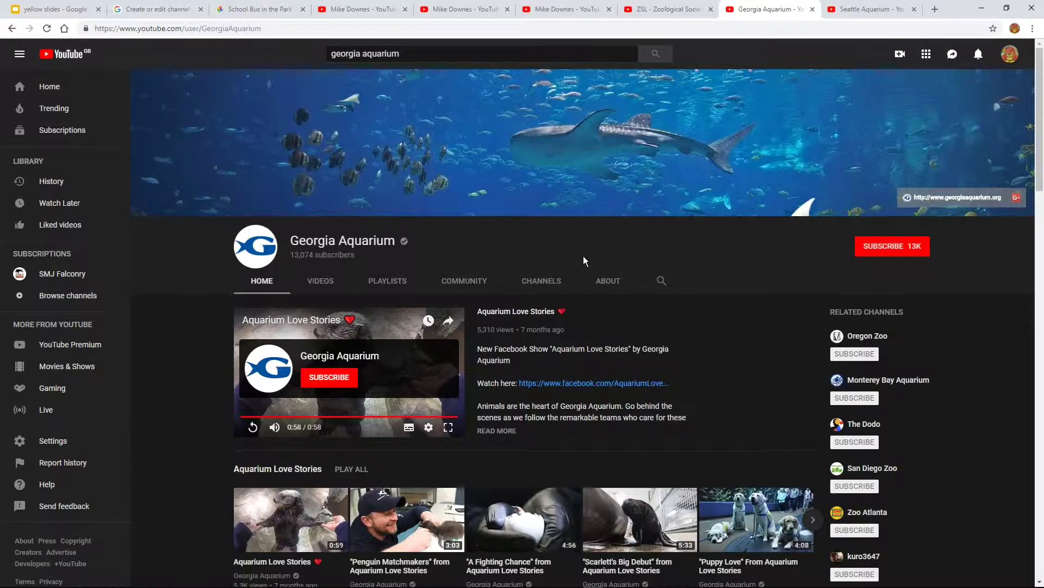
mouse_move(555, 253)
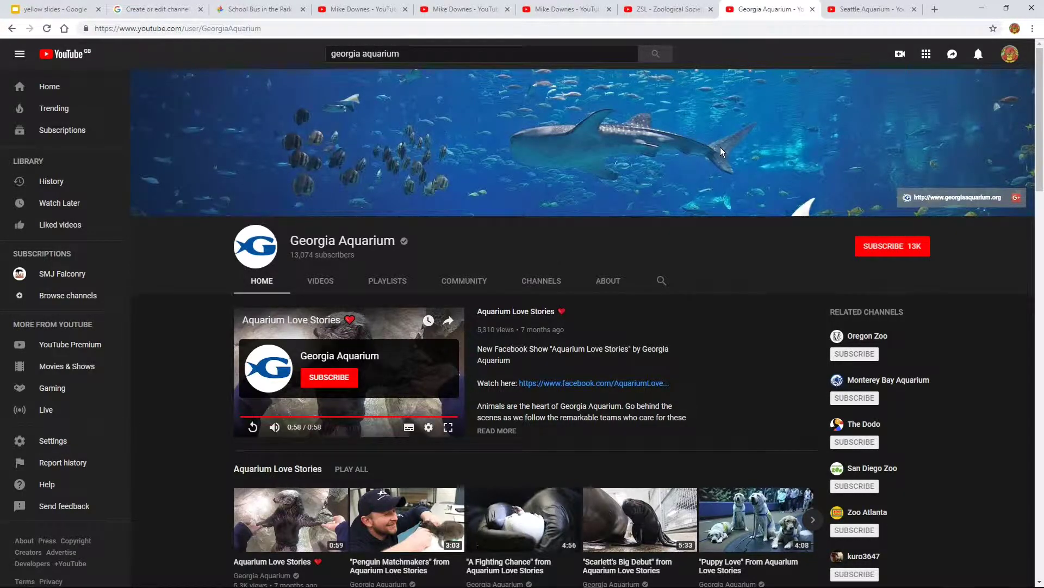
mouse_move(453, 247)
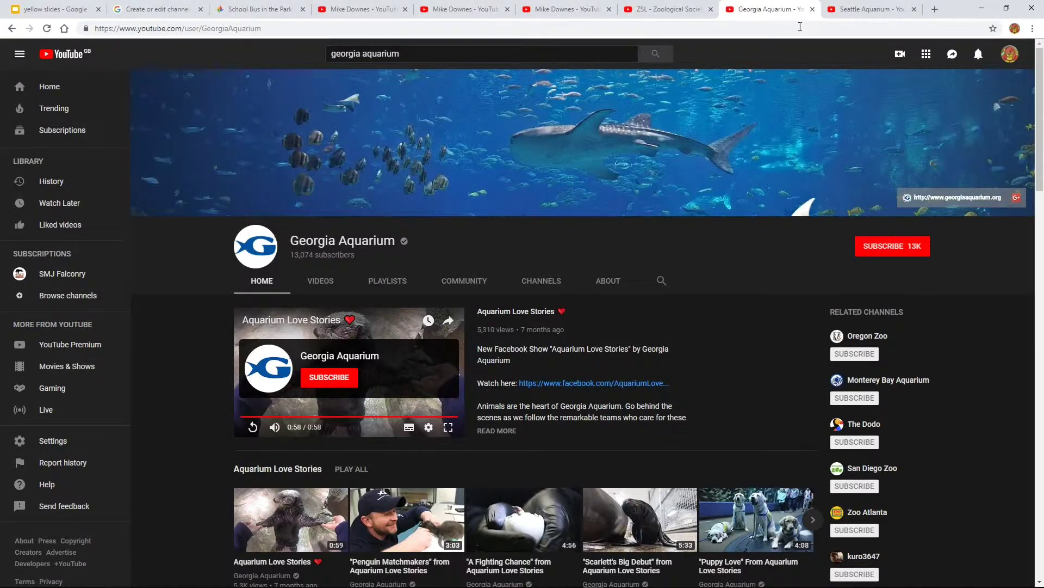
click(869, 9)
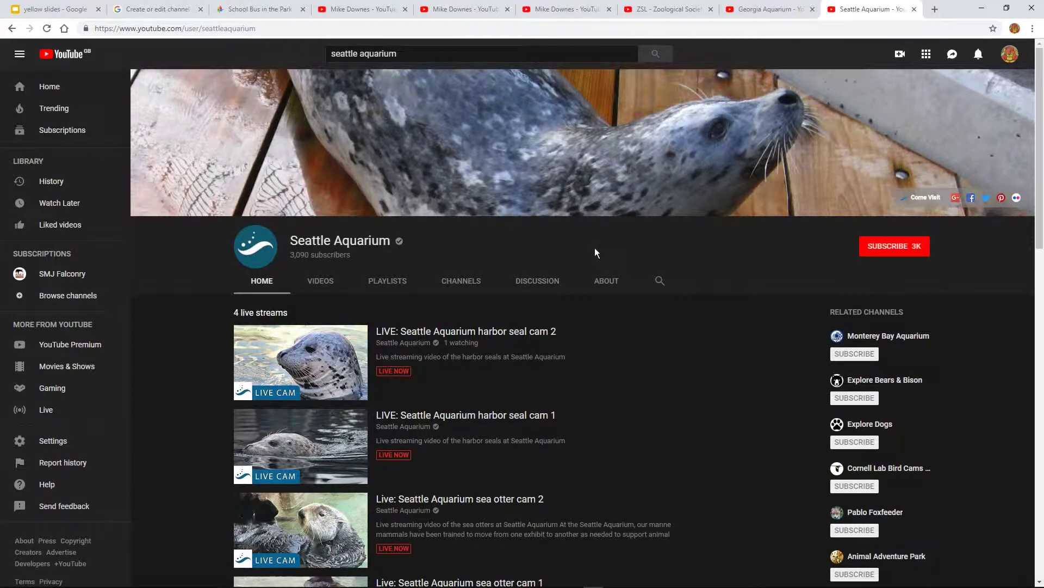
mouse_move(663, 162)
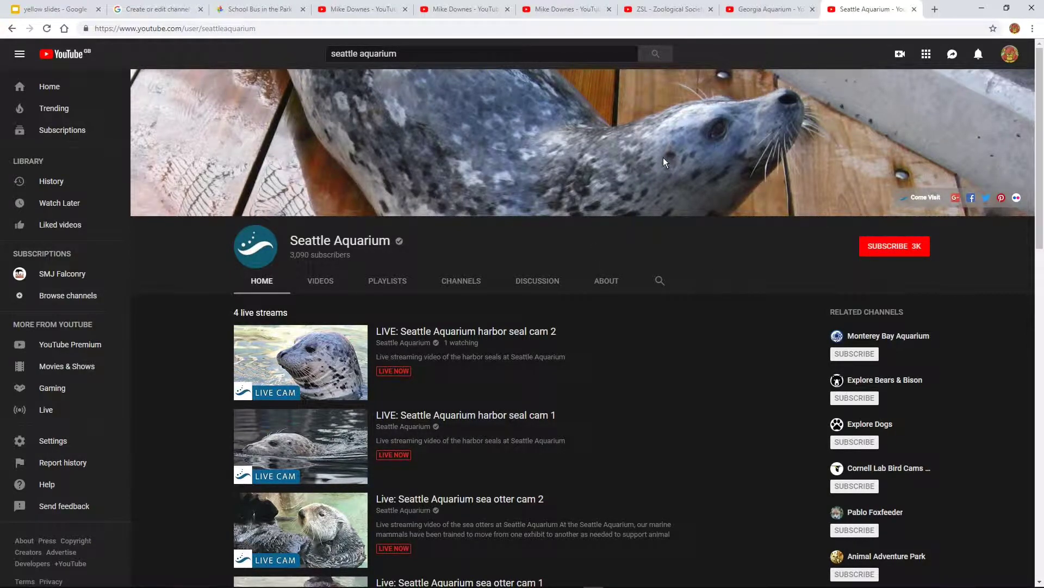
mouse_move(651, 156)
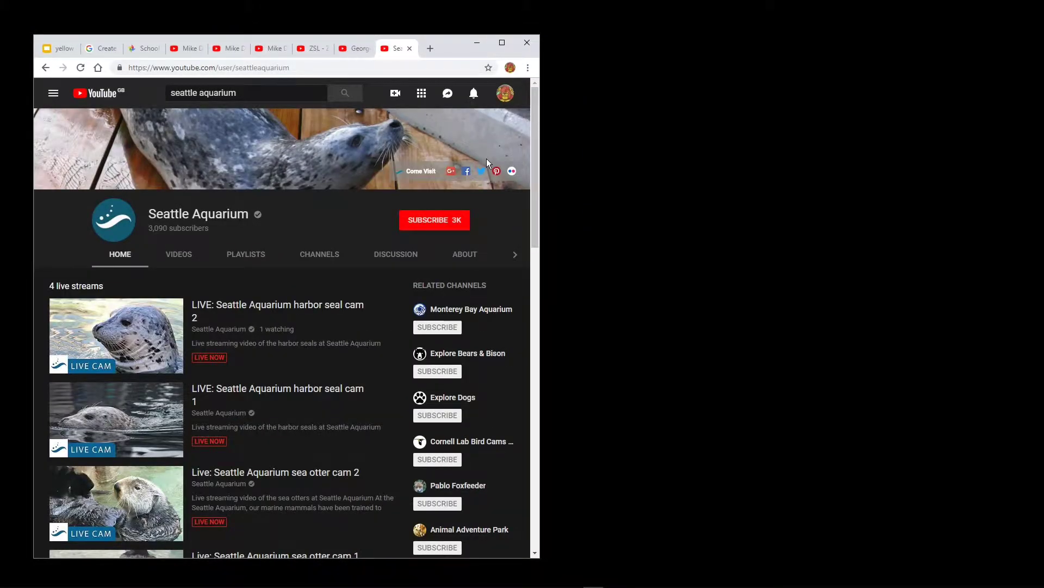
Return to the Georgia Aquarium and ZSL banners, then go to the Android home screen
click(352, 48)
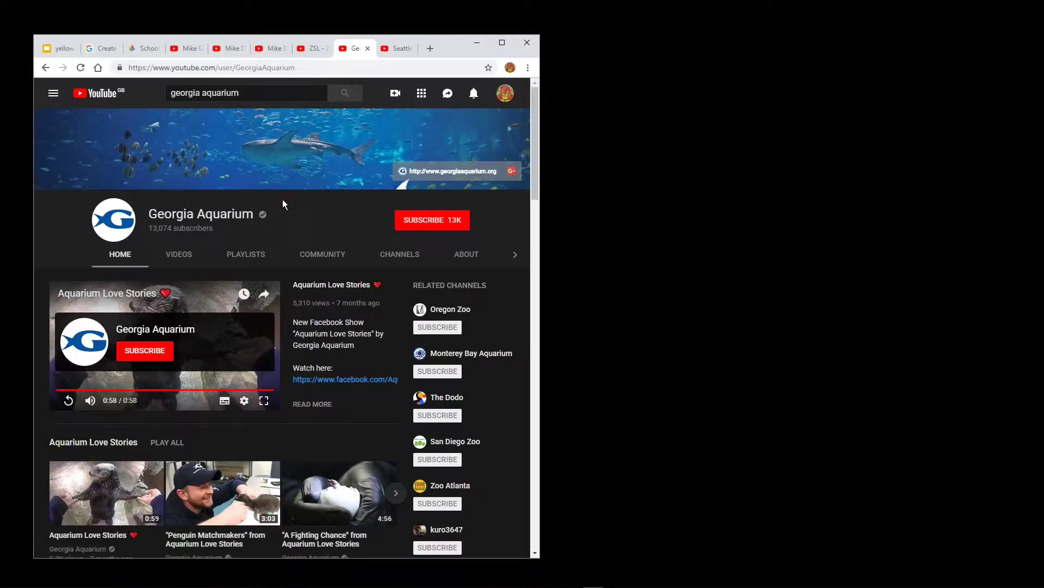
click(312, 48)
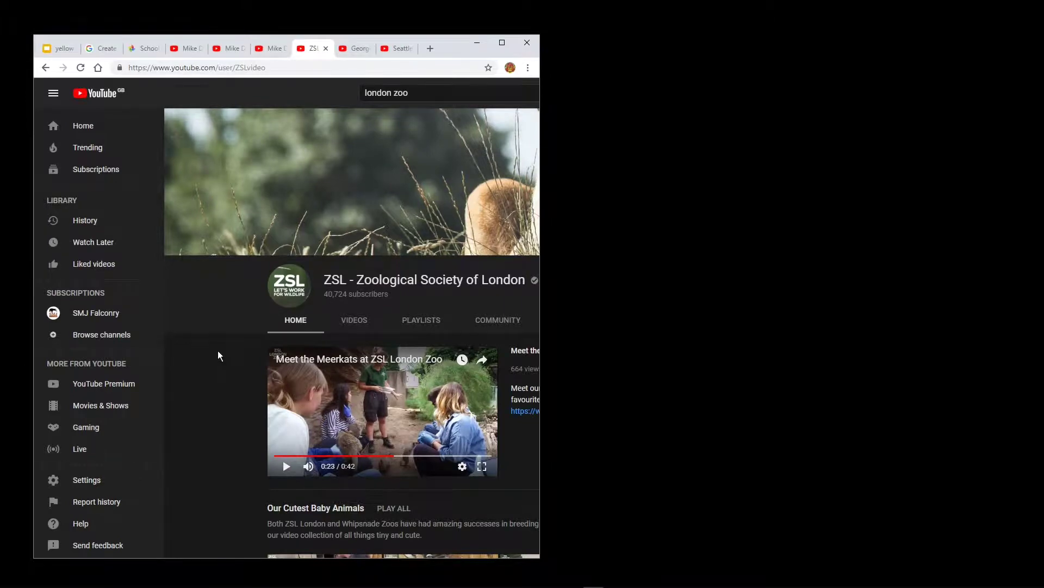
click(270, 48)
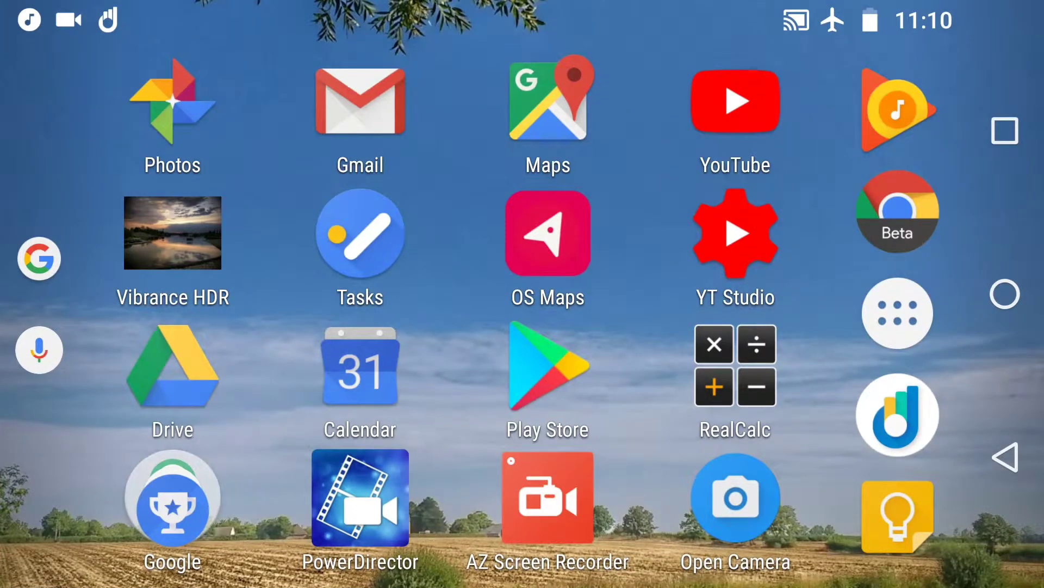
Launch Open Camera to frame the toy bus on blue card with a grid
click(736, 497)
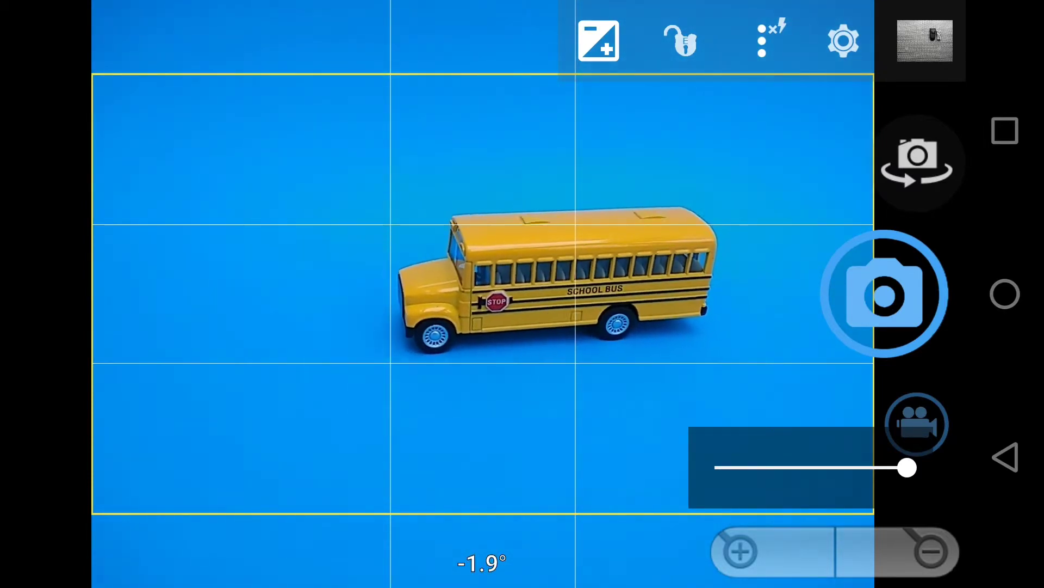
Set the channel-art template as the ghost image, then review the latest bus photo
click(843, 40)
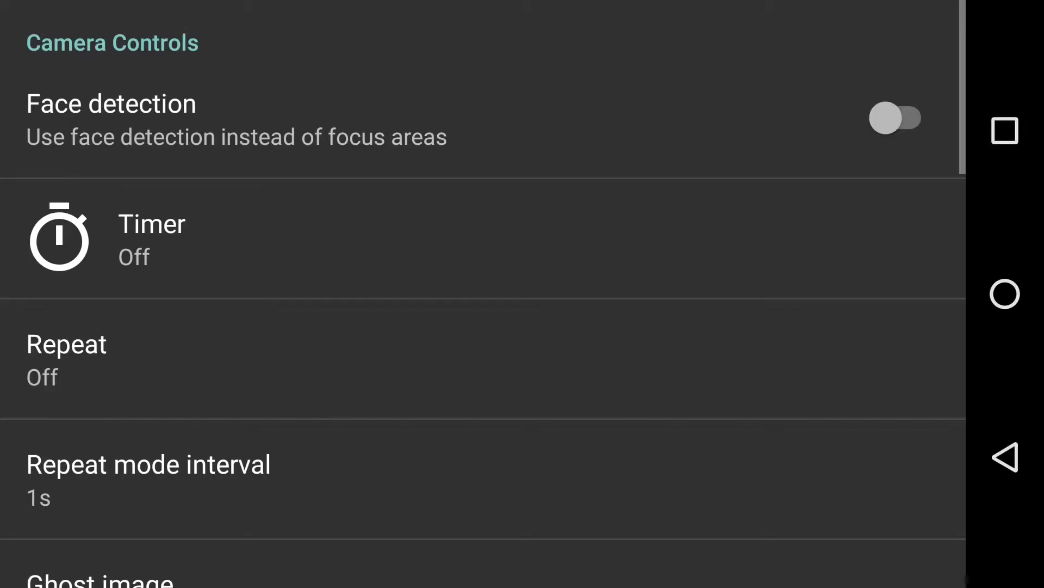
scroll(down, 3)
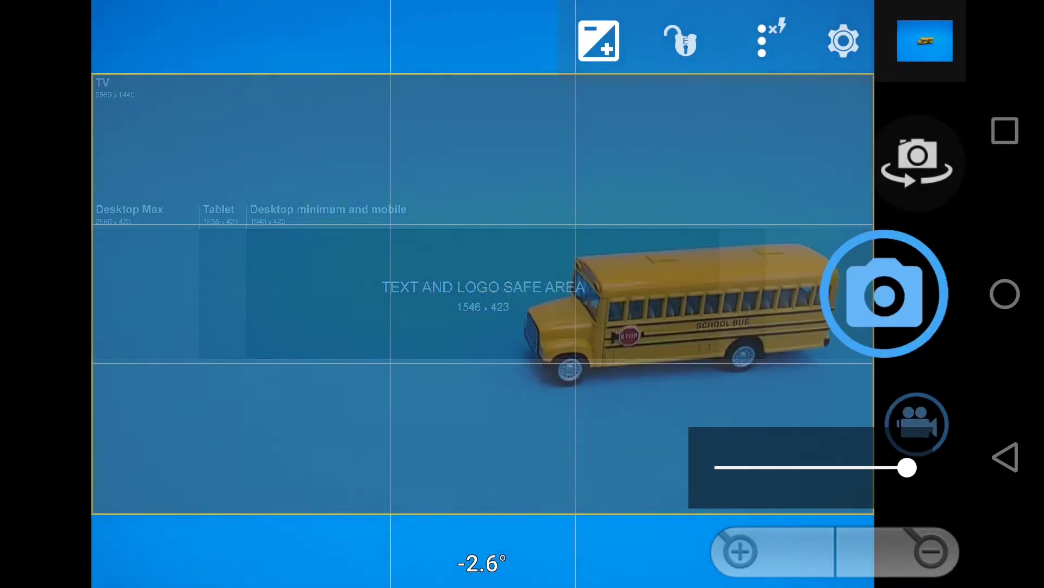
click(881, 294)
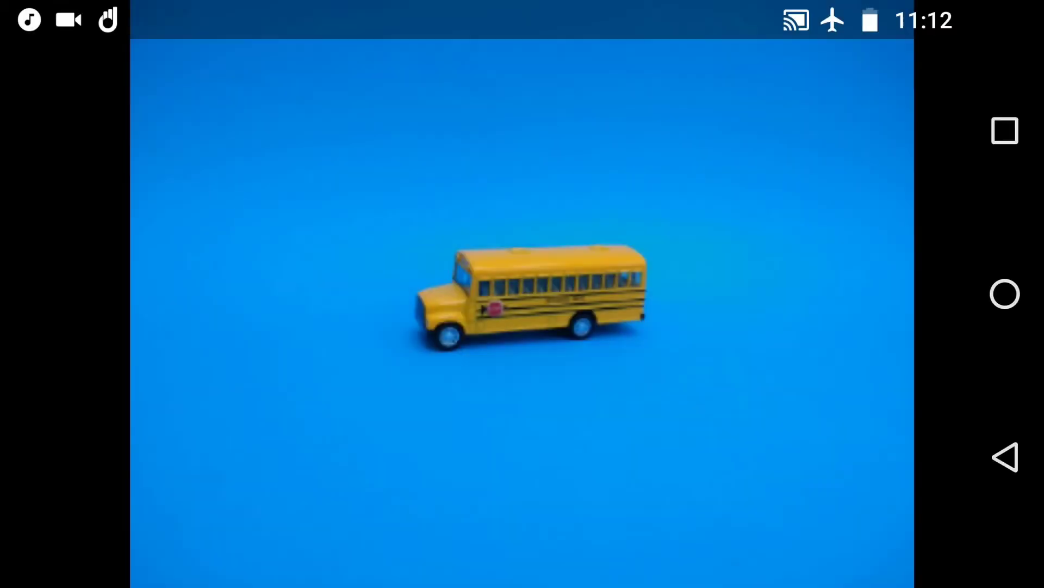
click(523, 290)
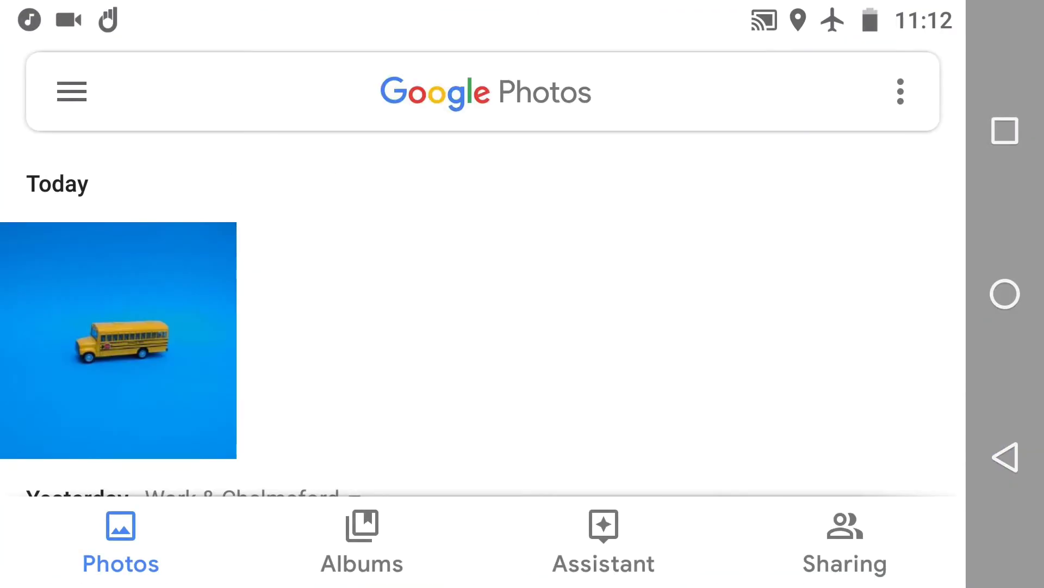
click(118, 340)
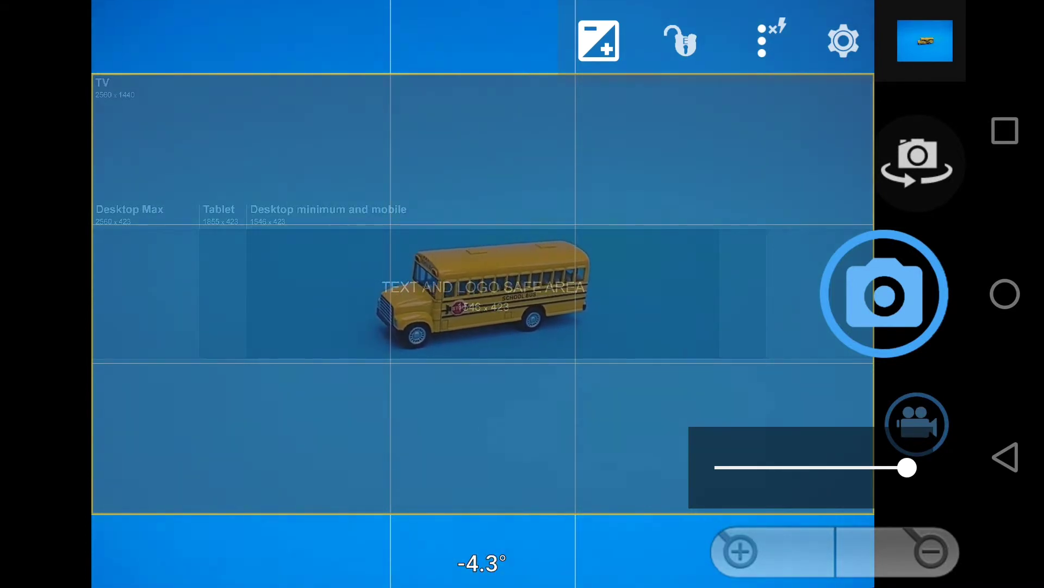
Photograph the bus centred in the ghost template's safe area, plus a rear-angle shot
click(882, 294)
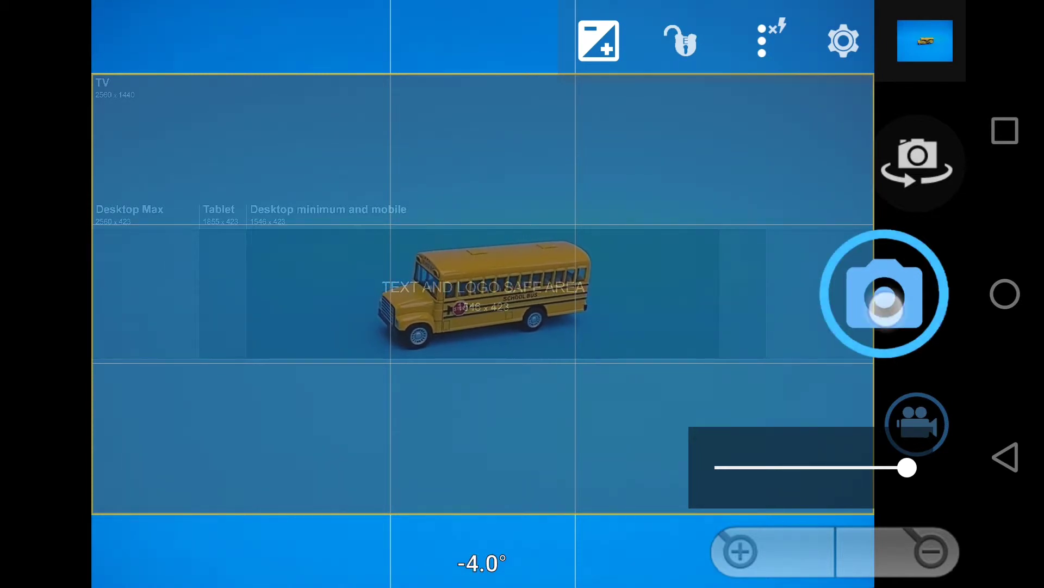
click(882, 293)
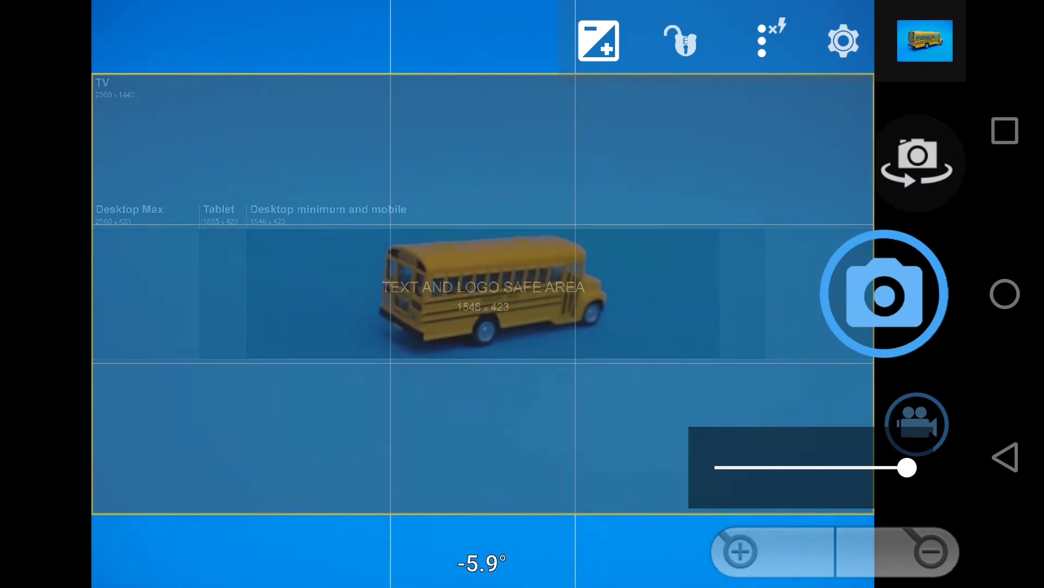
click(882, 294)
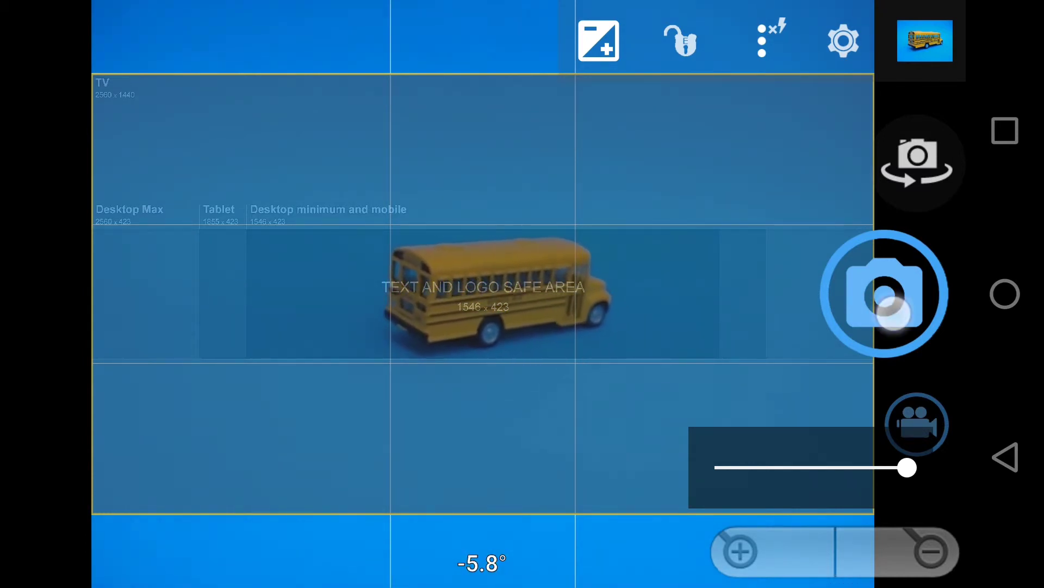
click(883, 294)
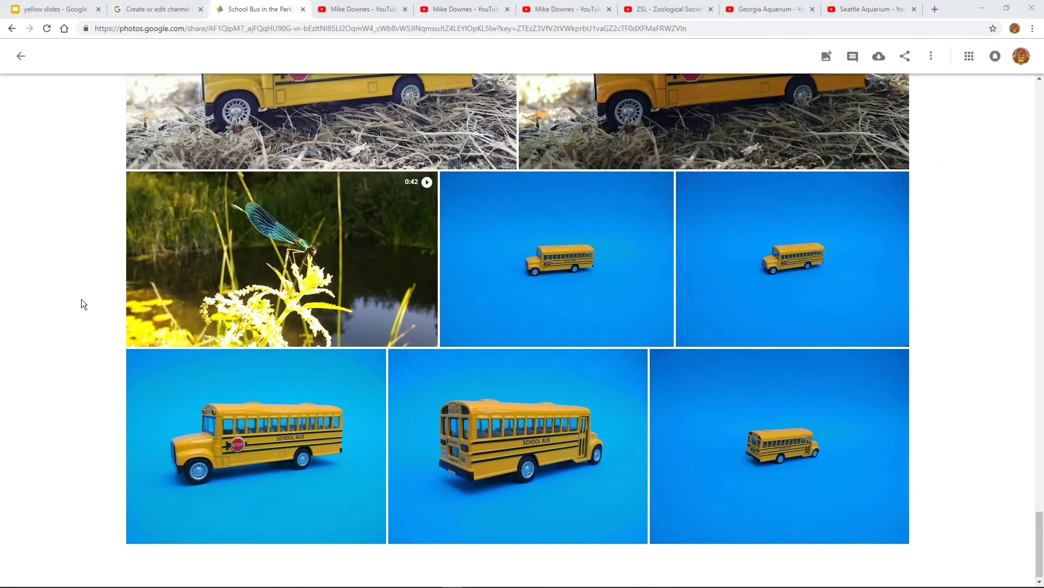
mouse_move(78, 336)
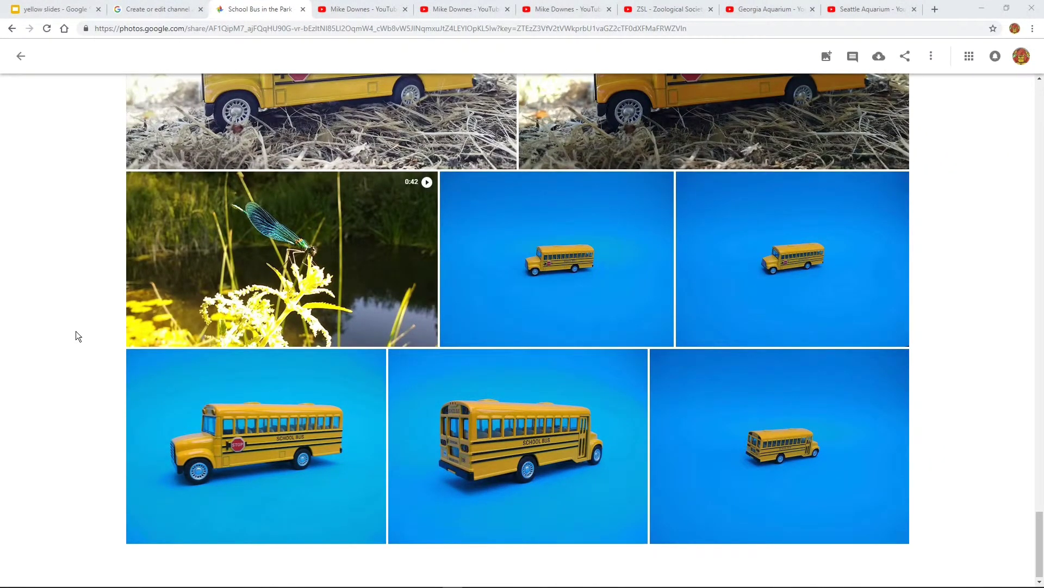
mouse_move(496, 342)
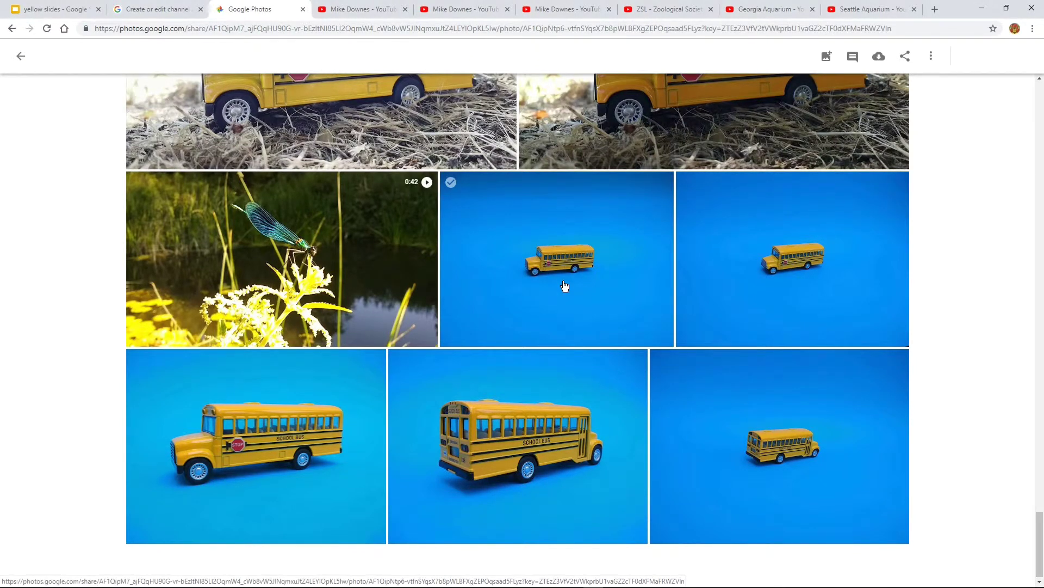
View the small bus-on-blue photo full size, then return to the yellow slides presentation
click(556, 259)
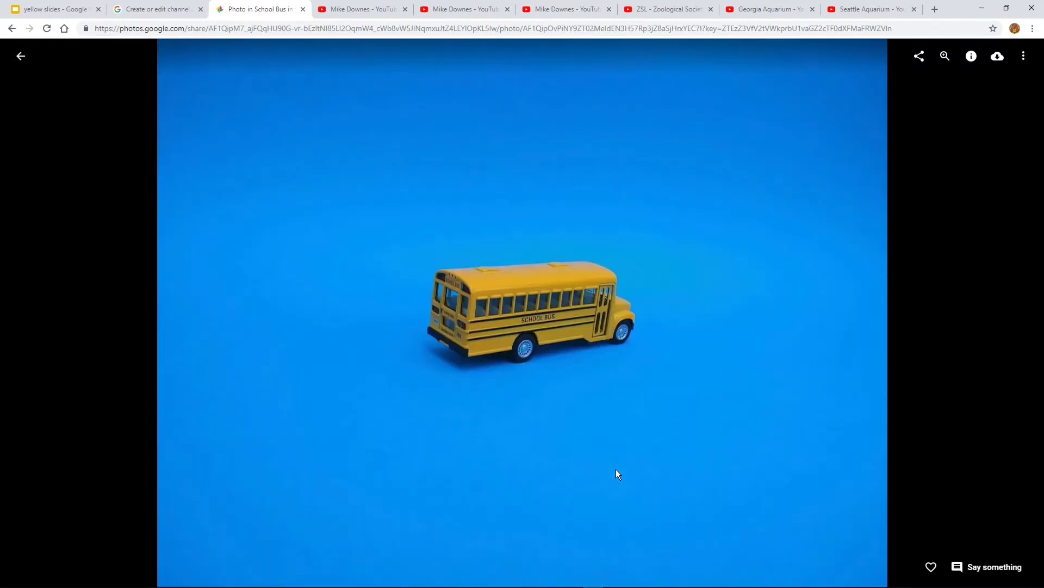
mouse_move(24, 87)
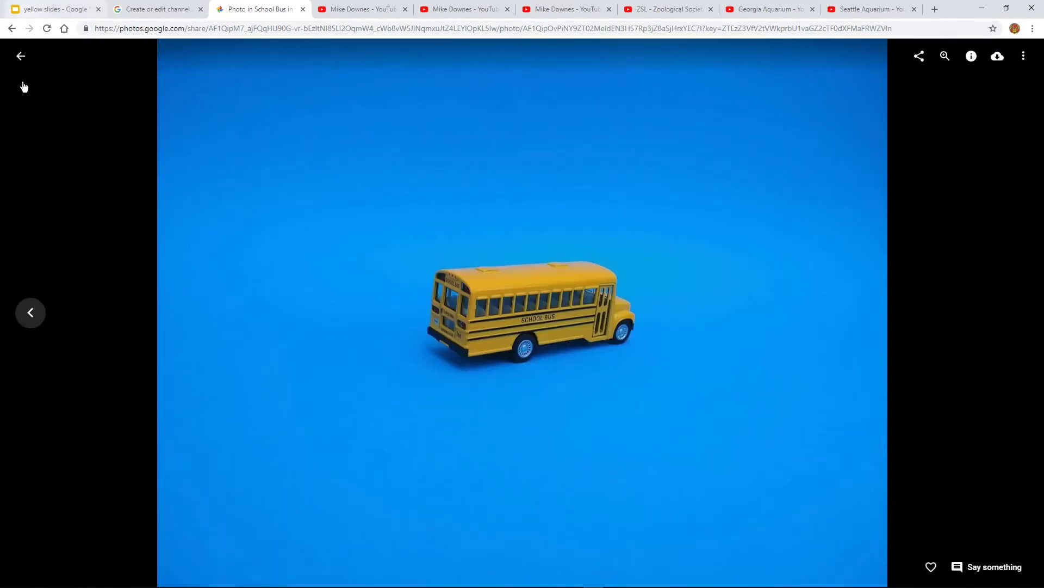
click(51, 9)
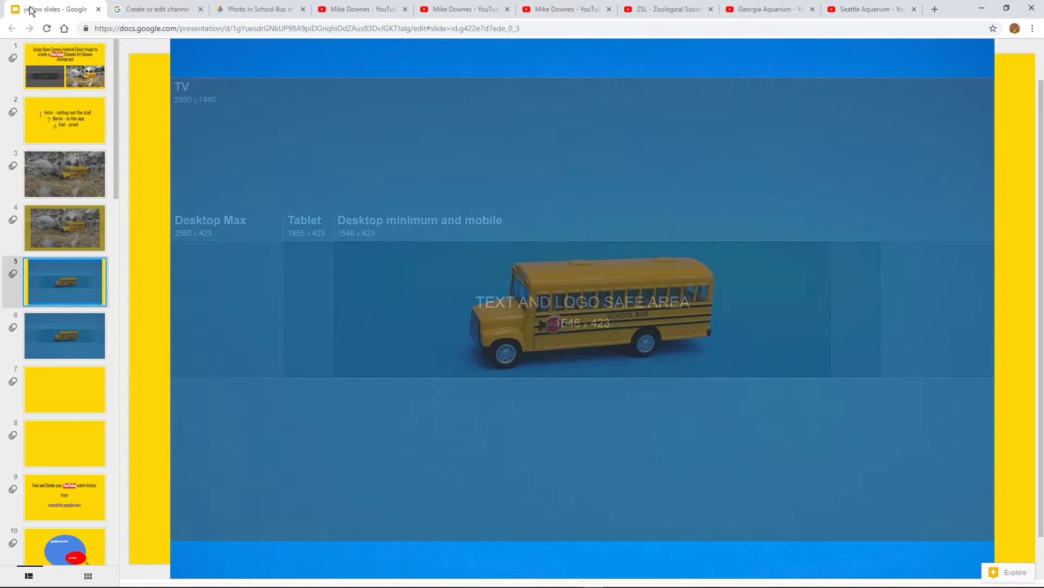
mouse_move(72, 287)
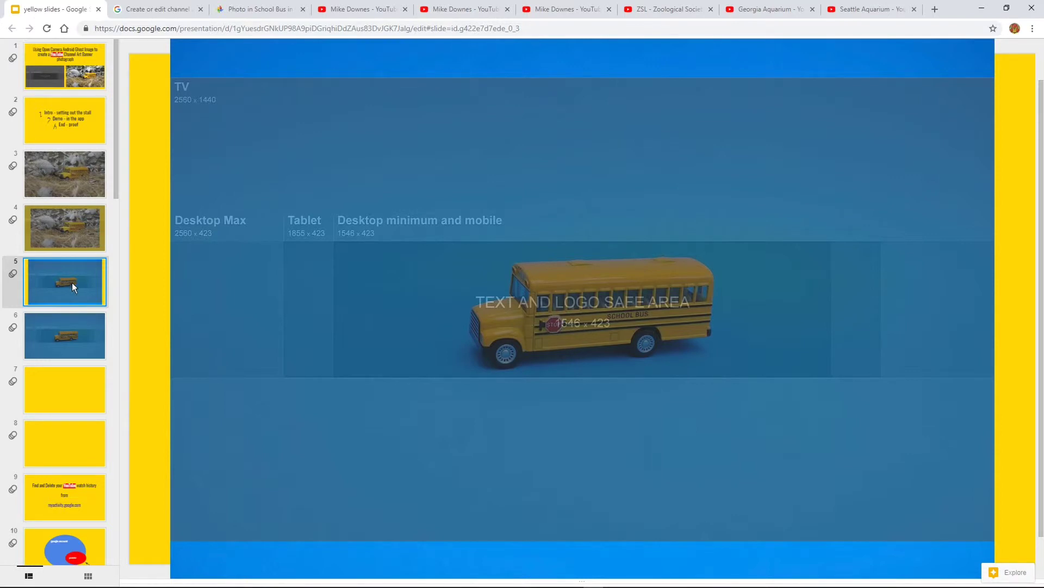
mouse_move(301, 247)
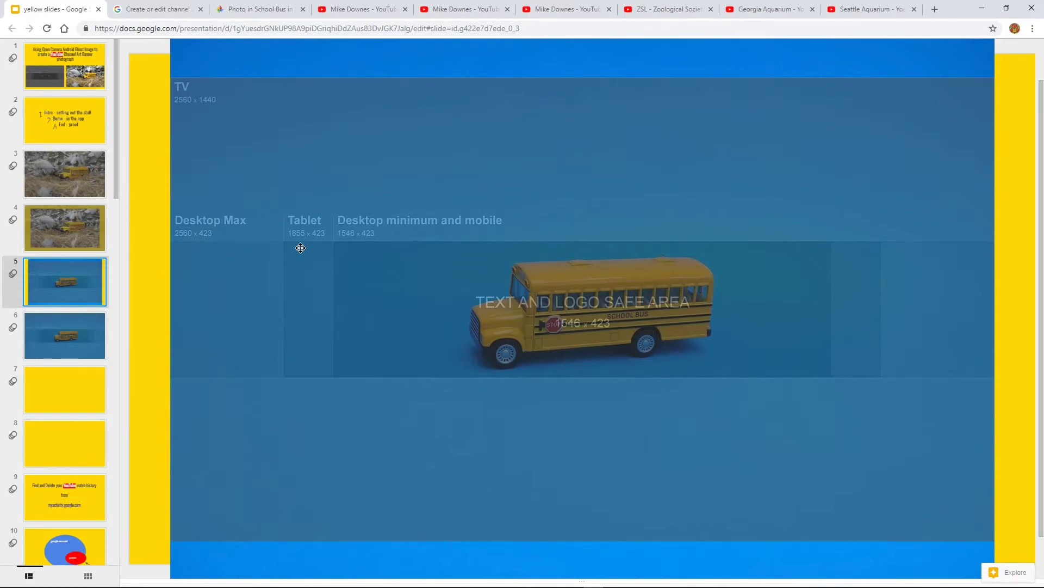
mouse_move(286, 242)
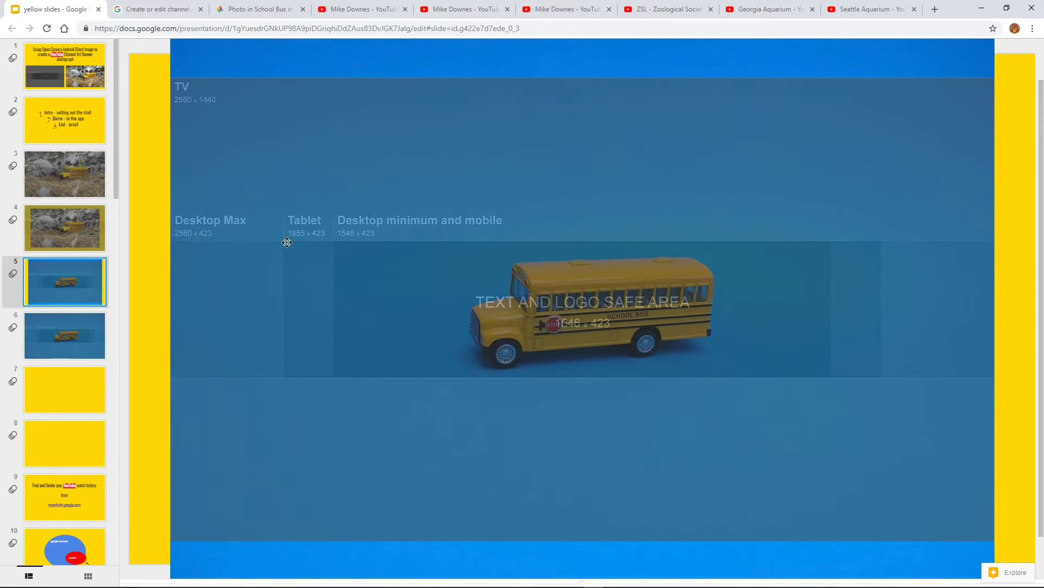
mouse_move(469, 361)
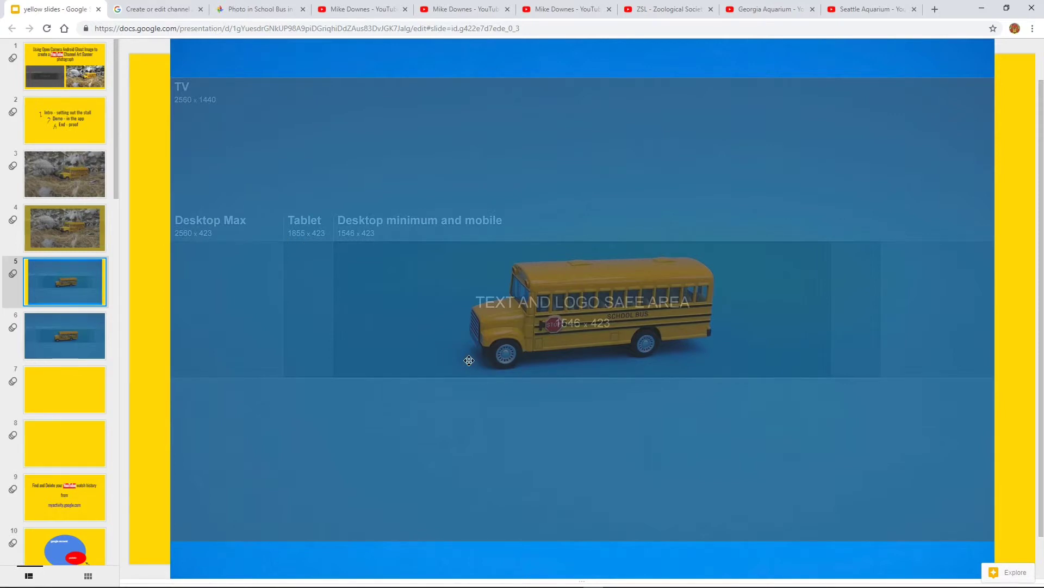
mouse_move(749, 336)
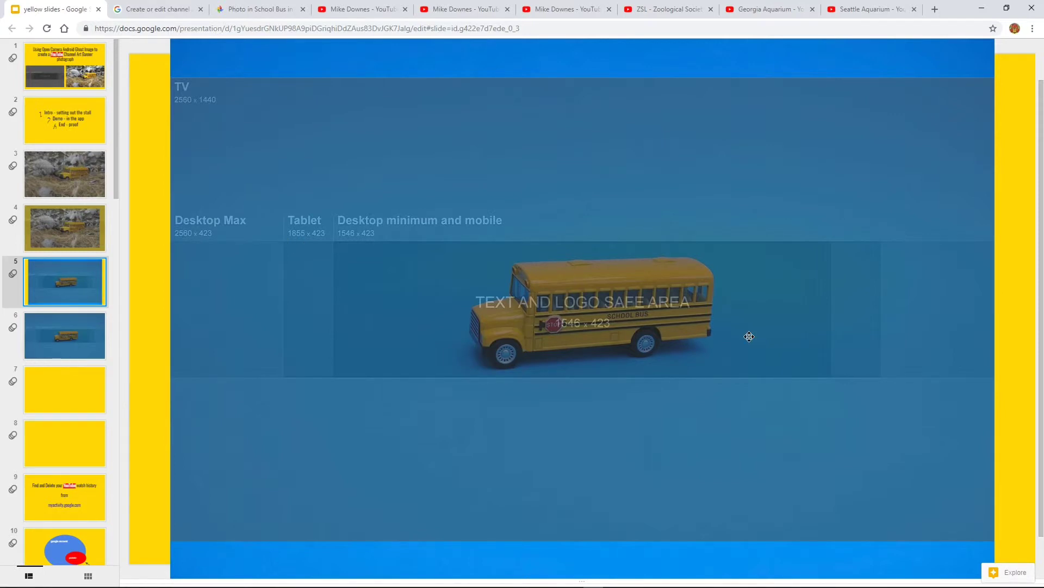
mouse_move(408, 238)
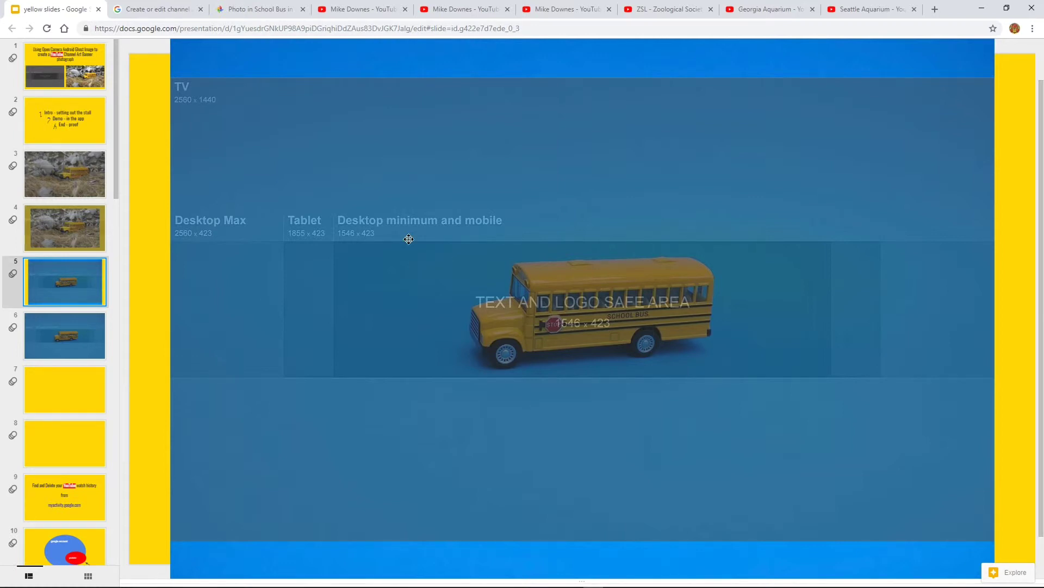
mouse_move(449, 401)
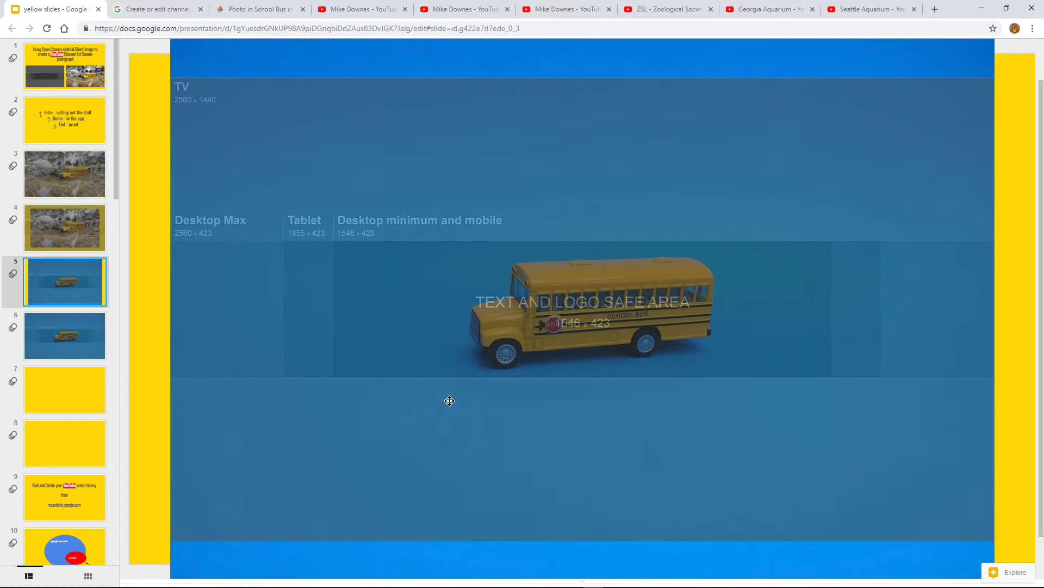
mouse_move(697, 87)
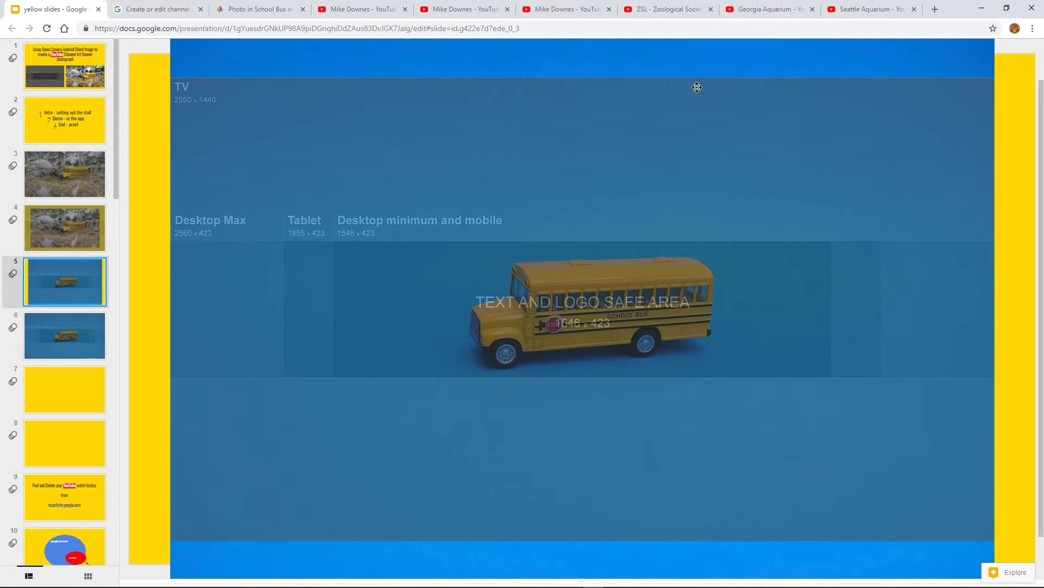
mouse_move(83, 333)
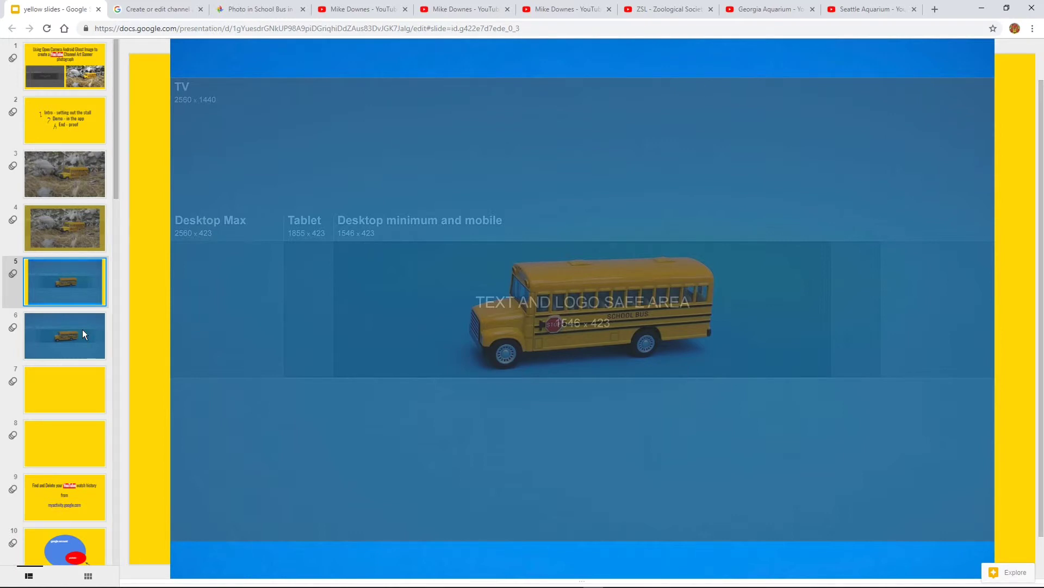
Show slide 6, the full-slide bus photo under the banner safe-area template
click(65, 335)
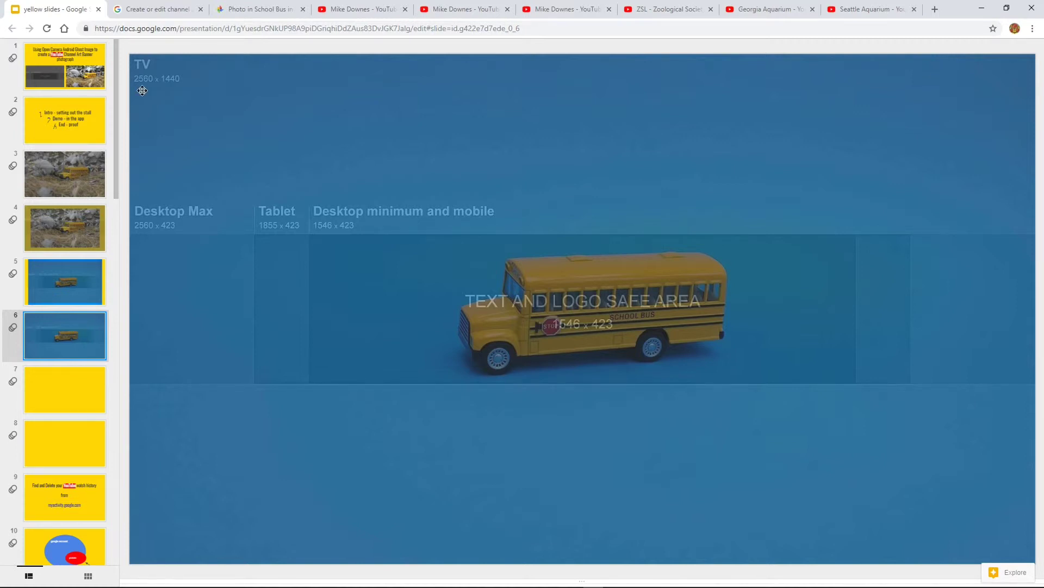
mouse_move(170, 89)
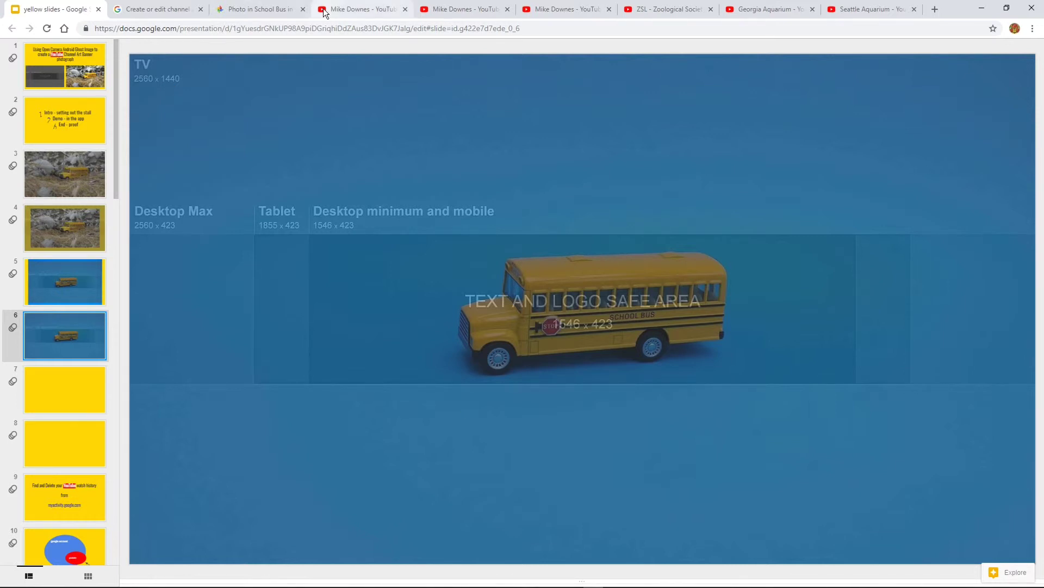
Glance at the slide 2 outline, then open 'Add channel art' on the classic Mike Downes channel page
click(360, 9)
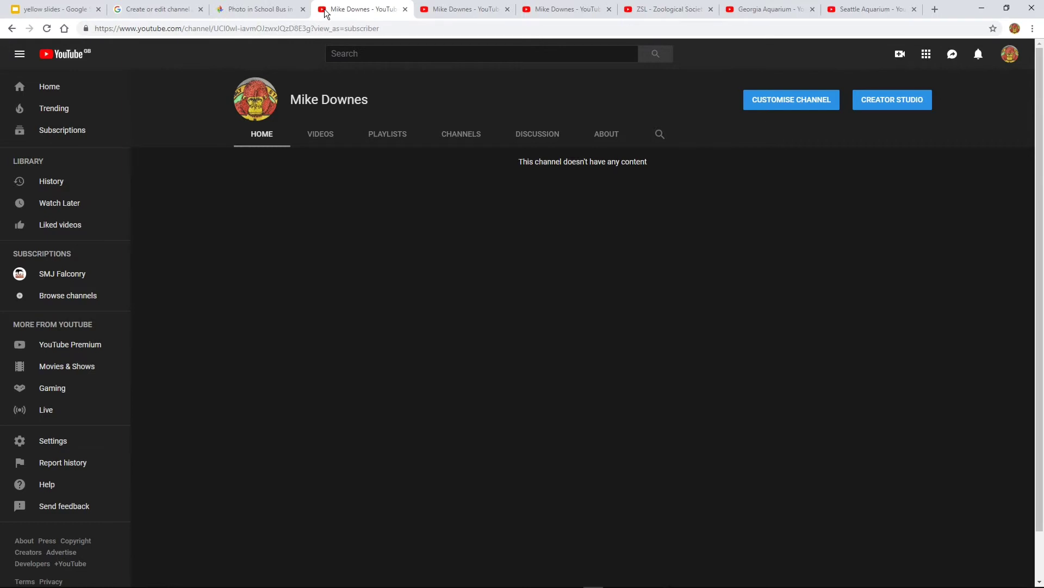
click(50, 9)
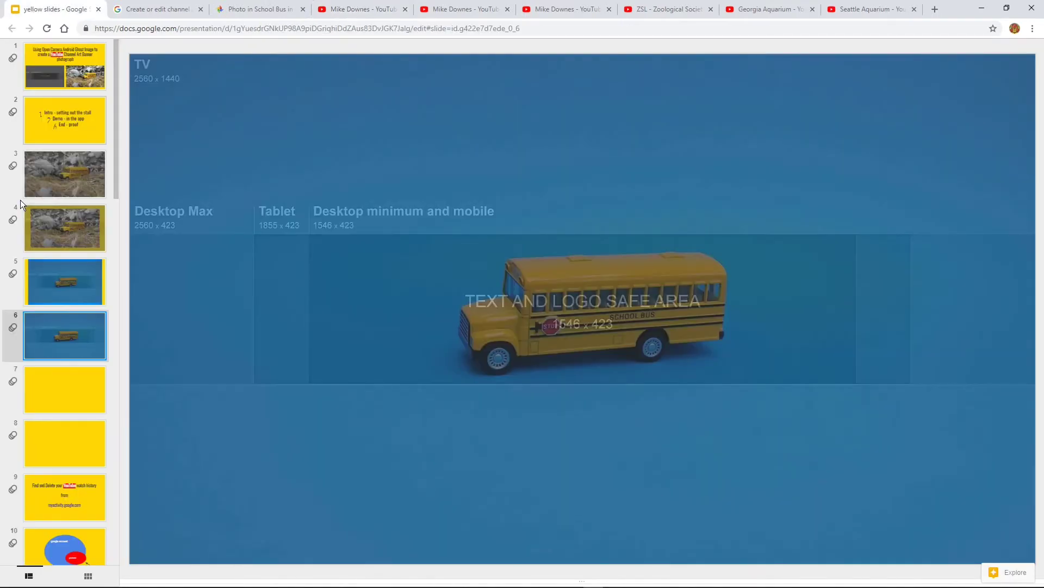
click(64, 120)
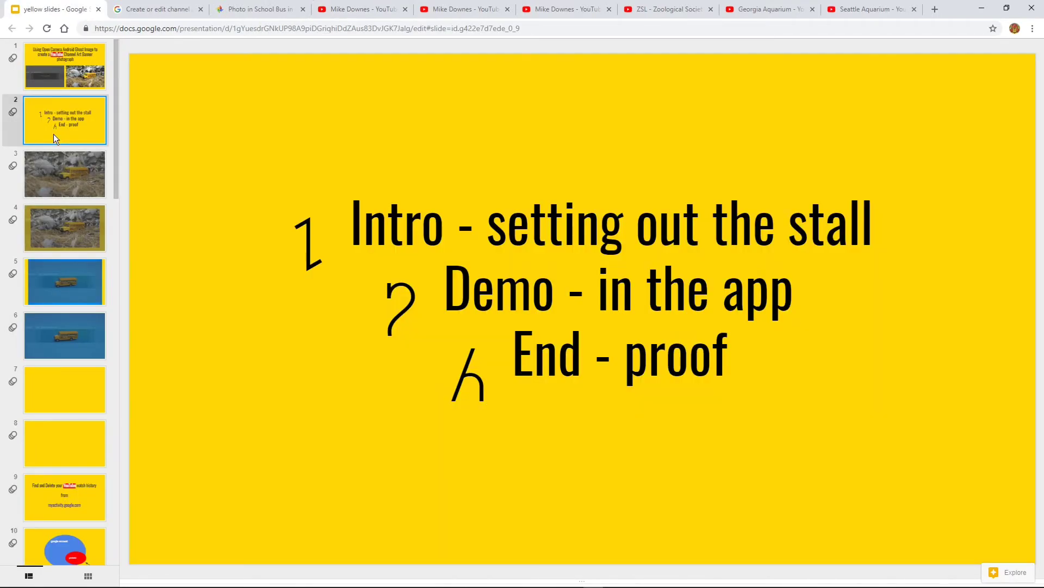
click(362, 9)
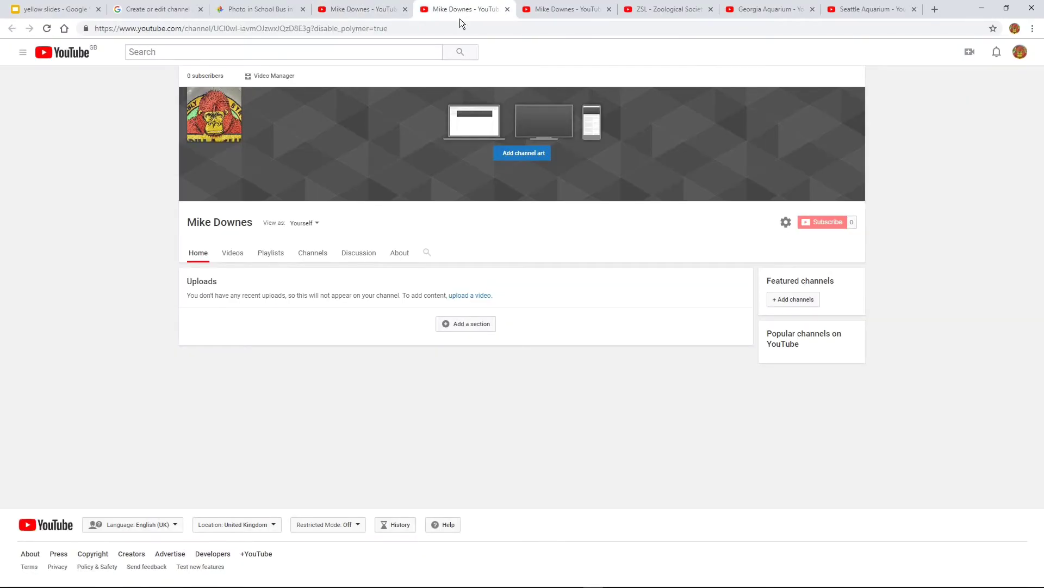
click(523, 152)
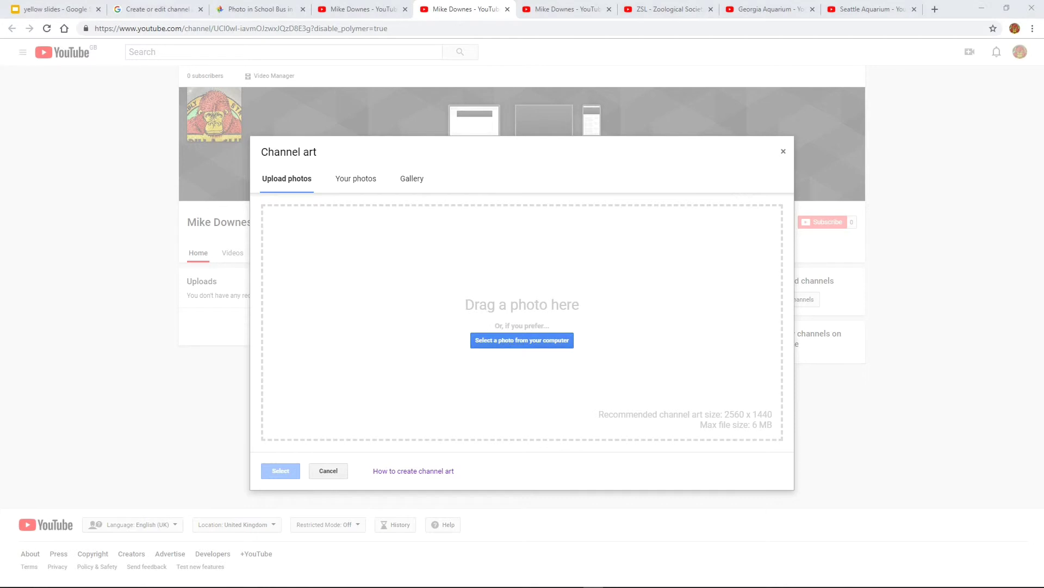
Upload the school bus photo, adjust its crop, and apply it as the Mike Downes banner
click(522, 339)
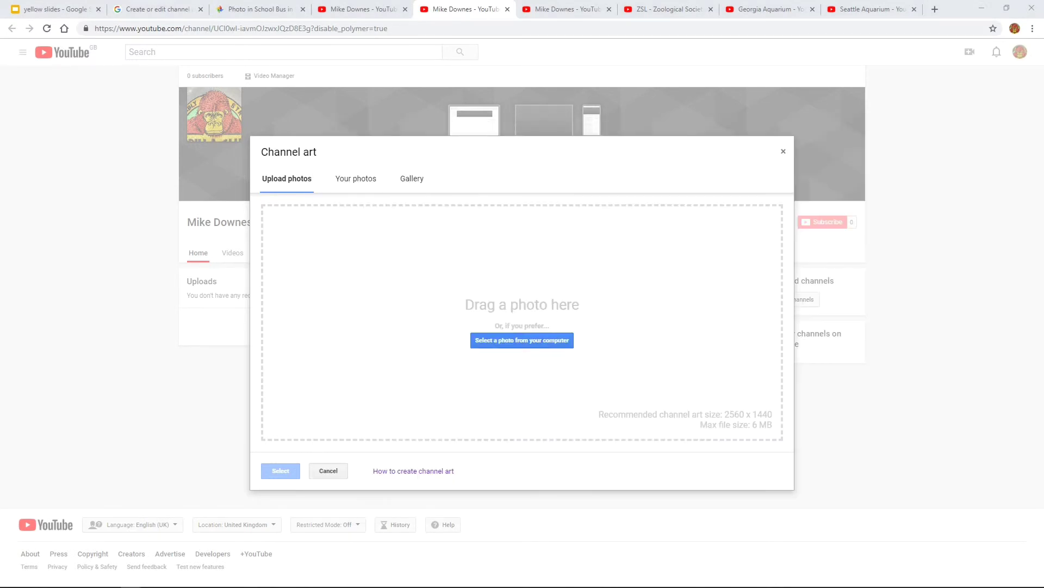
click(522, 340)
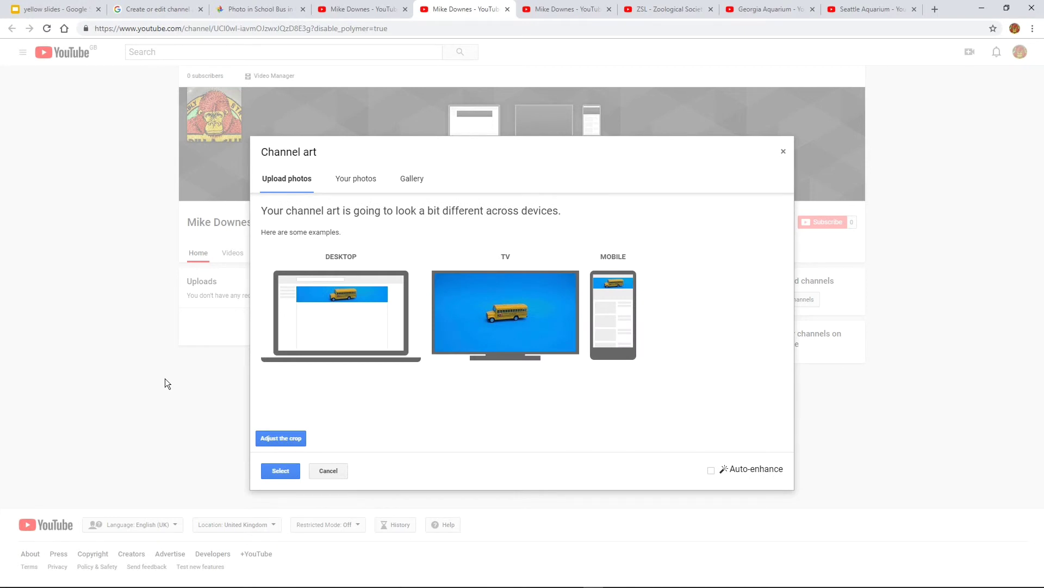
click(281, 437)
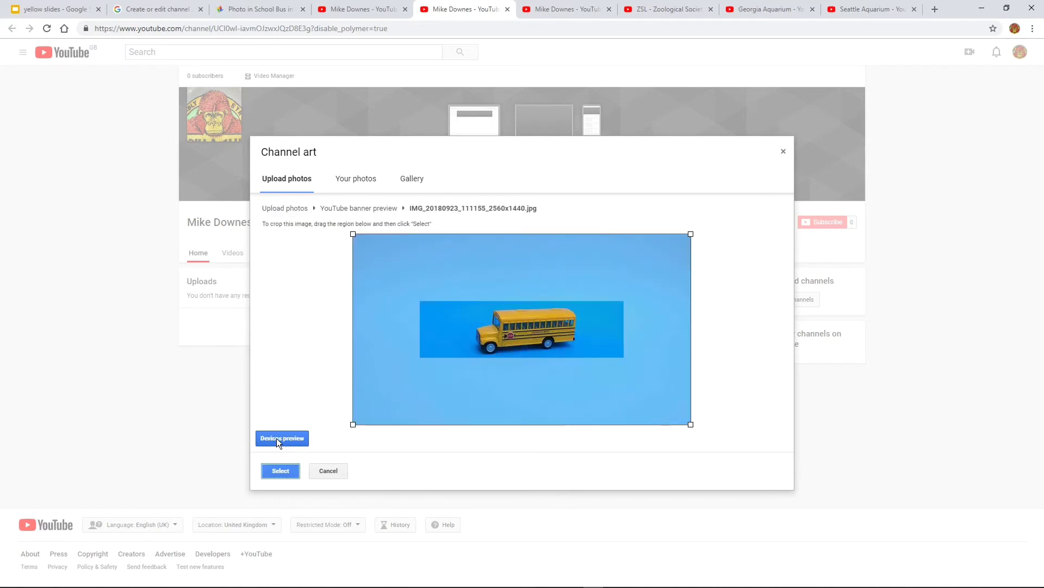
mouse_move(284, 424)
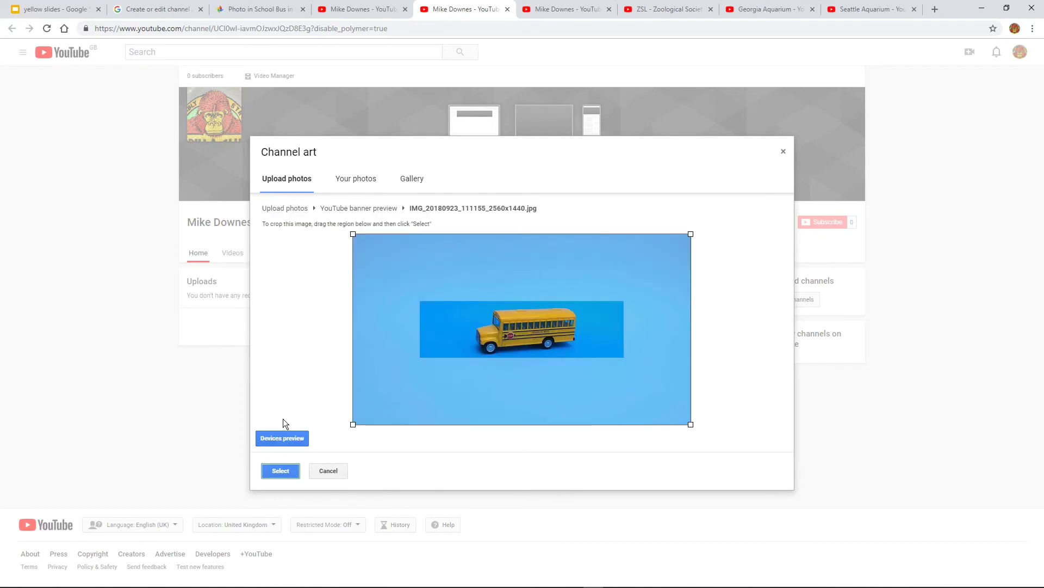
click(280, 470)
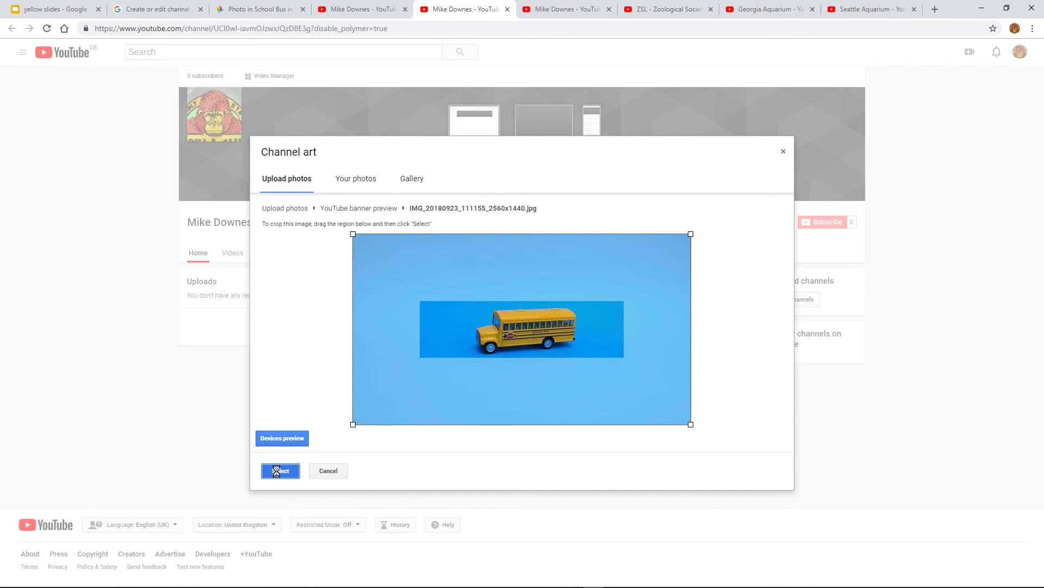
click(280, 470)
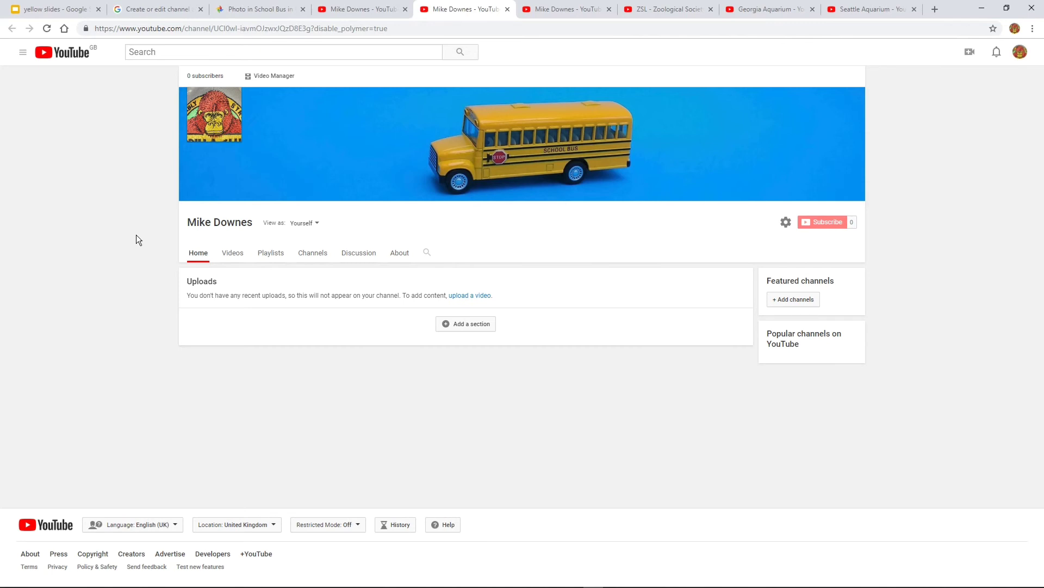
mouse_move(928, 150)
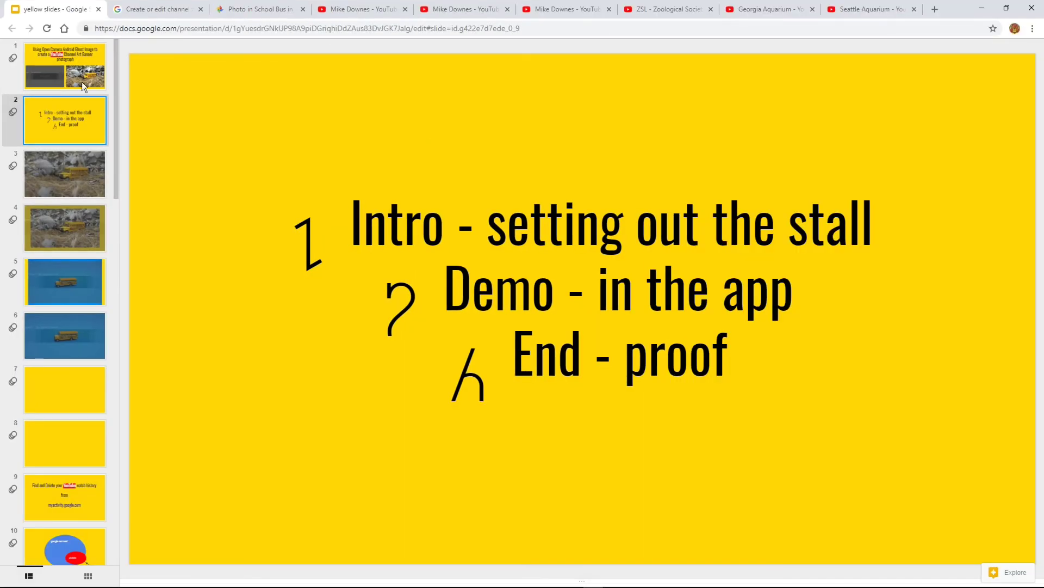
Show slide 1, the Open Camera ghost-image YouTube channel art title slide
click(65, 65)
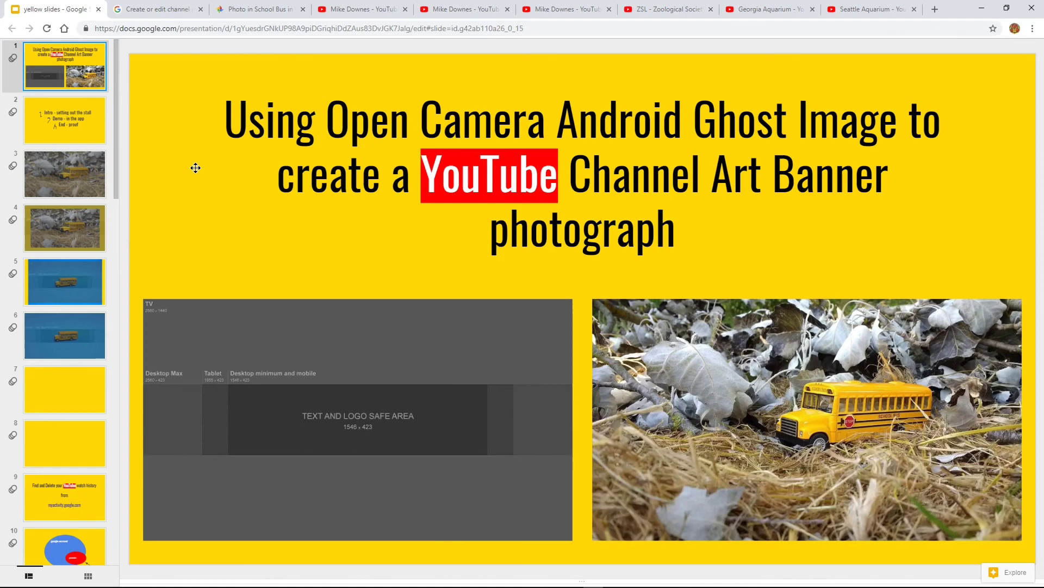
mouse_move(186, 240)
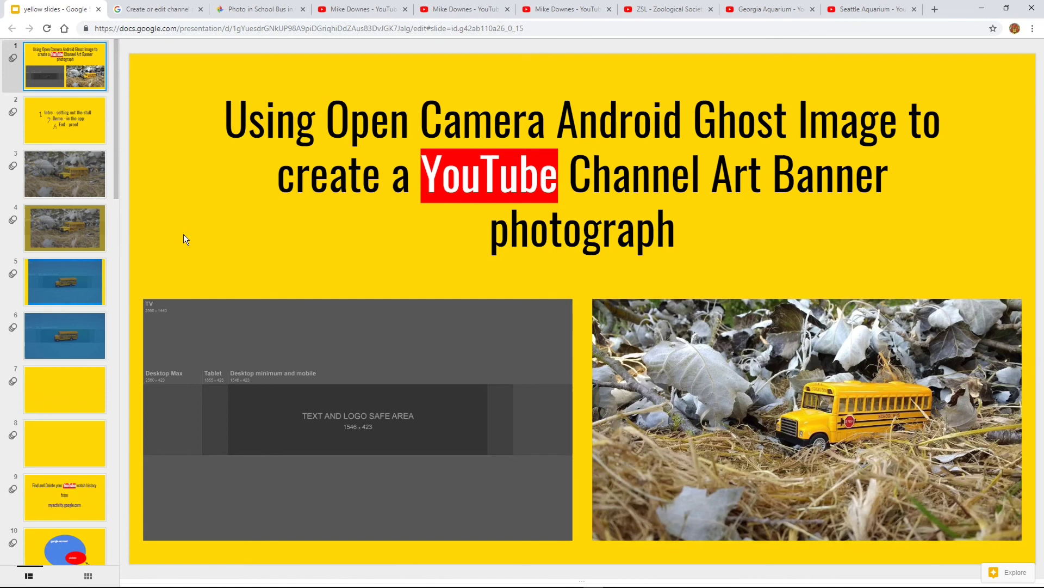
mouse_move(194, 257)
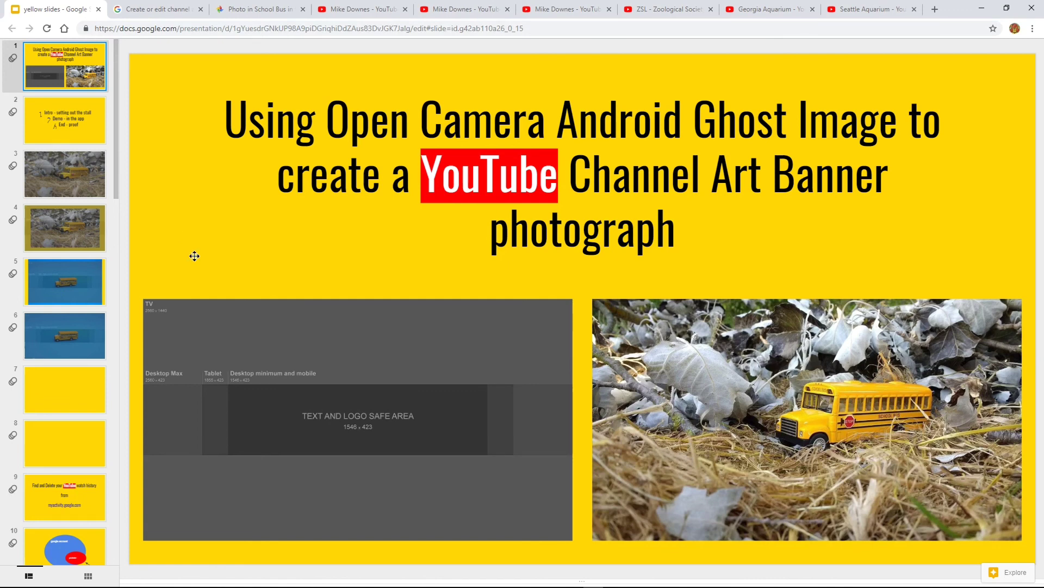